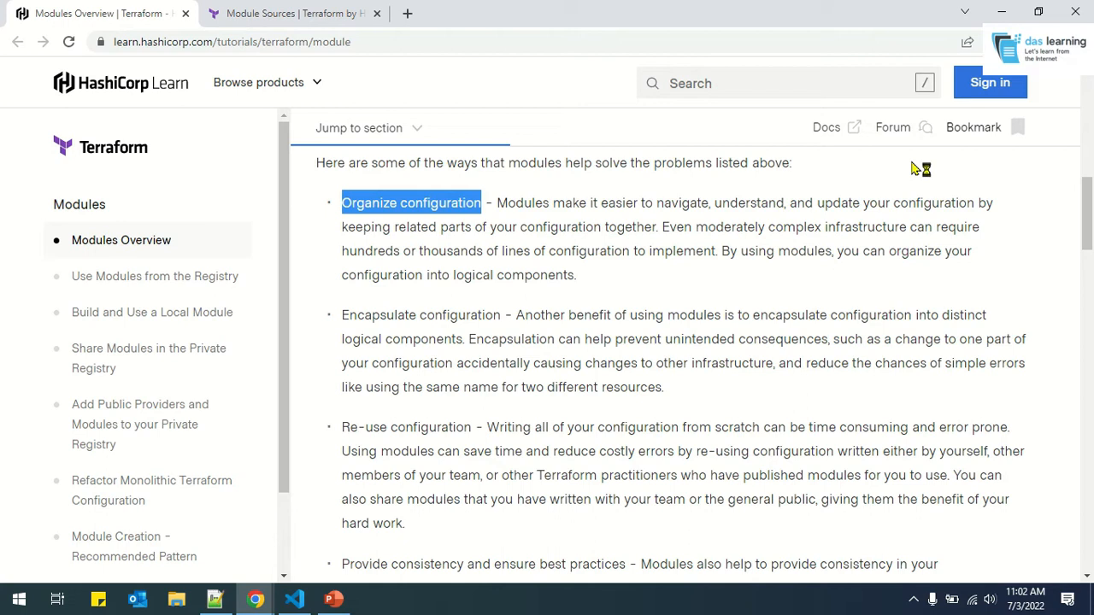
mouse_move(913, 169)
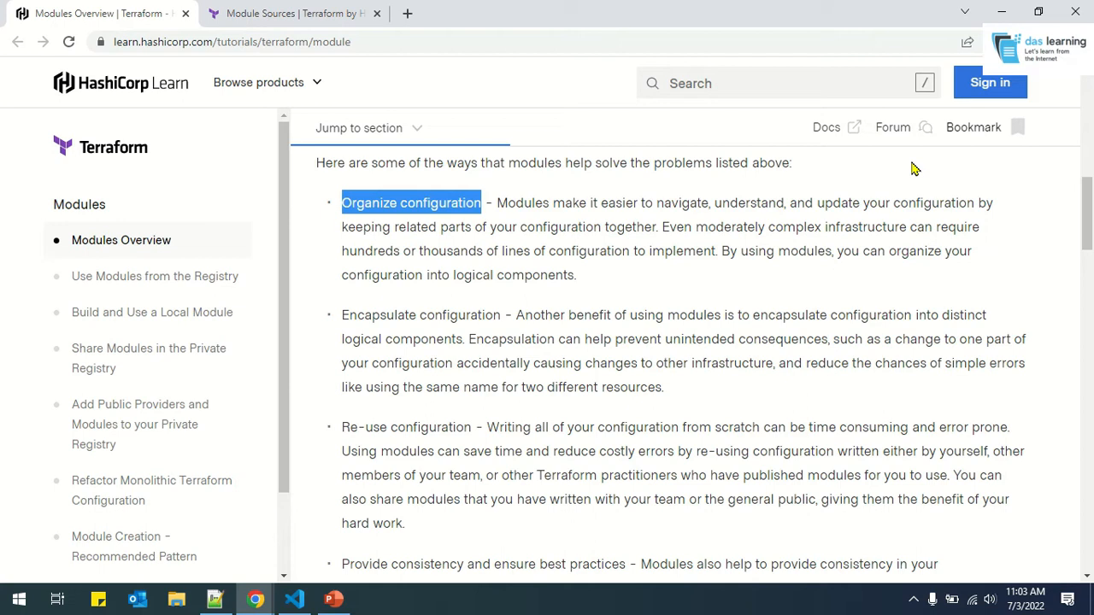
mouse_move(891, 200)
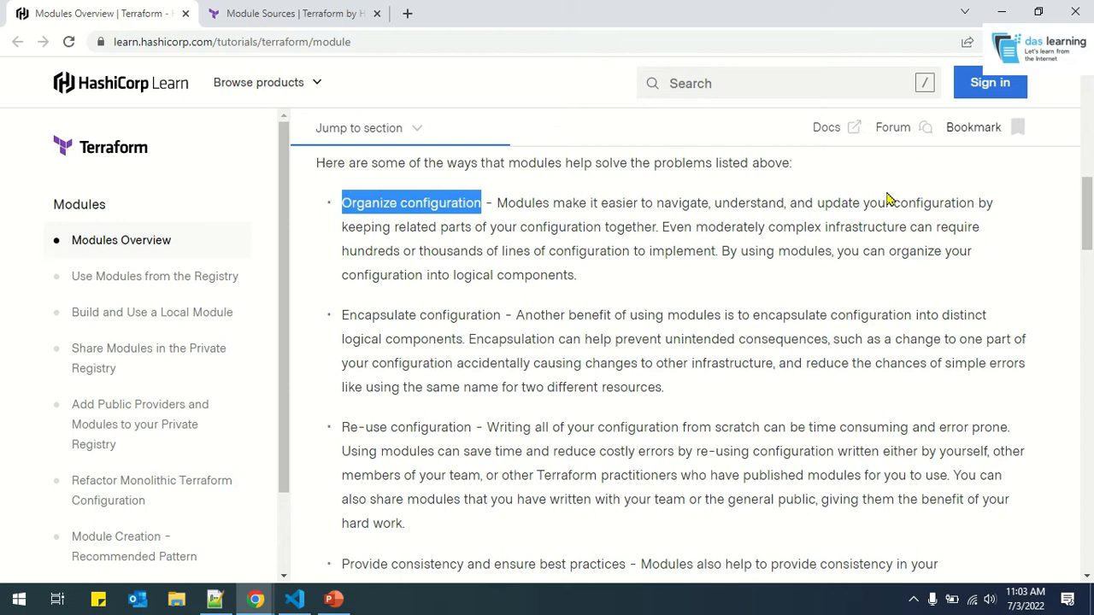
mouse_move(880, 206)
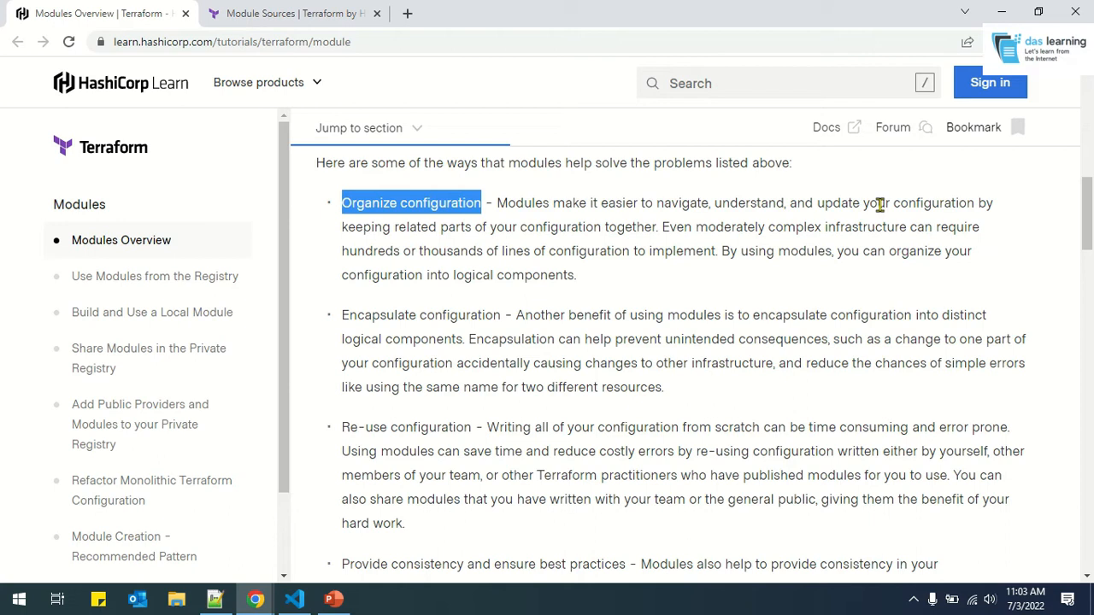
mouse_move(744, 280)
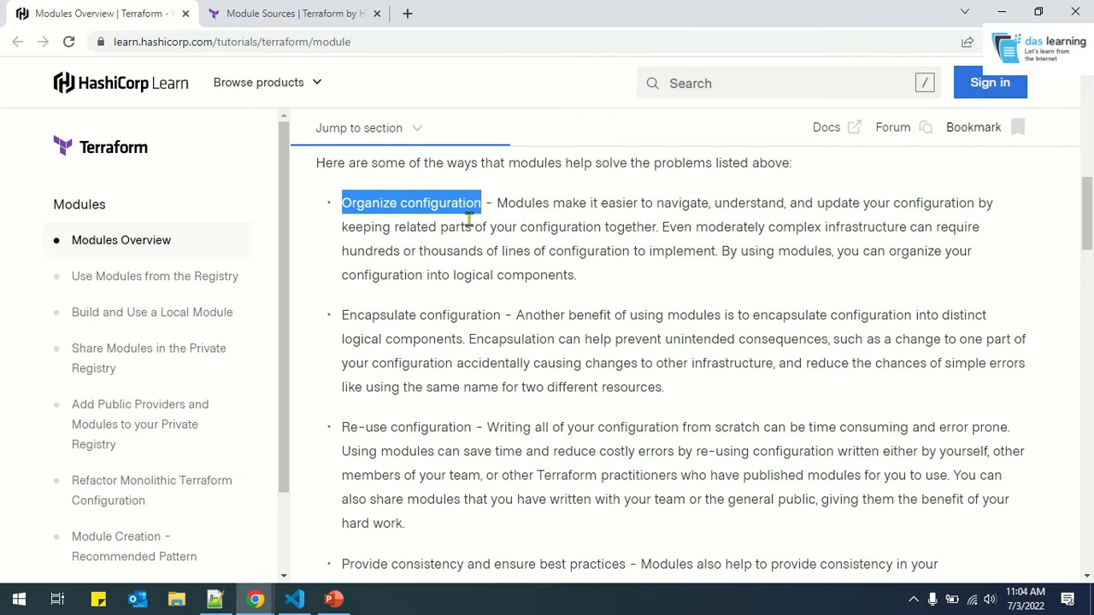
mouse_move(464, 267)
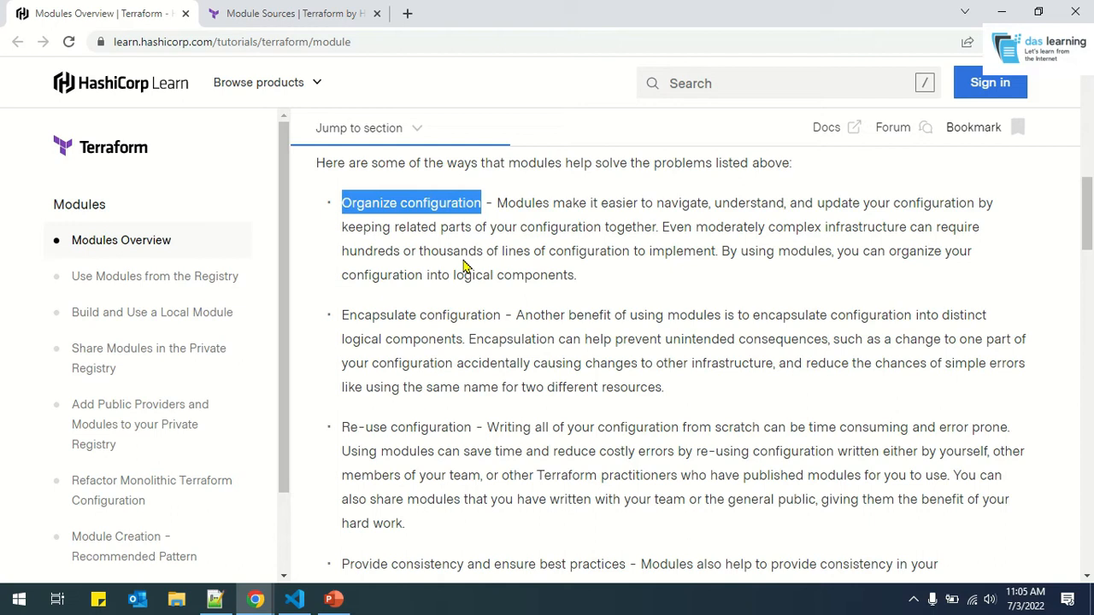
Skim the module benefits text, then switch to the Terraform 'Module Sources' docs tab
left_click_drag(357, 315, 484, 314)
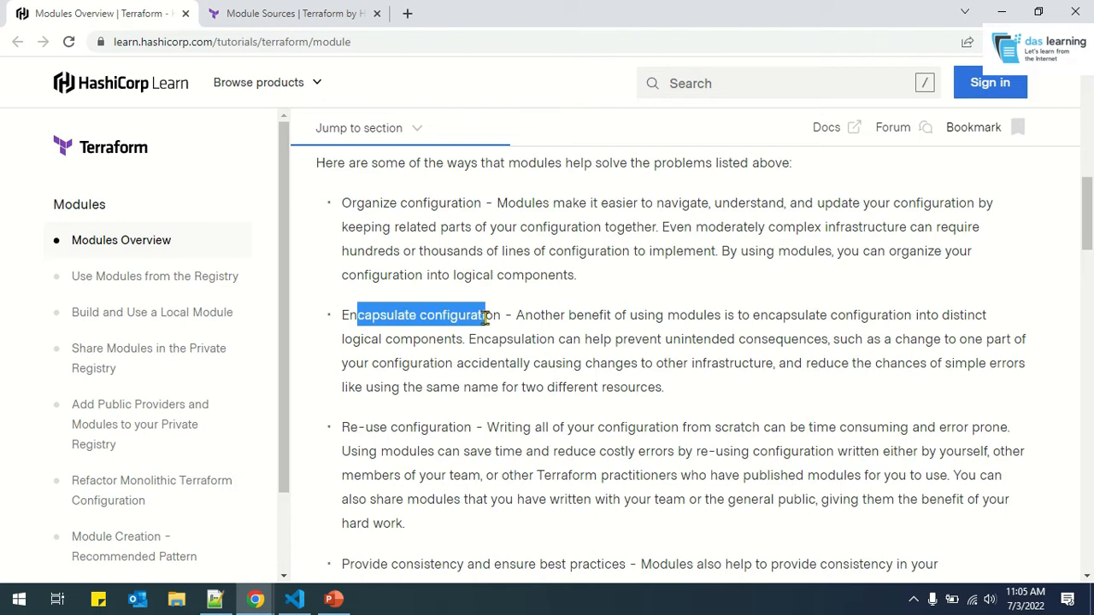
left_click(521, 323)
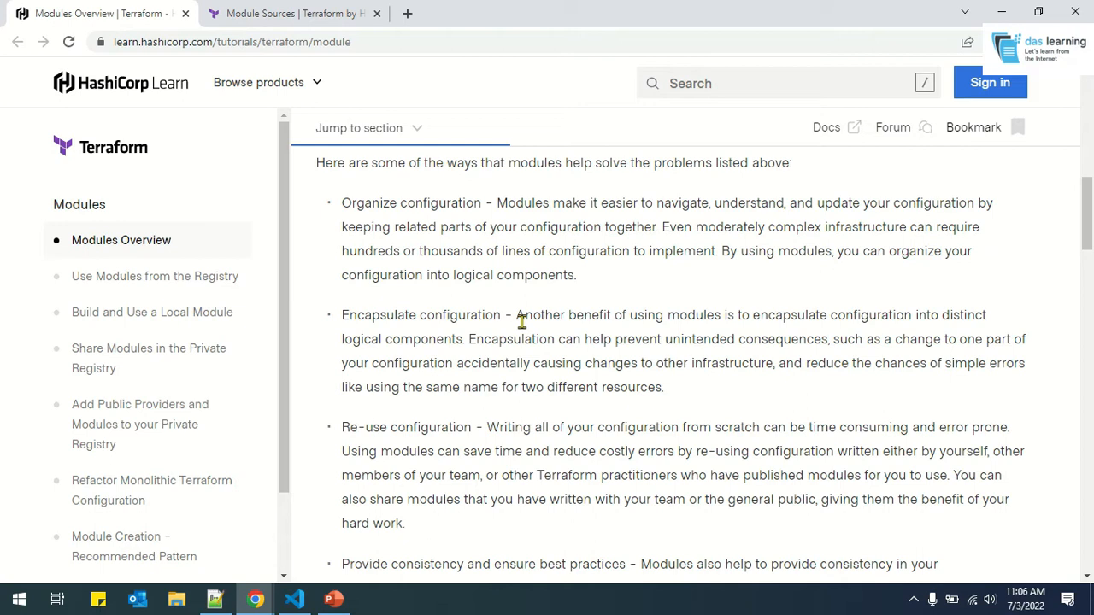
scroll("down", 3)
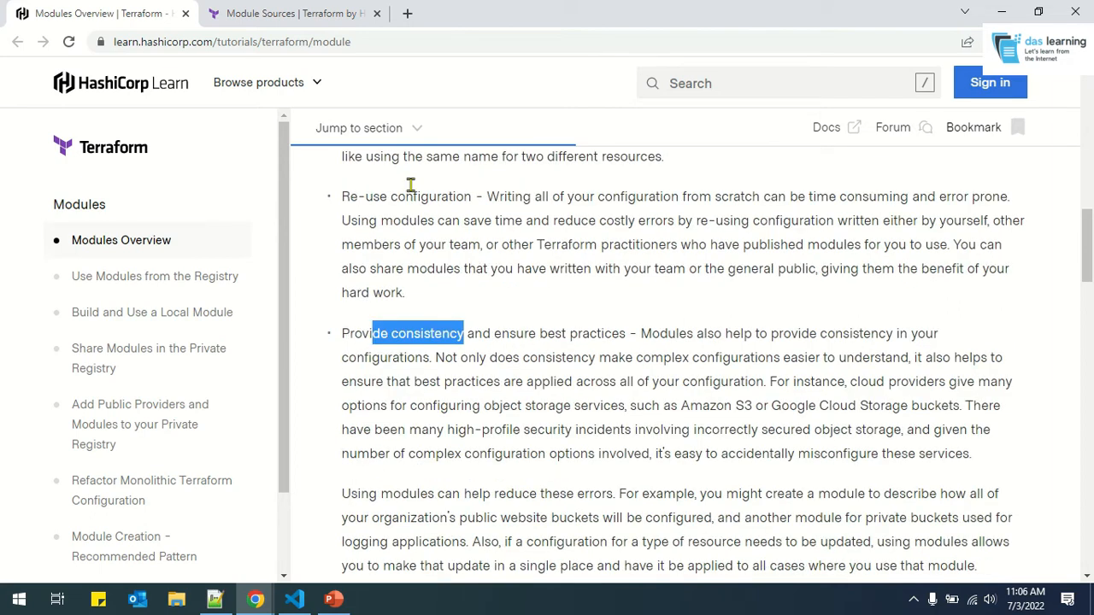
left_click(290, 13)
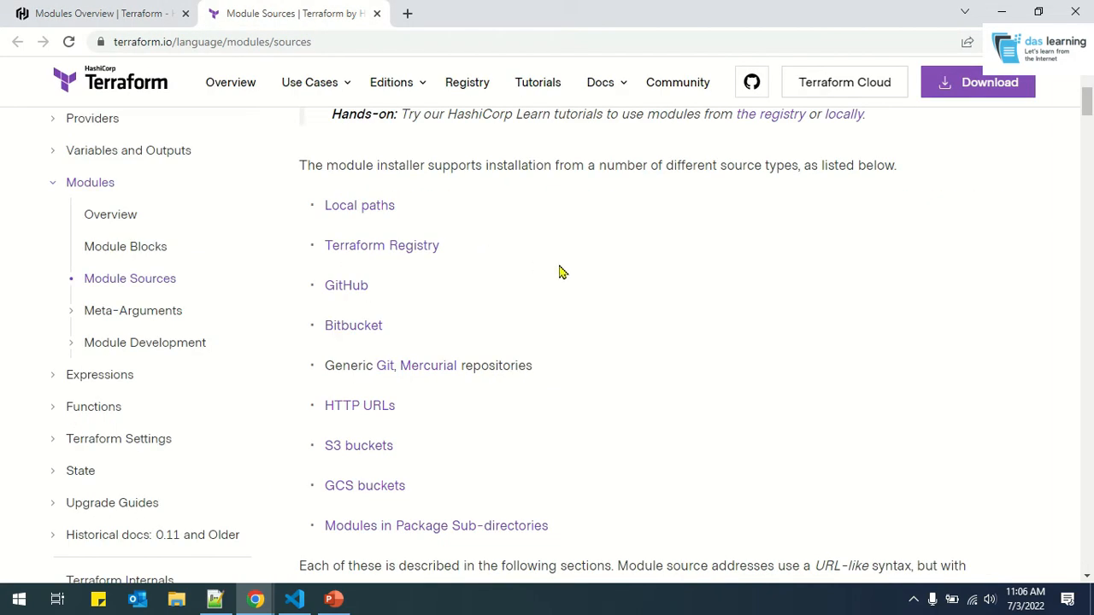
mouse_move(427, 197)
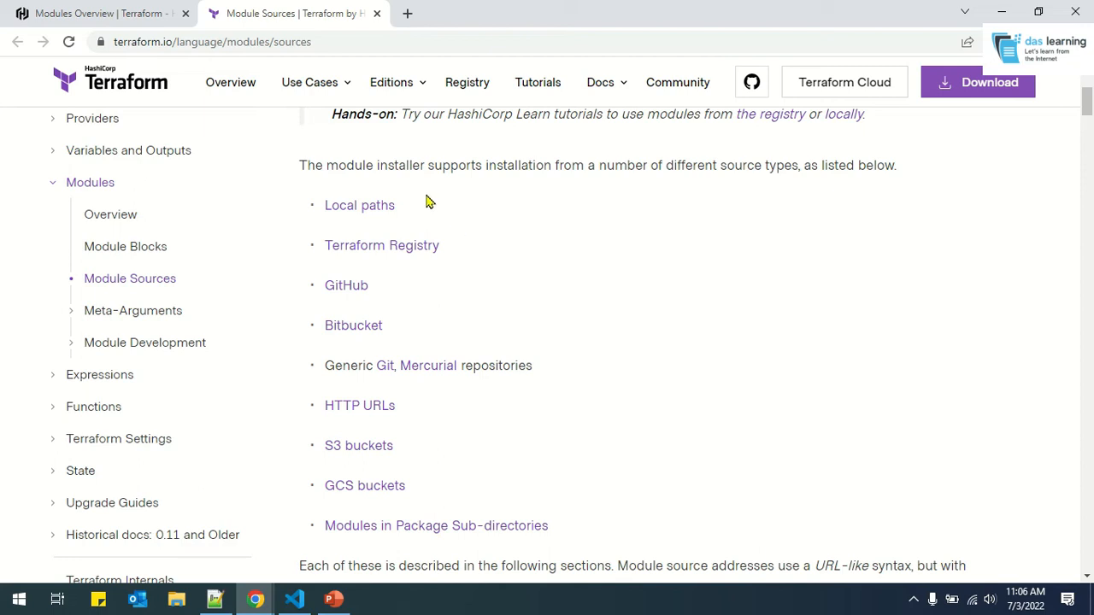
mouse_move(520, 254)
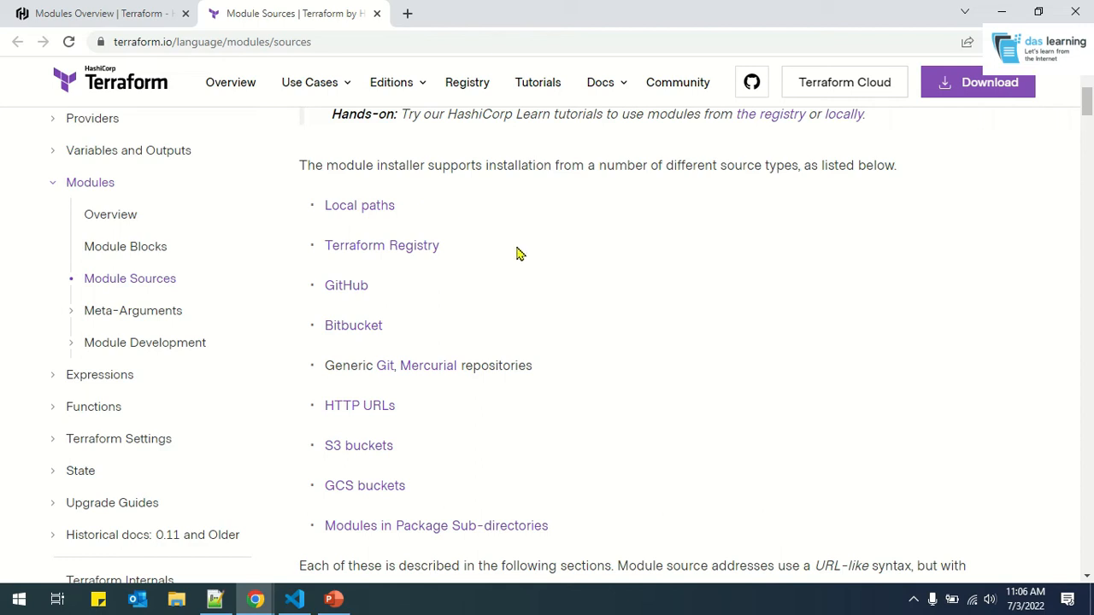
mouse_move(577, 286)
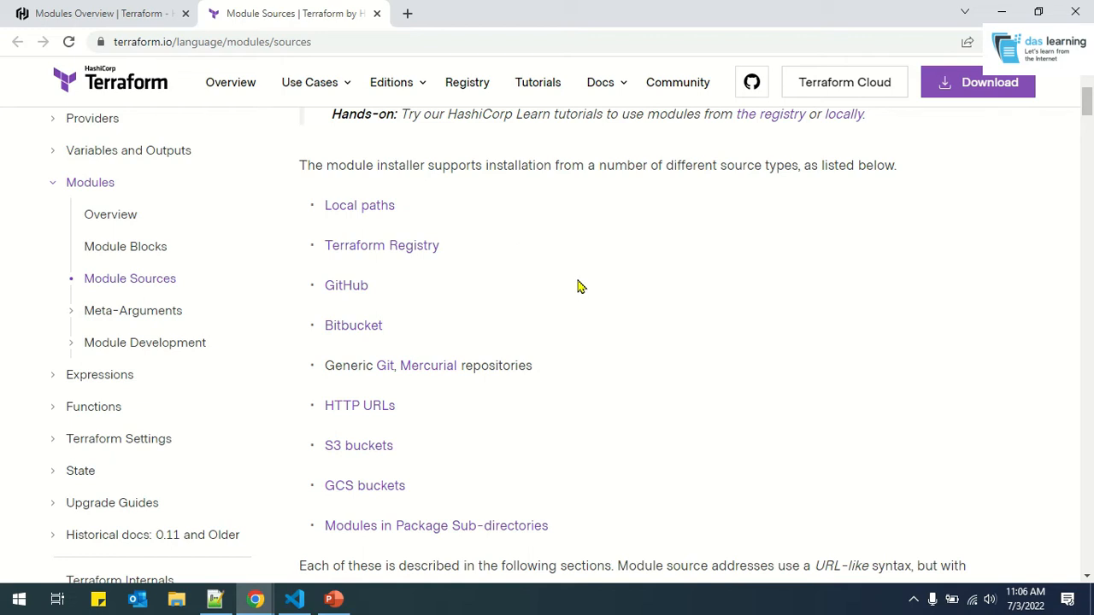
Bring up VS Code's terraform workspace and open projects/project1/aws.tf
left_click(294, 598)
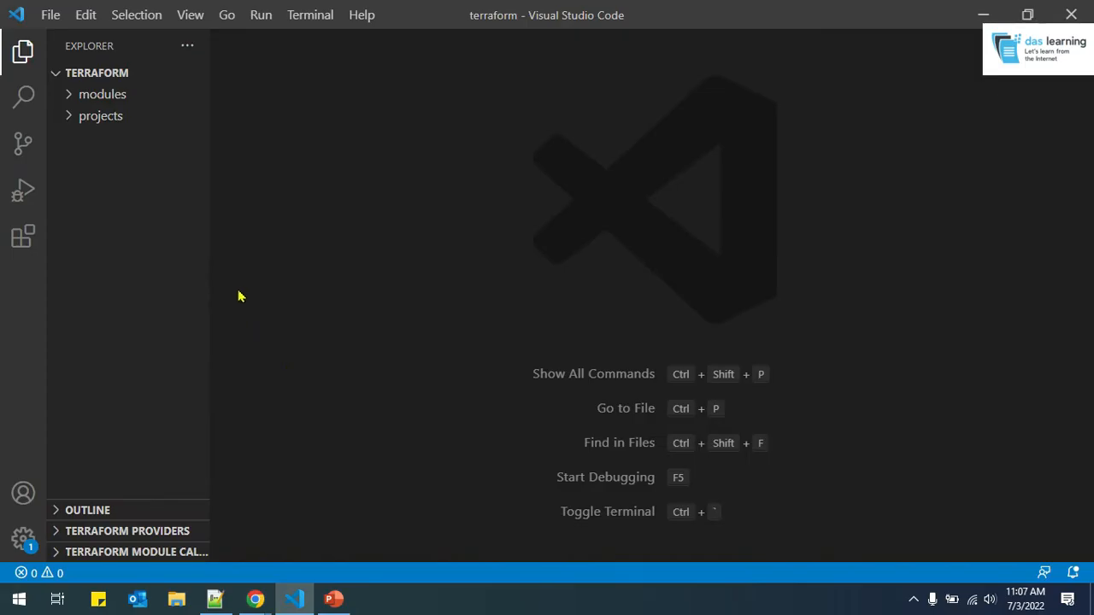
mouse_move(166, 243)
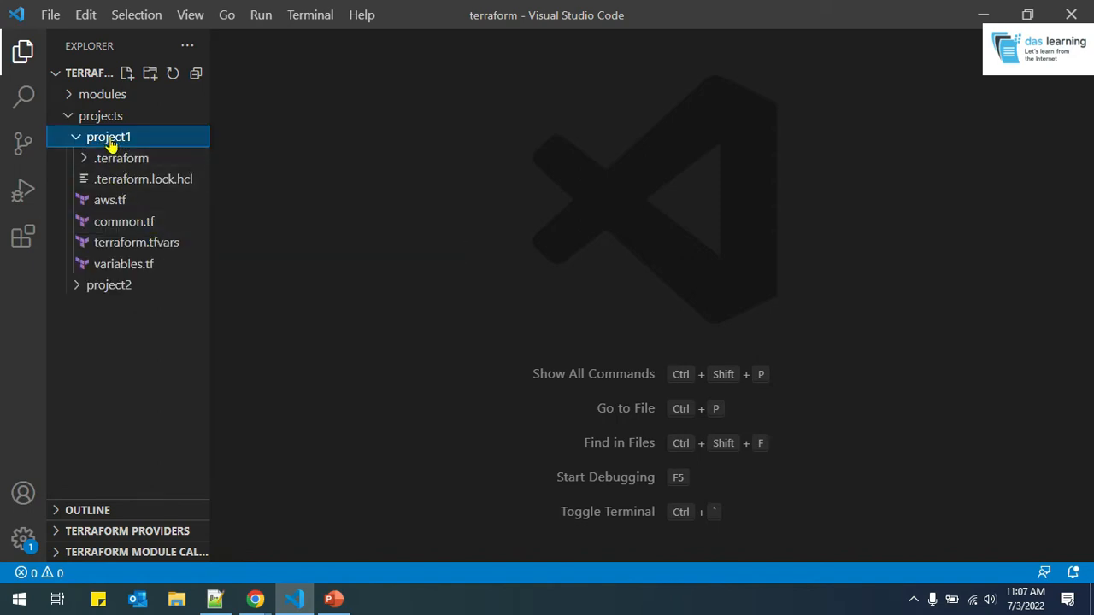
left_click(100, 116)
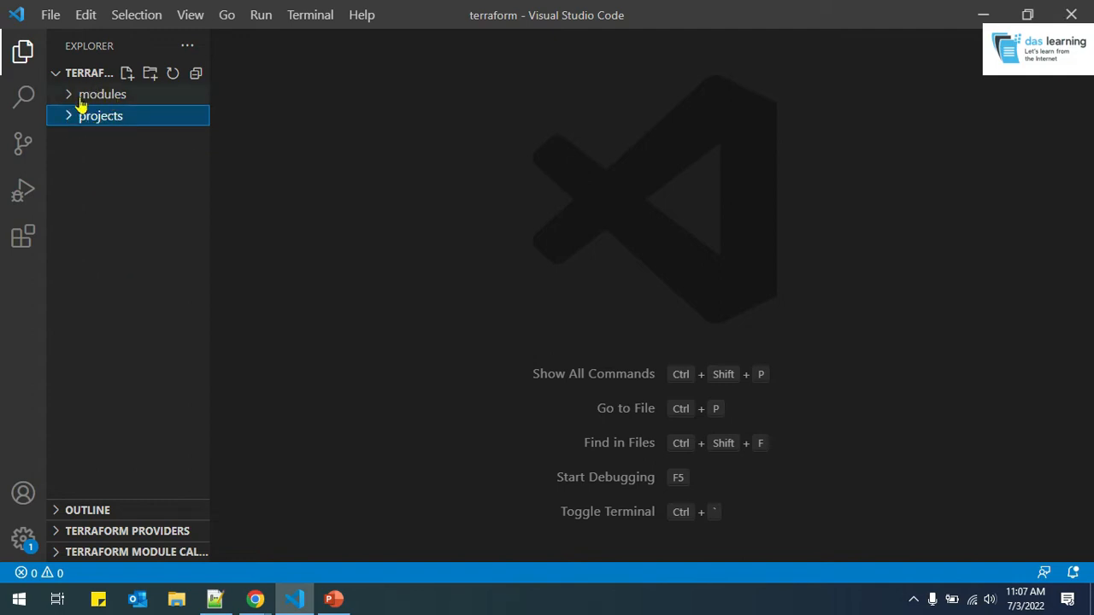
mouse_move(73, 123)
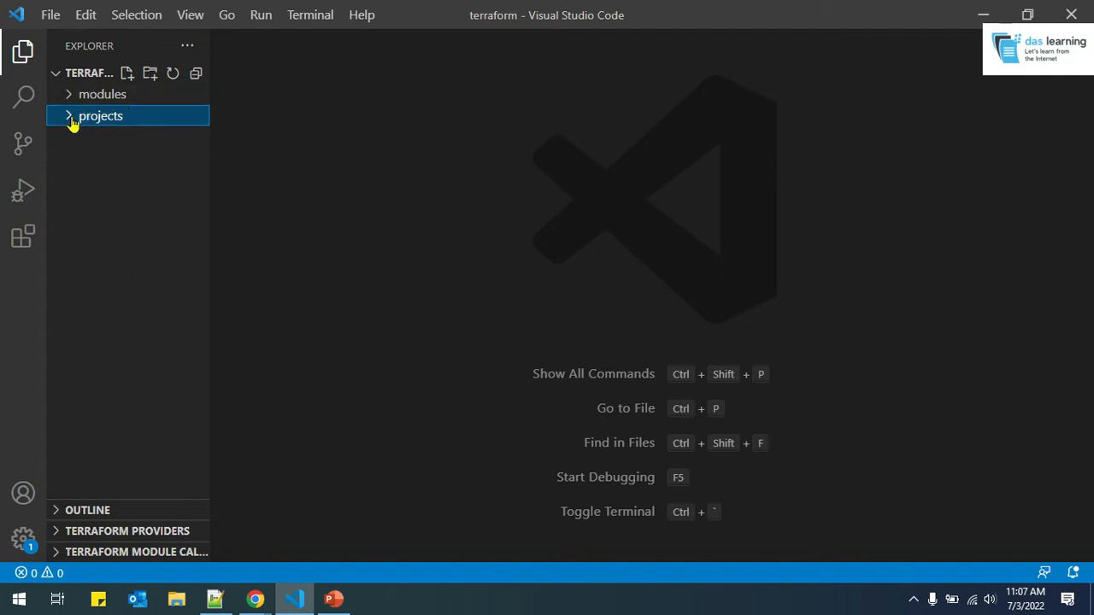
left_click(101, 115)
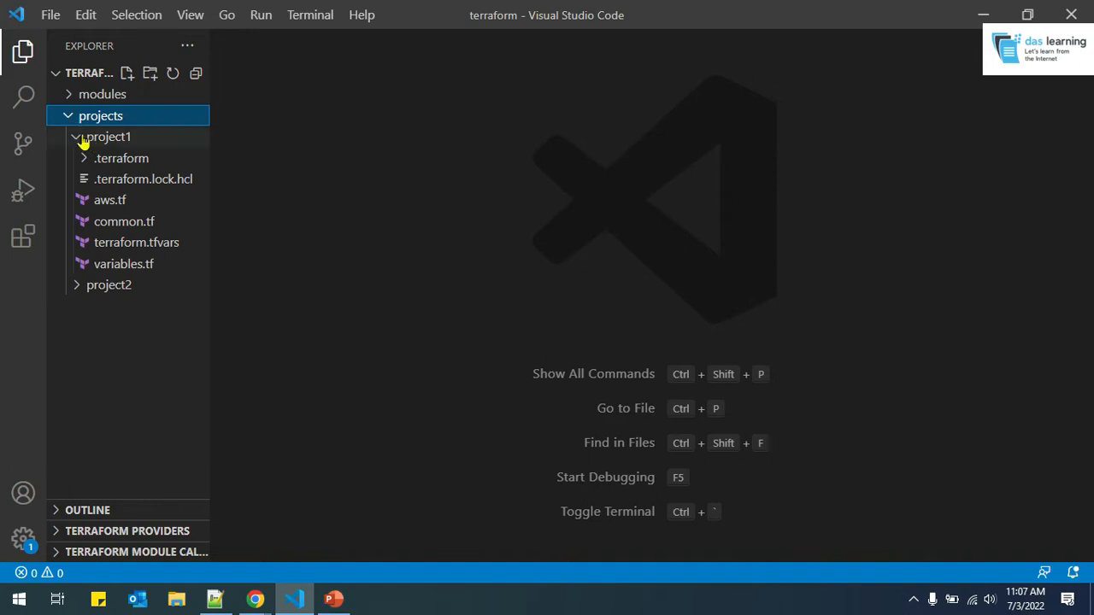
left_click(108, 136)
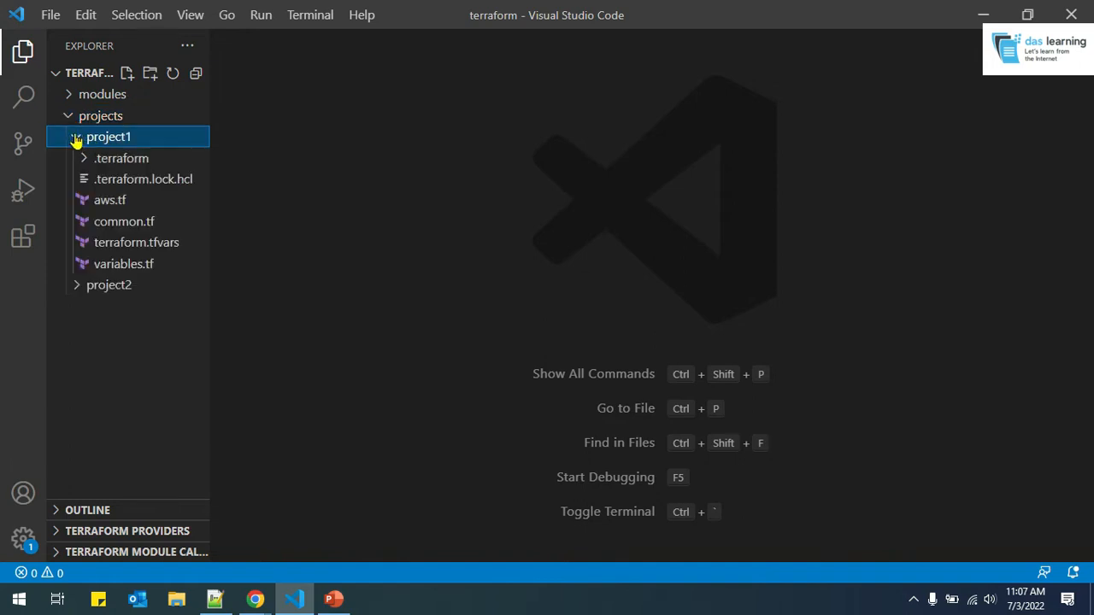
left_click(108, 137)
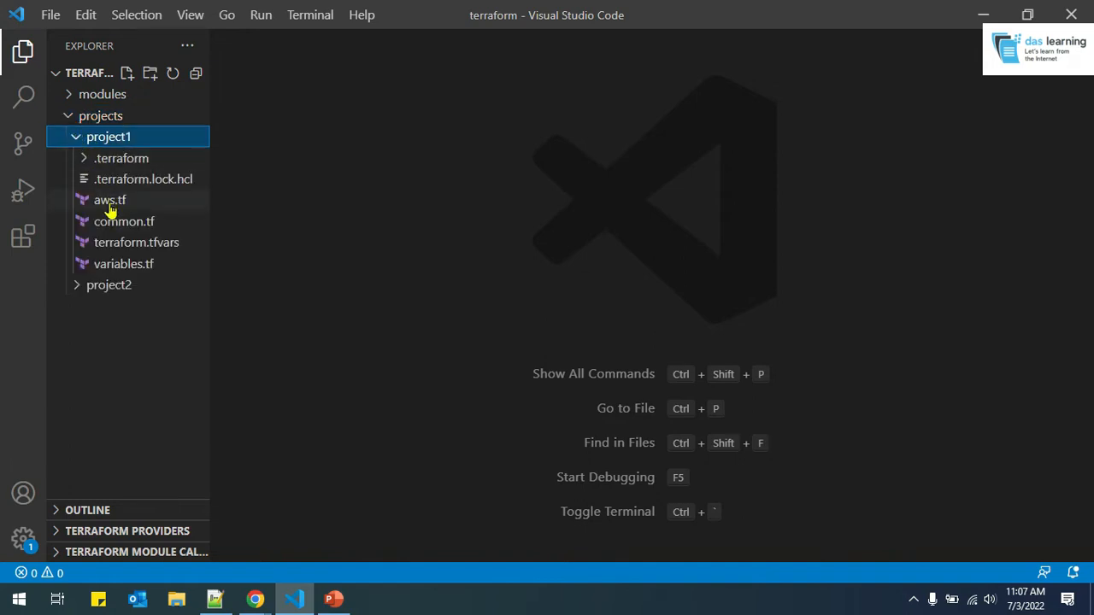
left_click(109, 199)
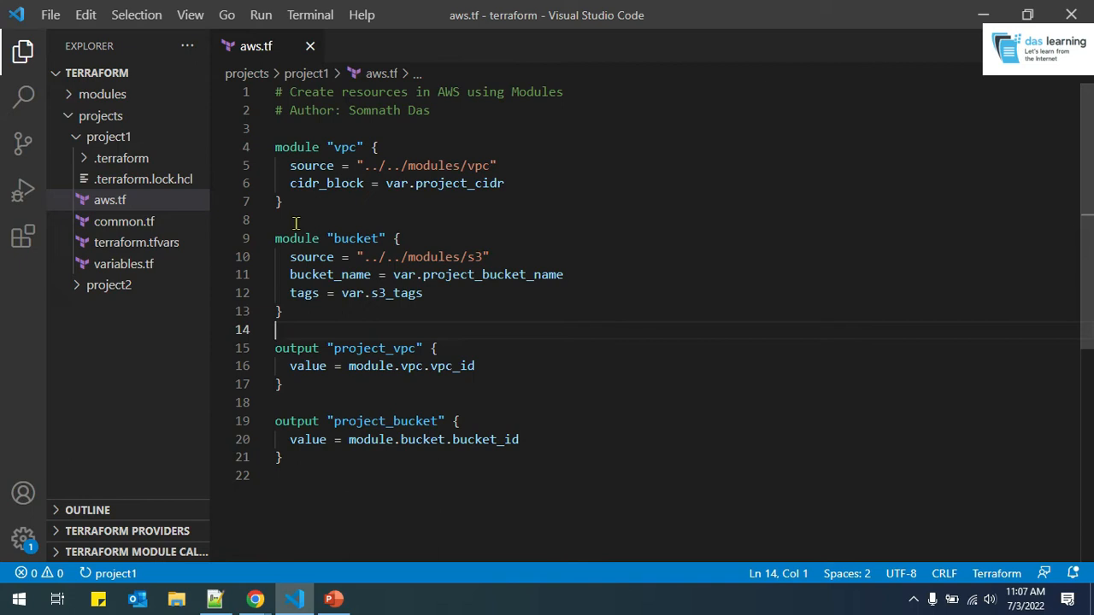
mouse_move(297, 147)
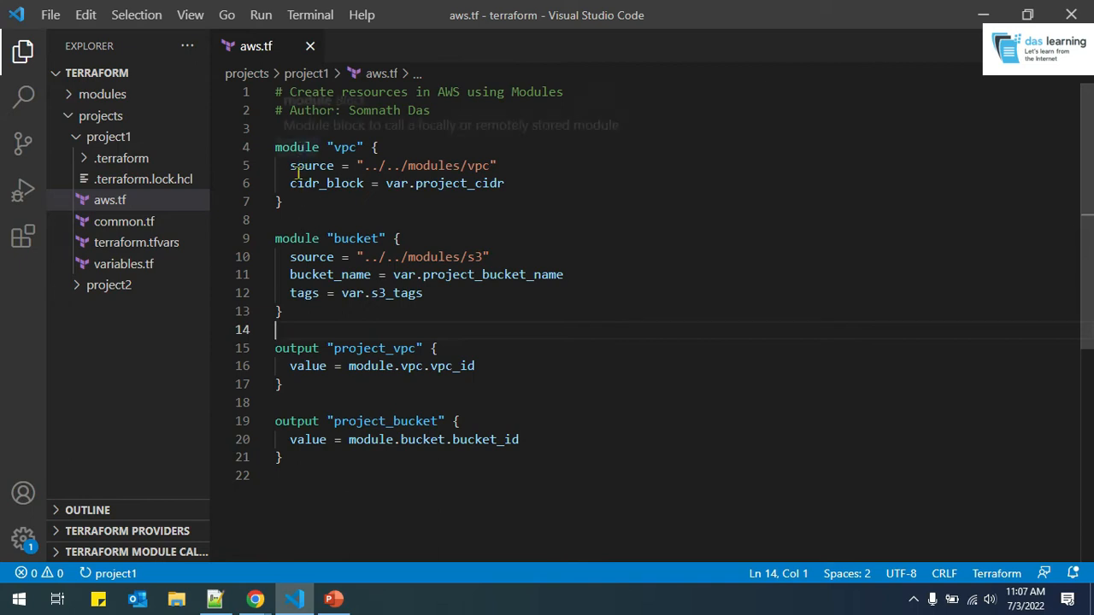
mouse_move(304, 293)
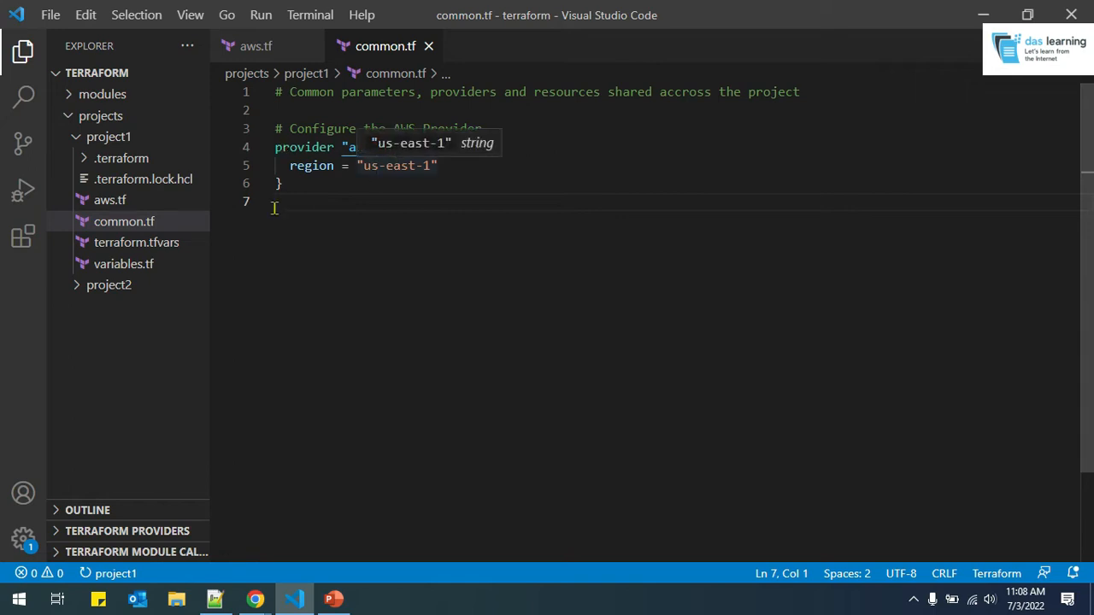
Review project1's variables.tf and terraform.tfvars for the CIDR, bucket name and tags
left_click(123, 263)
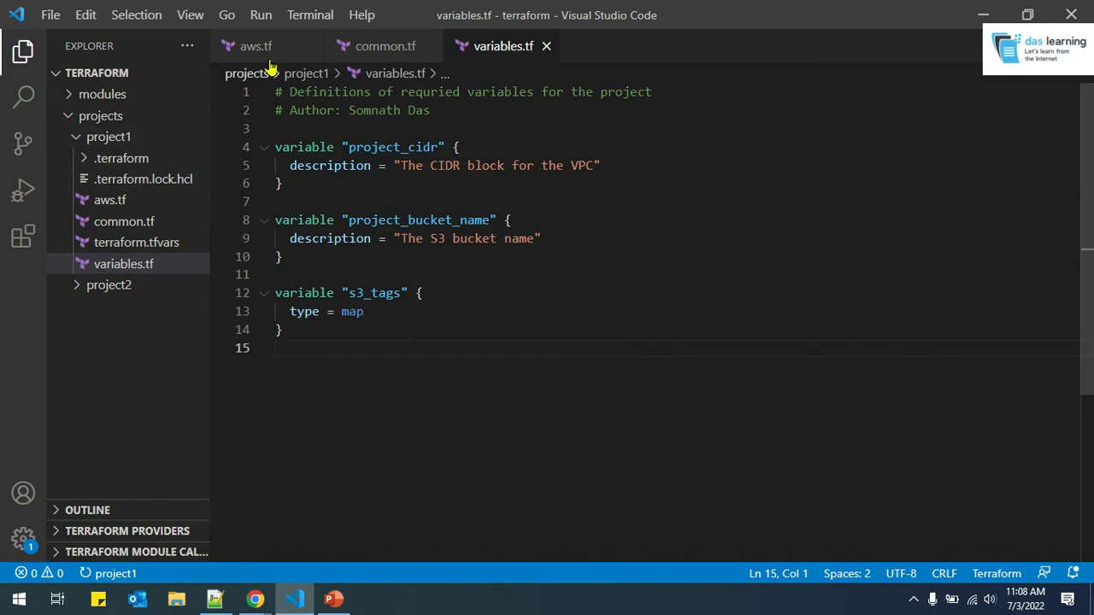
left_click(255, 45)
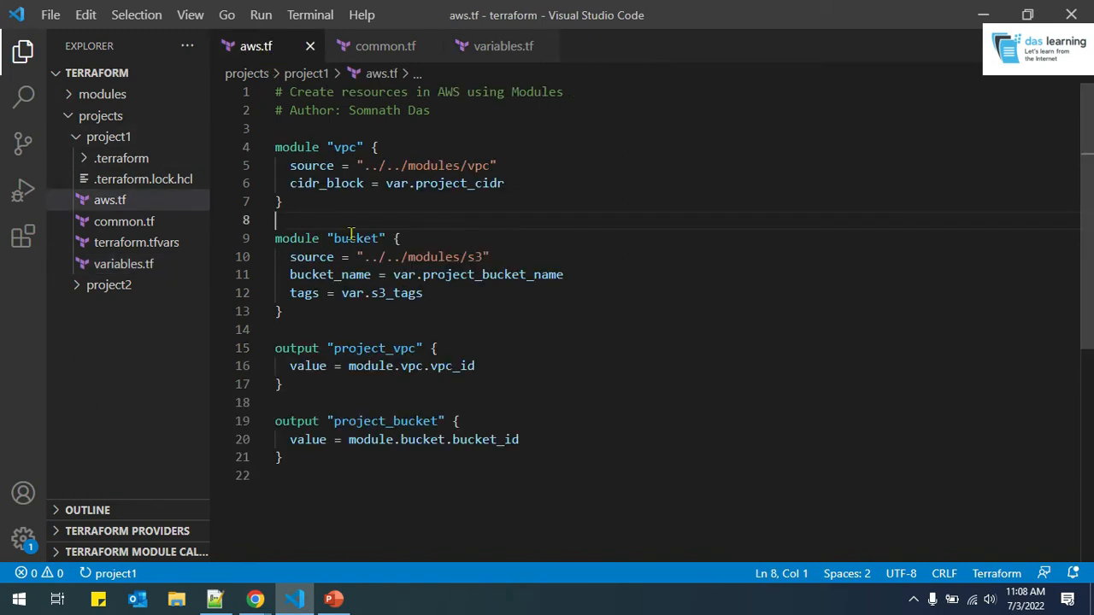
left_click(504, 45)
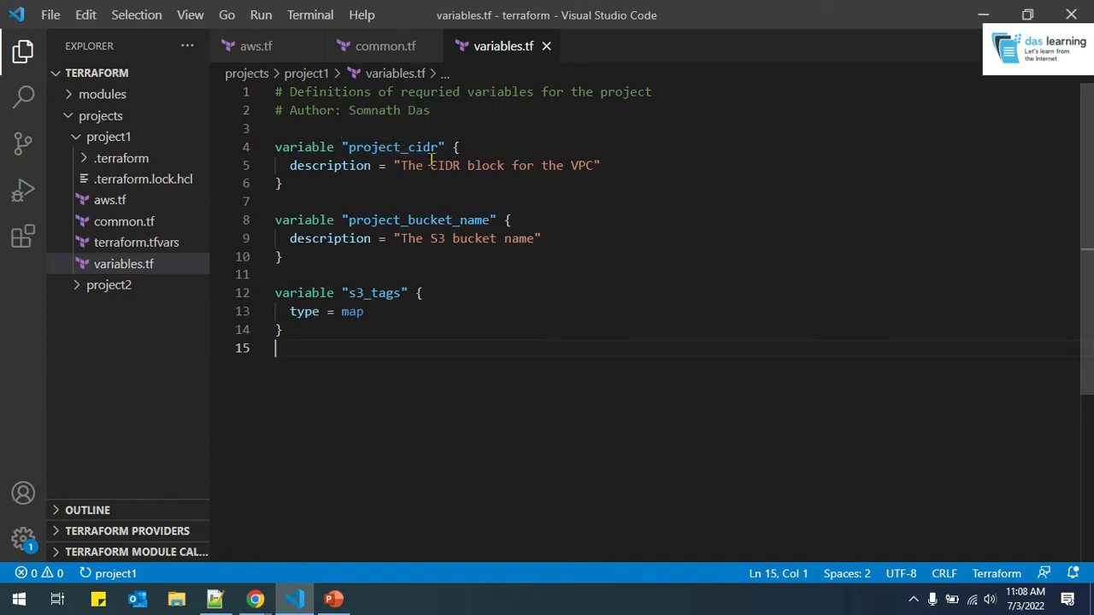
double_click(402, 219)
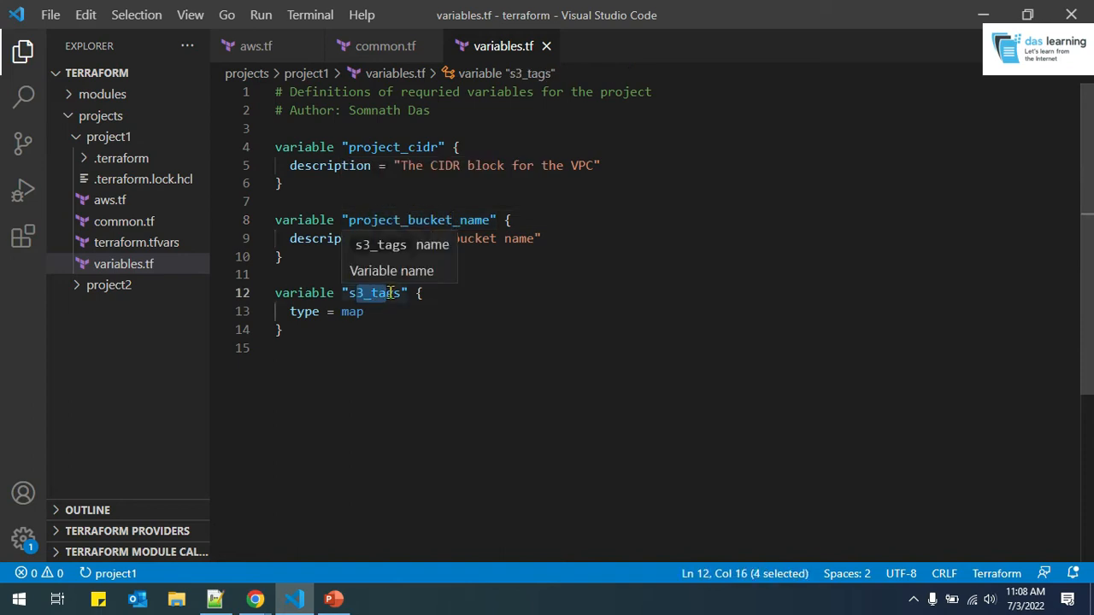
left_click(135, 241)
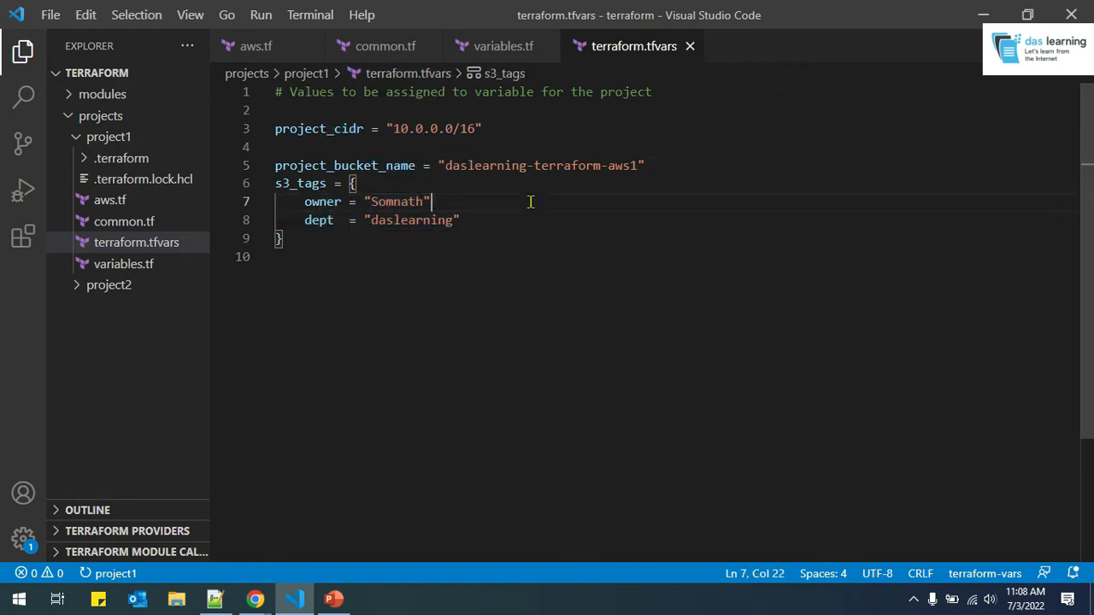
Add cidr_block = var.project_cidr to the vpc module block and expand the modules folder
left_click(256, 45)
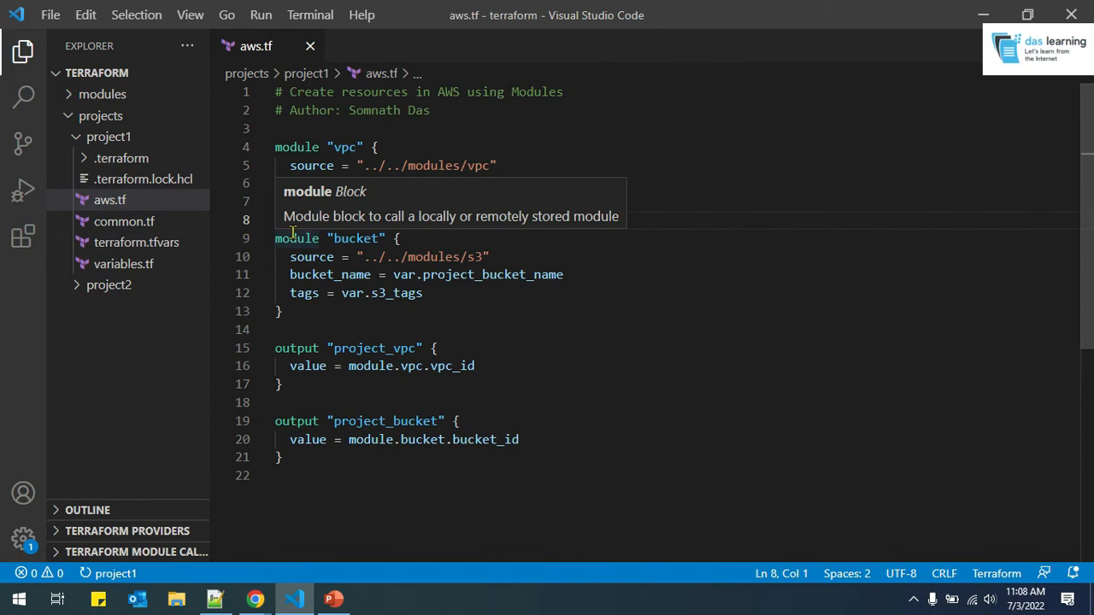
type("cidr_block = var.project_cidr")
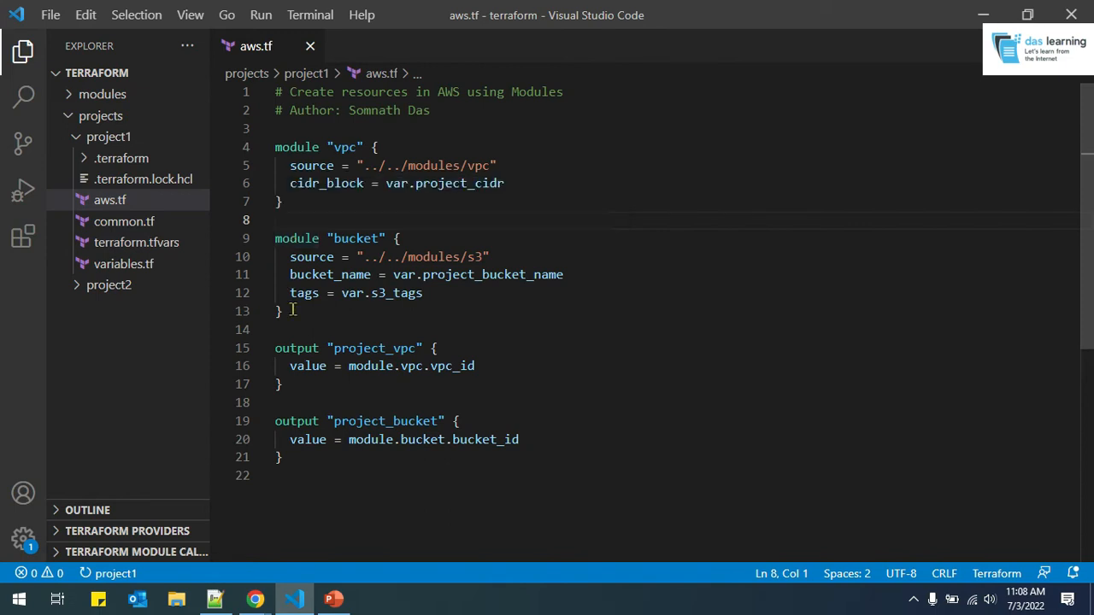
left_click(293, 329)
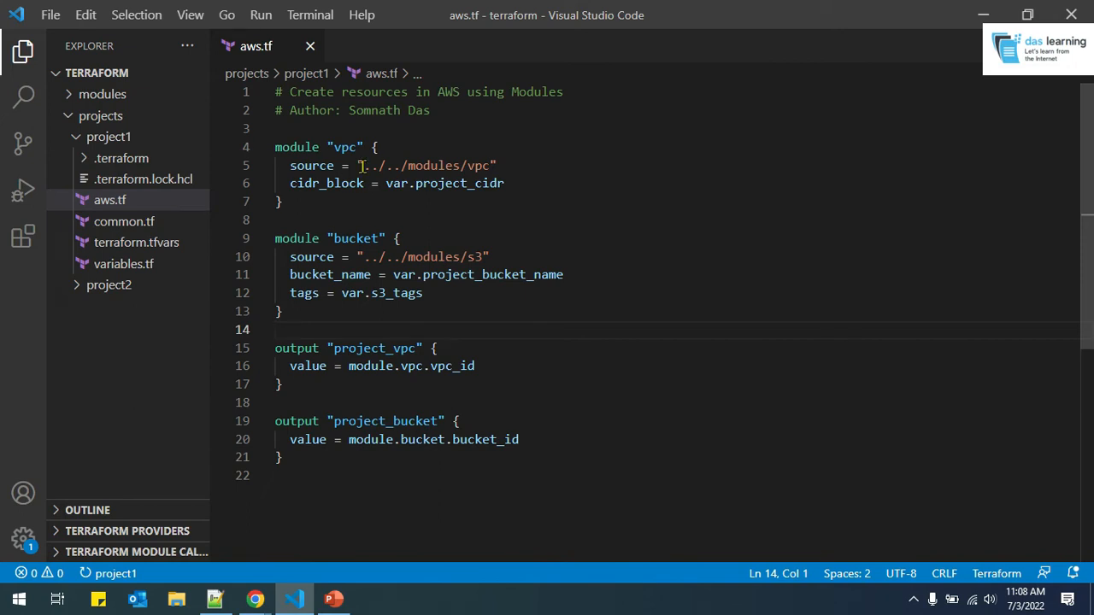
left_click(103, 94)
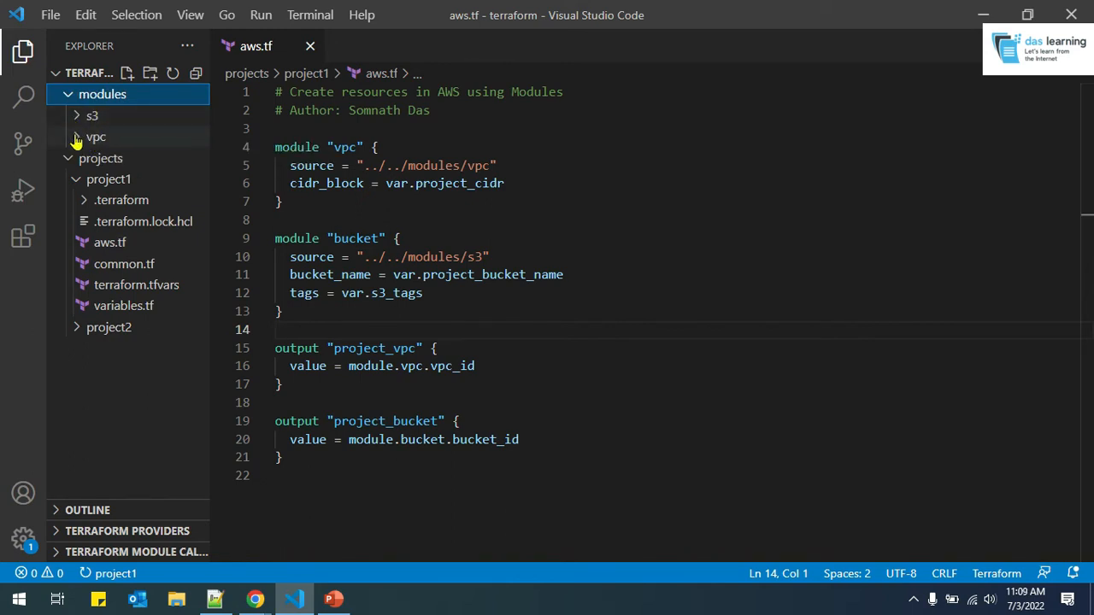
Inspect the vpc module's vpc.tf, variables.tf and output.tf, then return to aws.tf
left_click(96, 137)
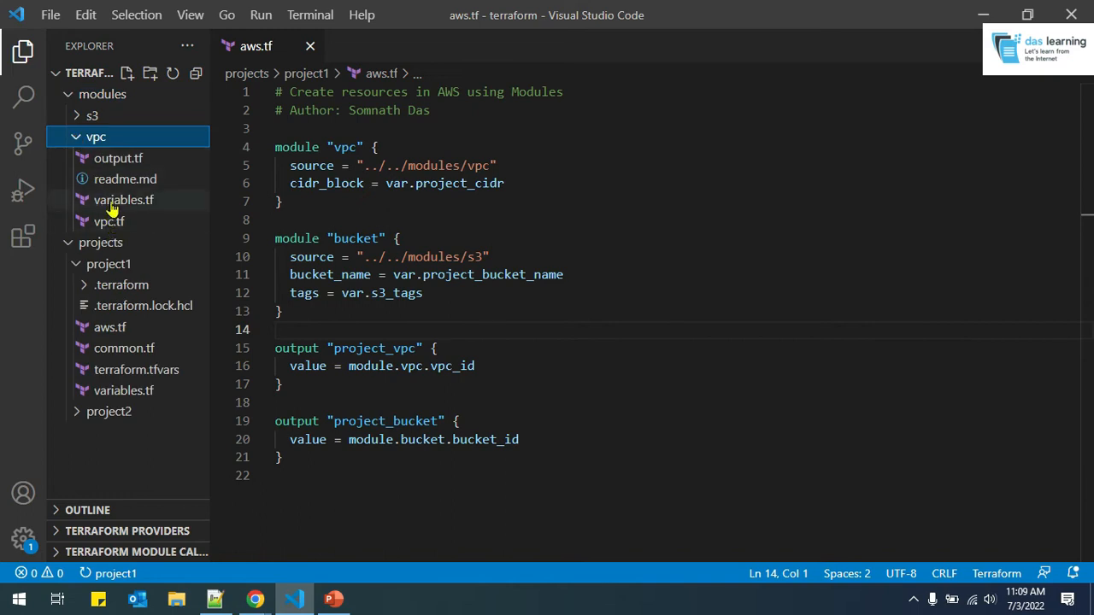
left_click(108, 222)
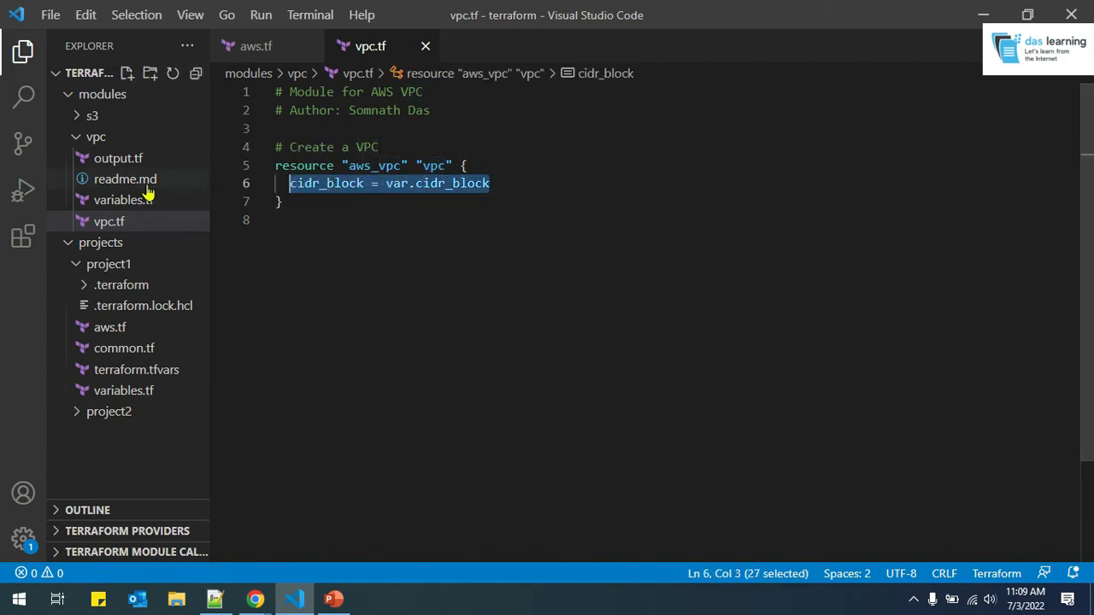
left_click(123, 199)
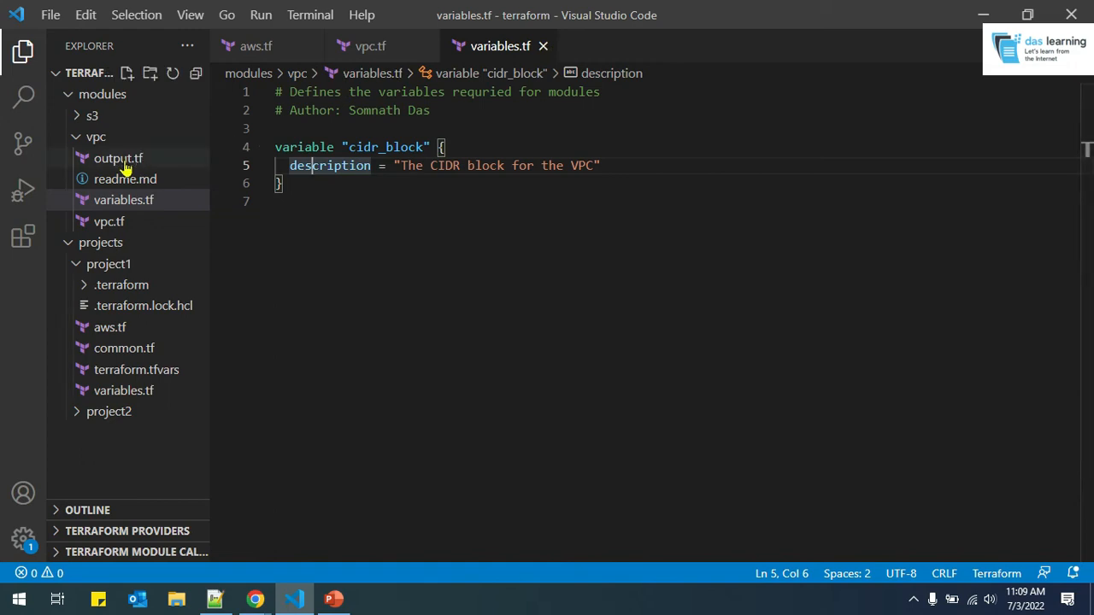
mouse_move(118, 158)
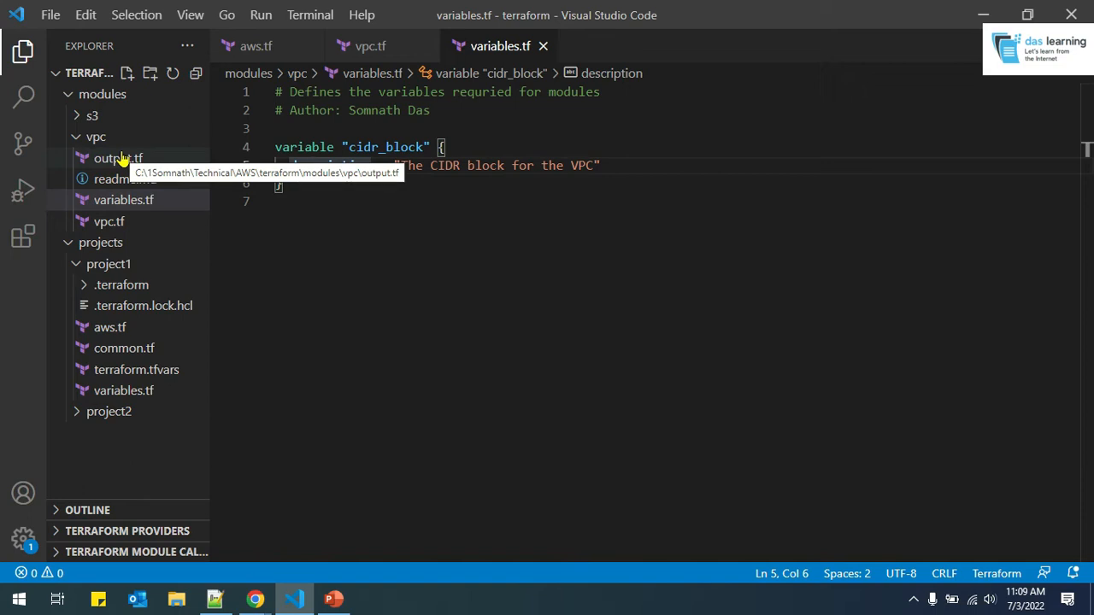
left_click(118, 158)
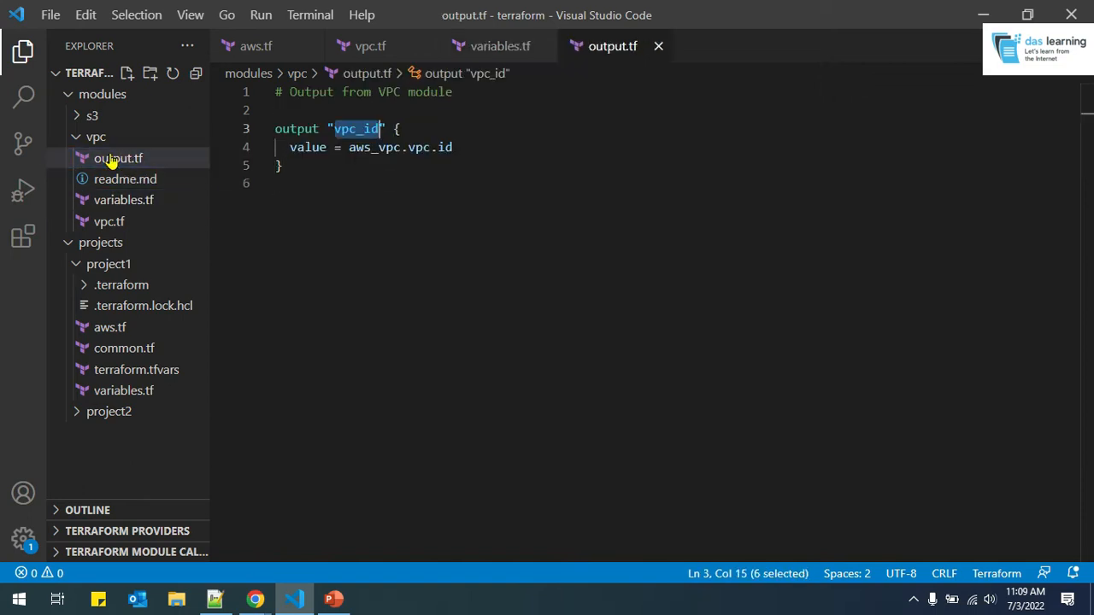
left_click(349, 178)
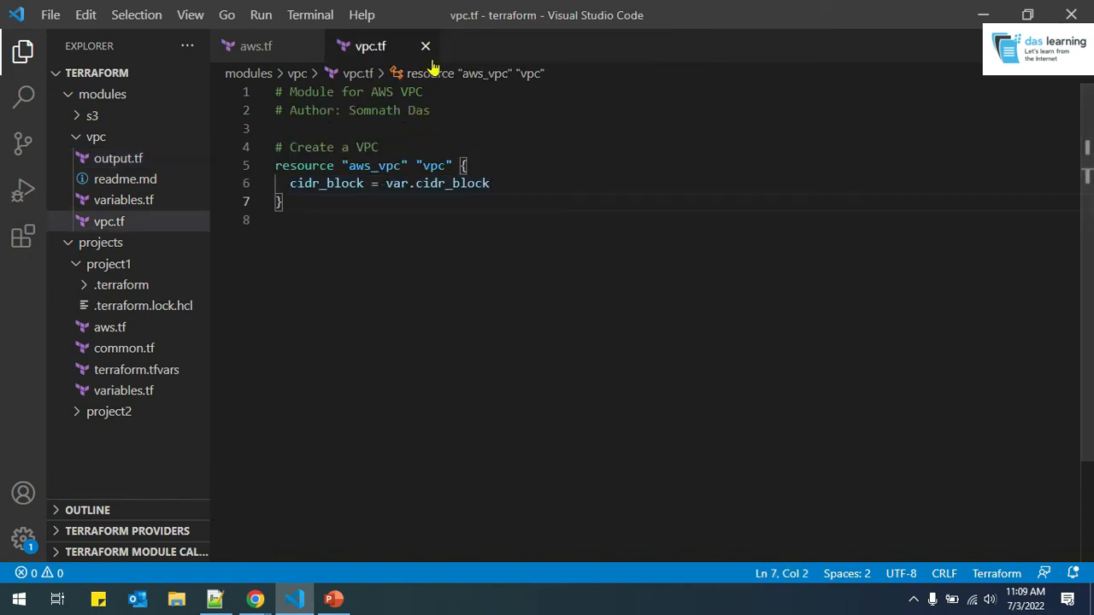
double_click(466, 183)
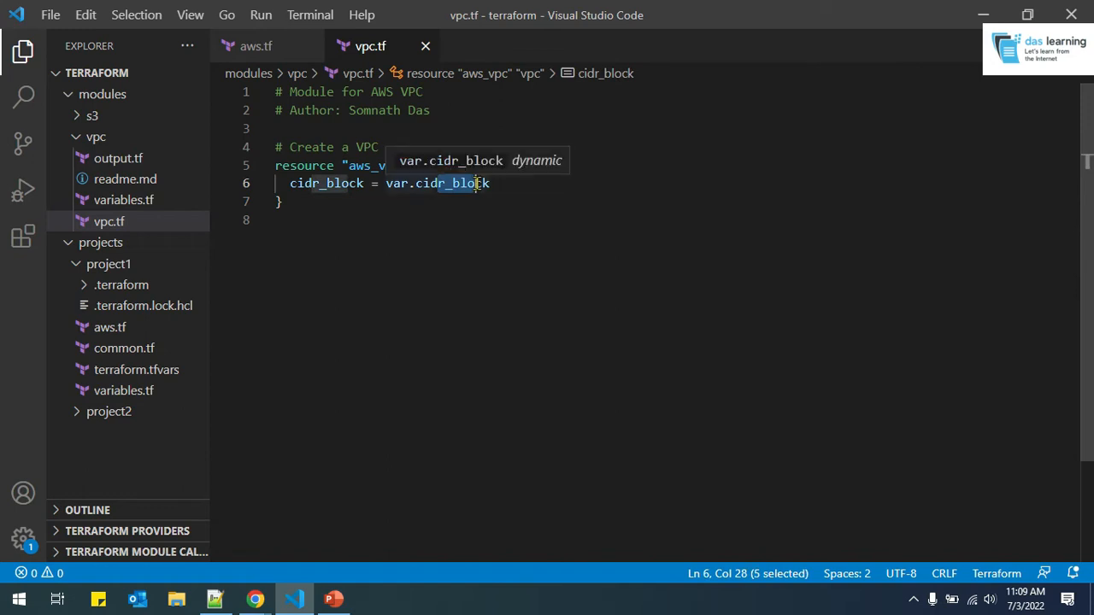
left_click(255, 45)
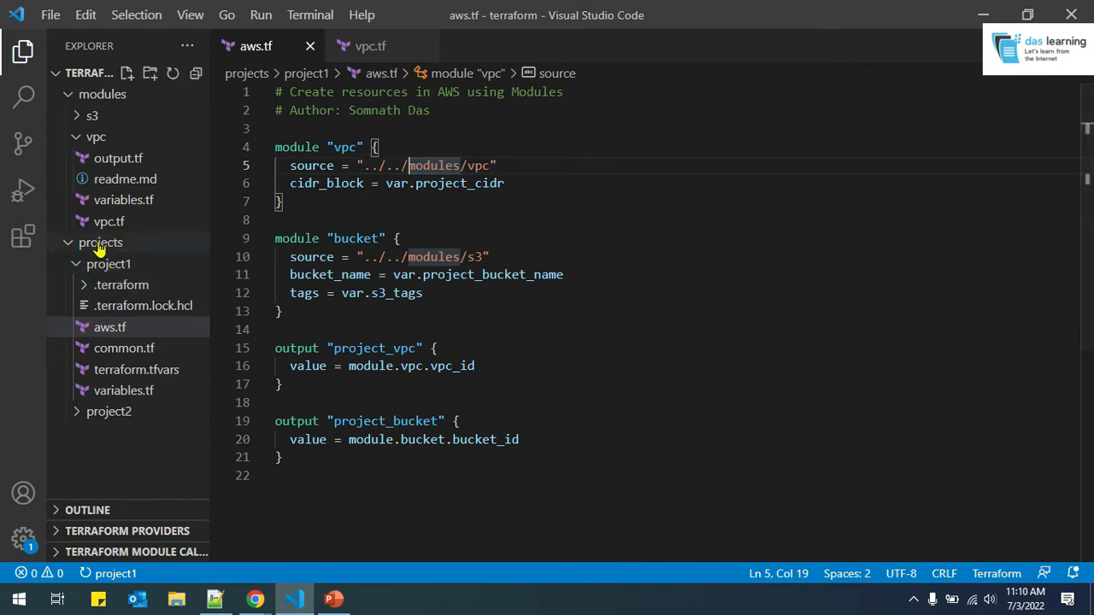
mouse_move(100, 248)
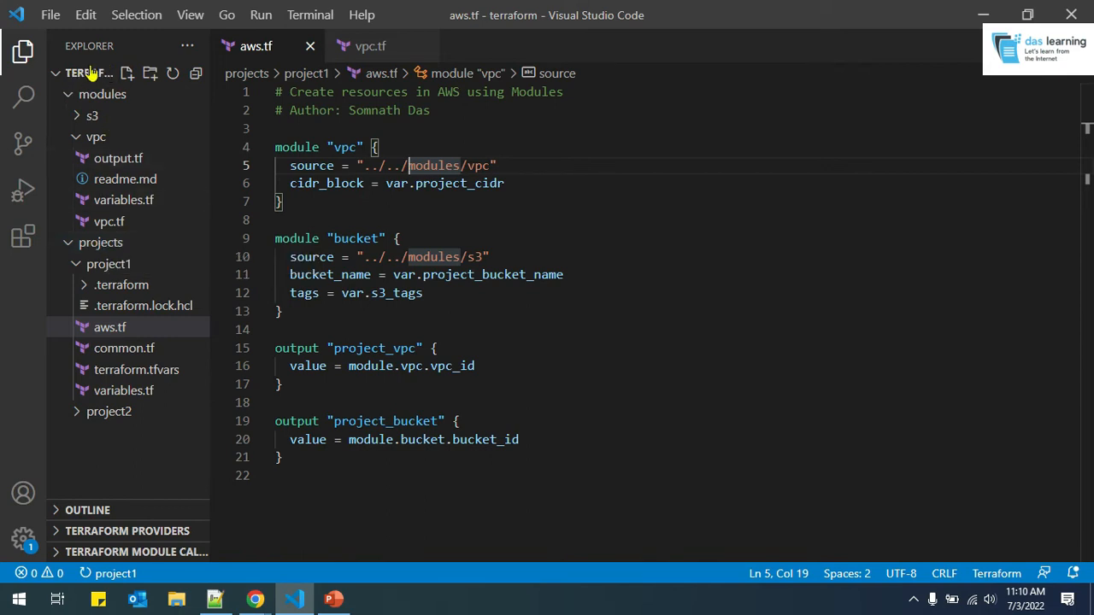
mouse_move(396, 166)
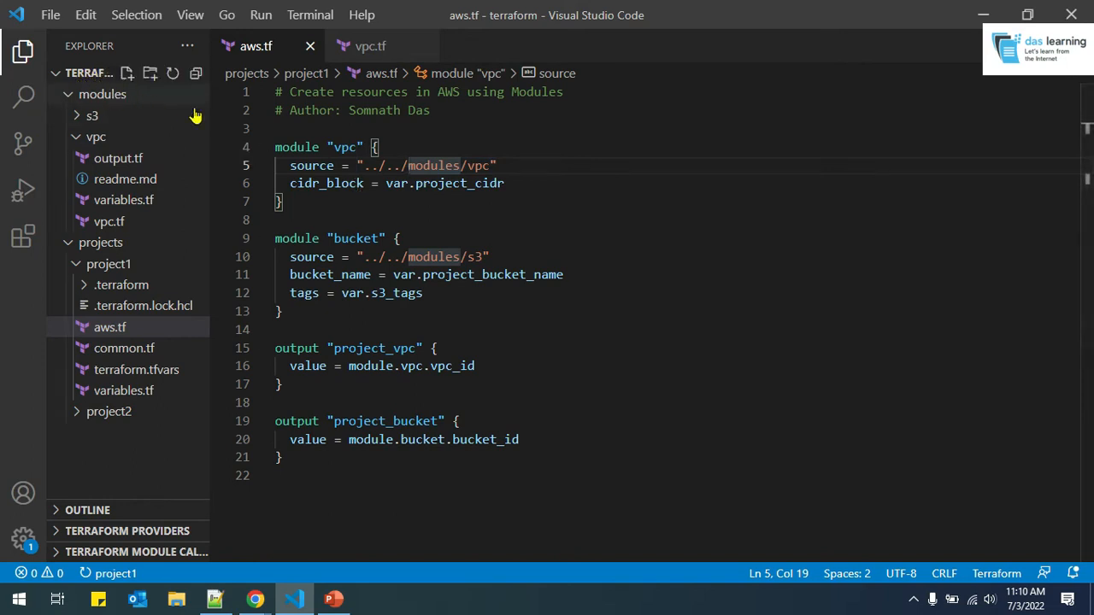
mouse_move(99, 132)
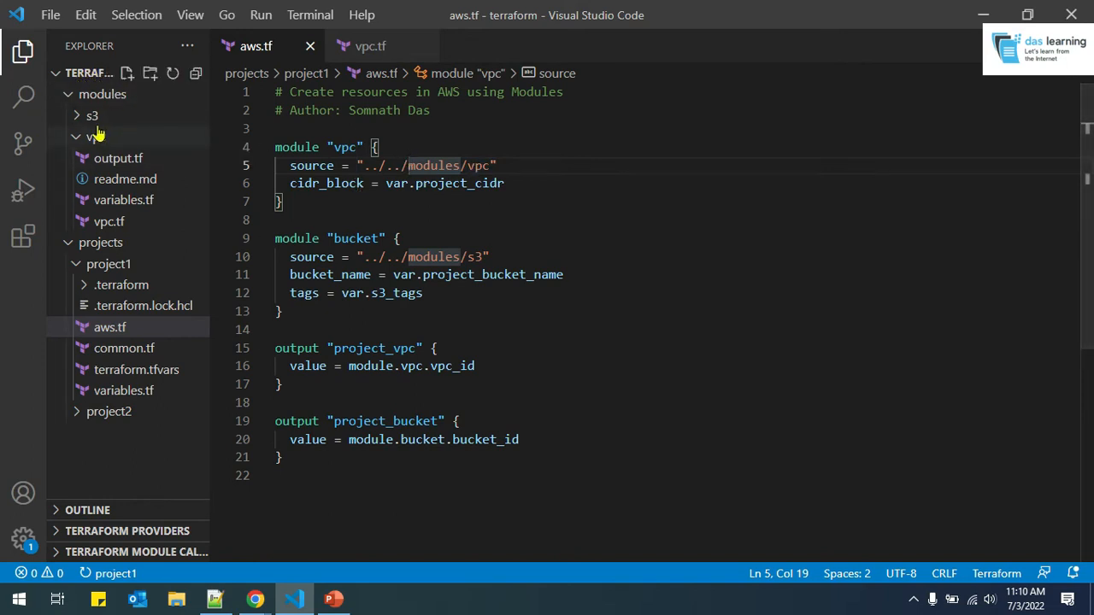
mouse_move(94, 137)
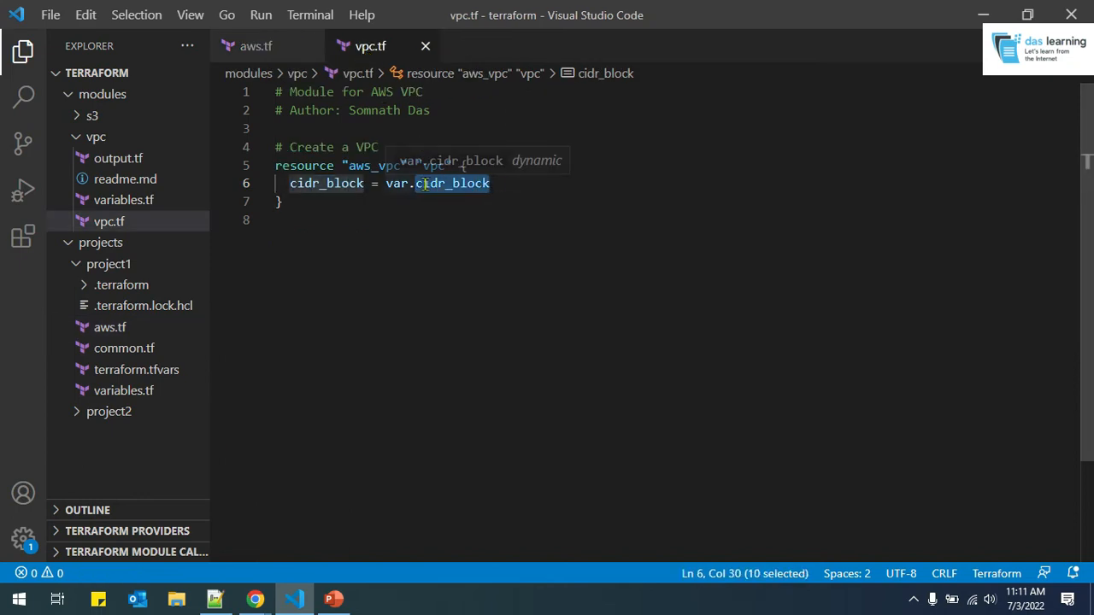
left_click(255, 46)
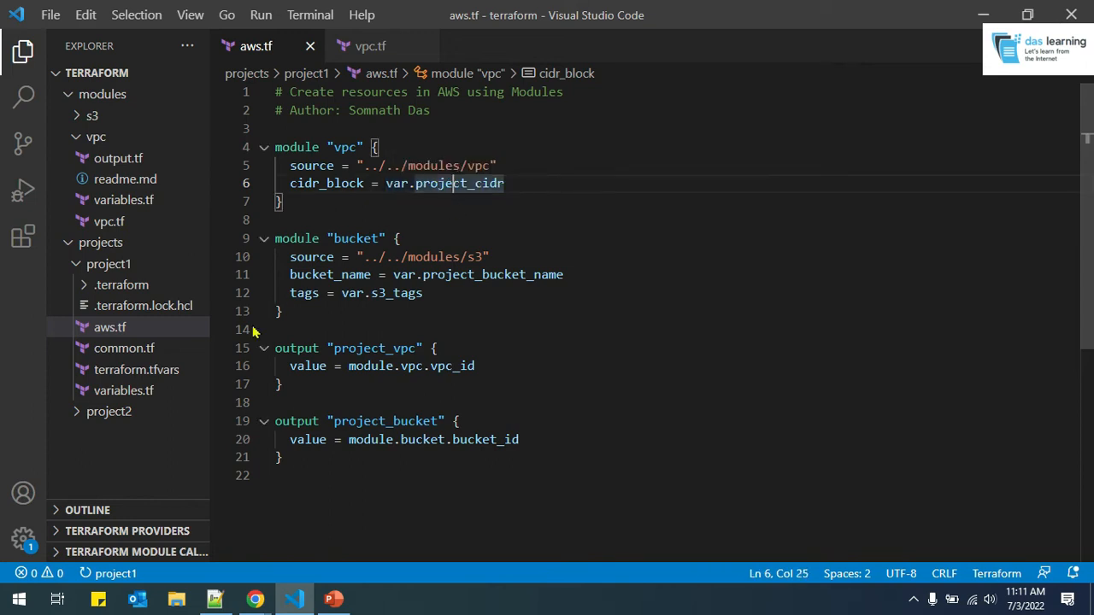
Open project1's terraform.tfvars to see project_cidr set to 10.0.0.0/16
left_click(136, 369)
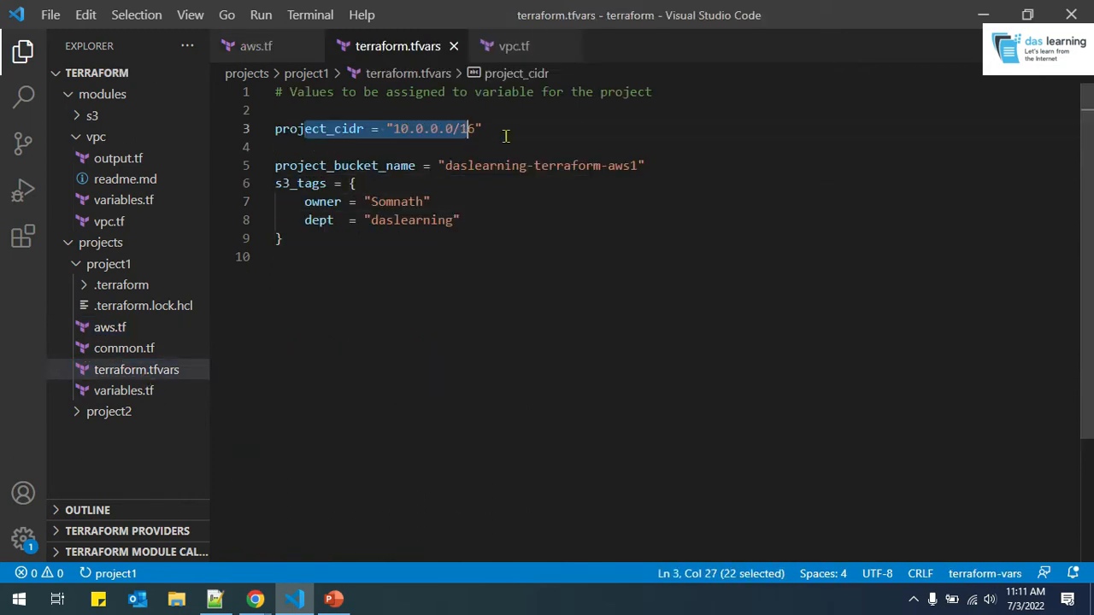
Trace bucket_name from the s3 module's s3.tf to the bucket module in aws.tf
left_click(255, 46)
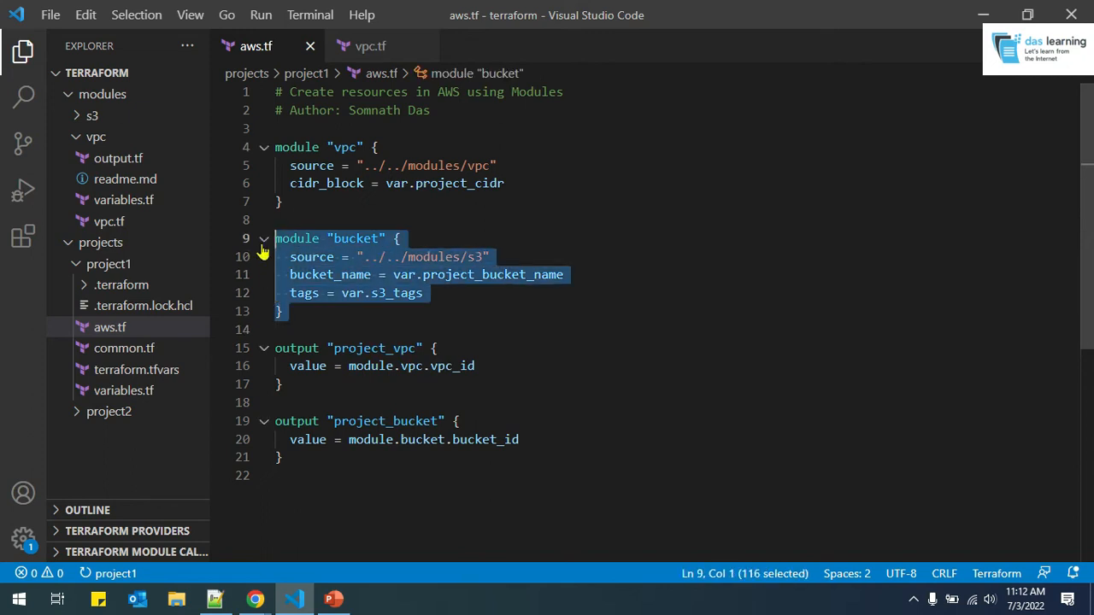
left_click(109, 327)
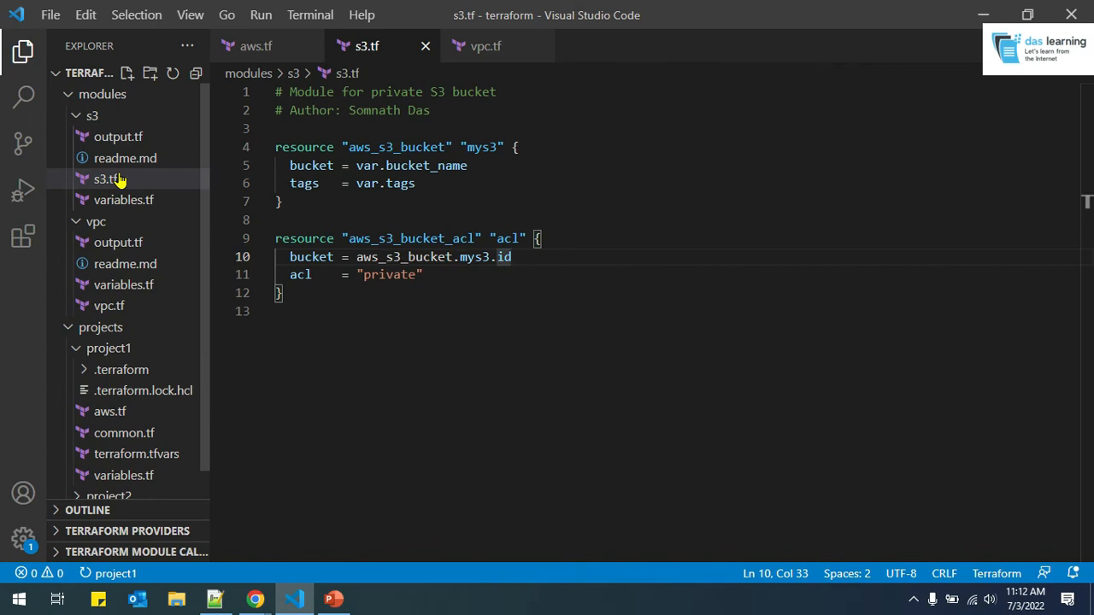
double_click(426, 165)
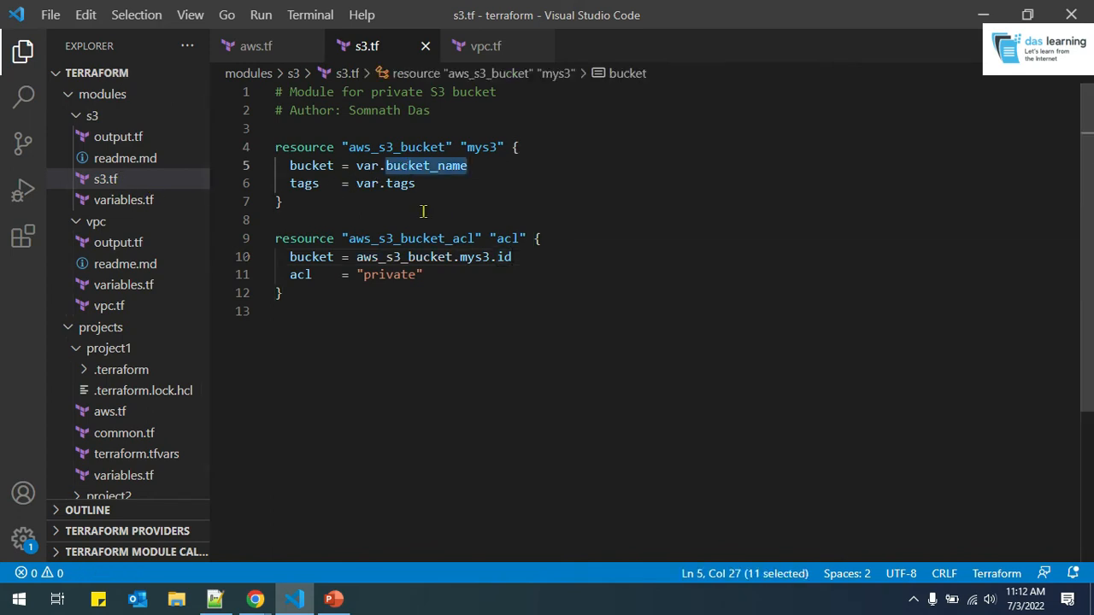
left_click(256, 46)
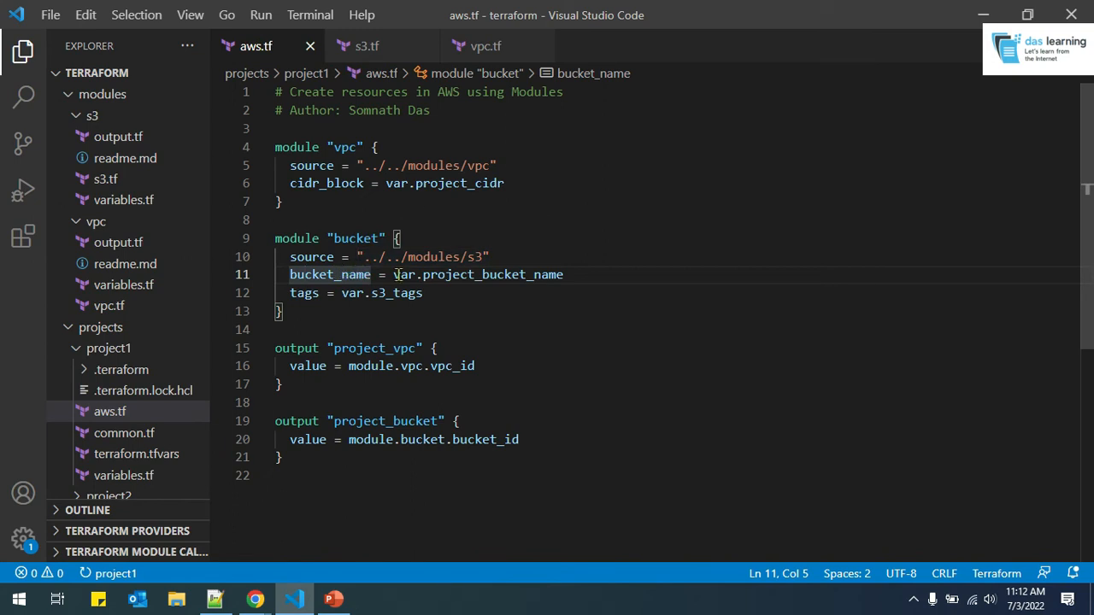
double_click(479, 274)
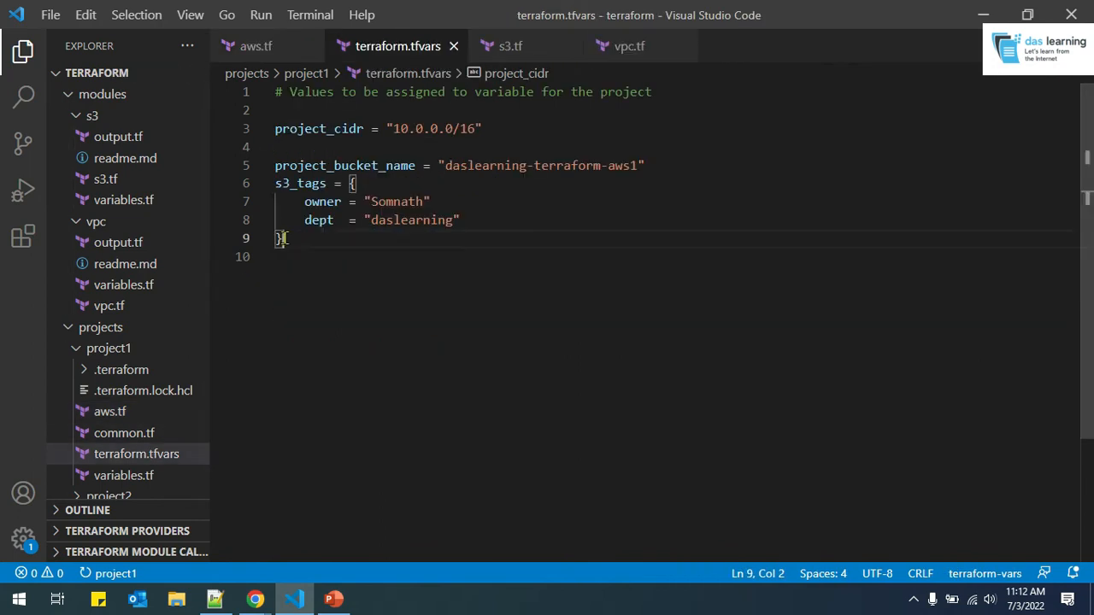
Check terraform.tfvars and the vpc module's output.tf, then close the open editor files
left_click(255, 46)
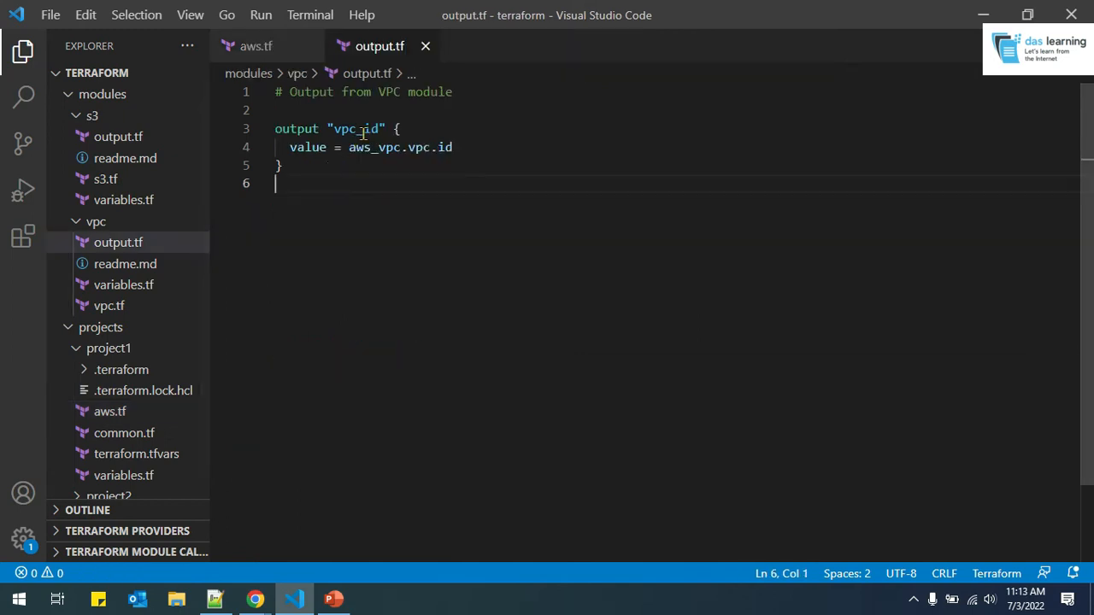
left_click(255, 46)
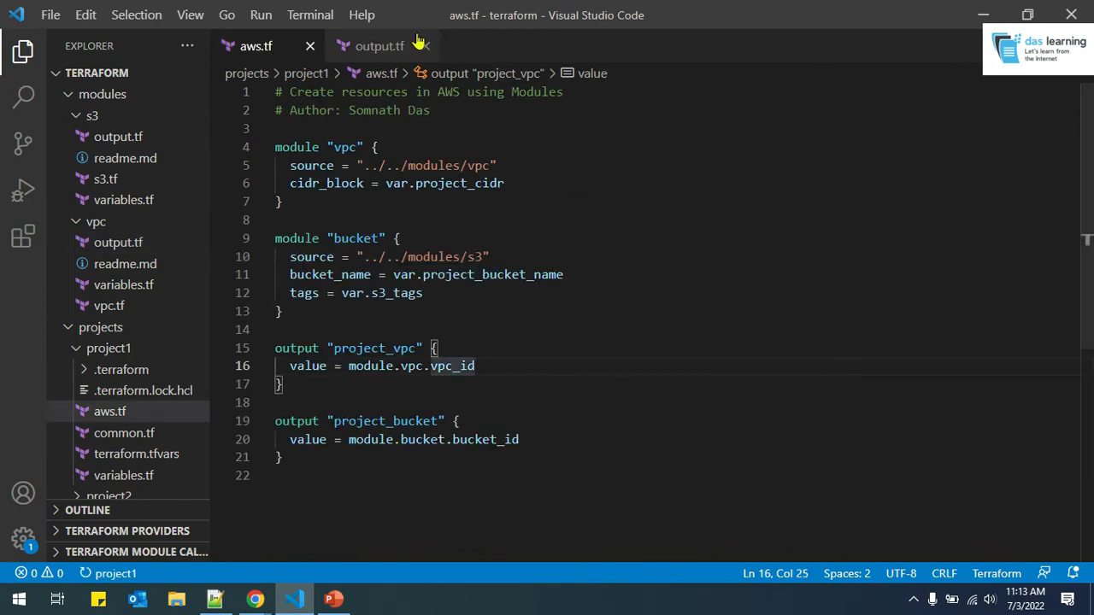
left_click(377, 45)
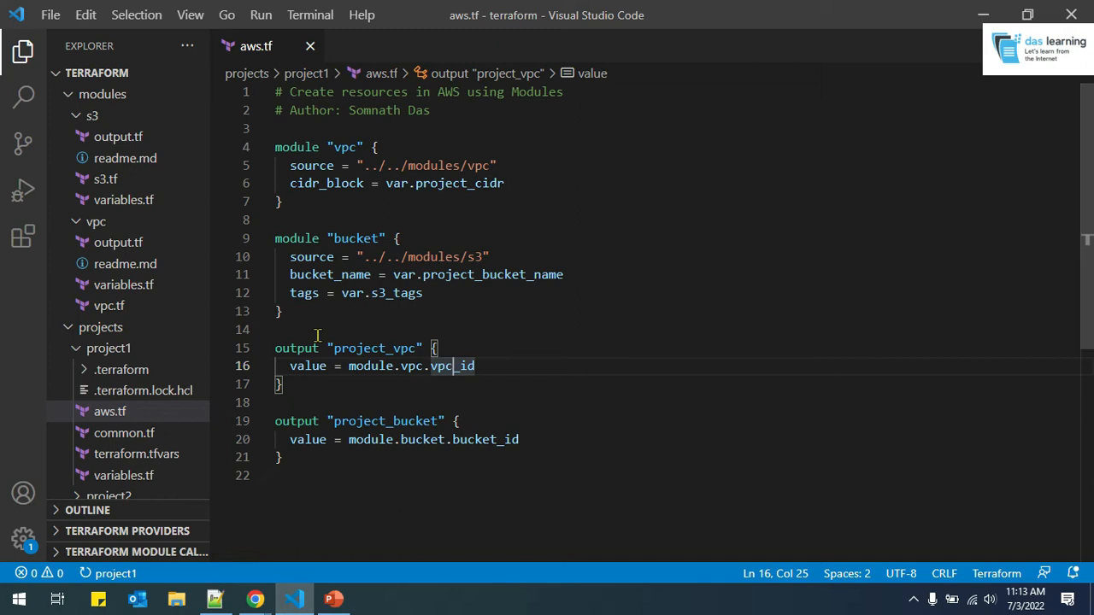
left_click(310, 46)
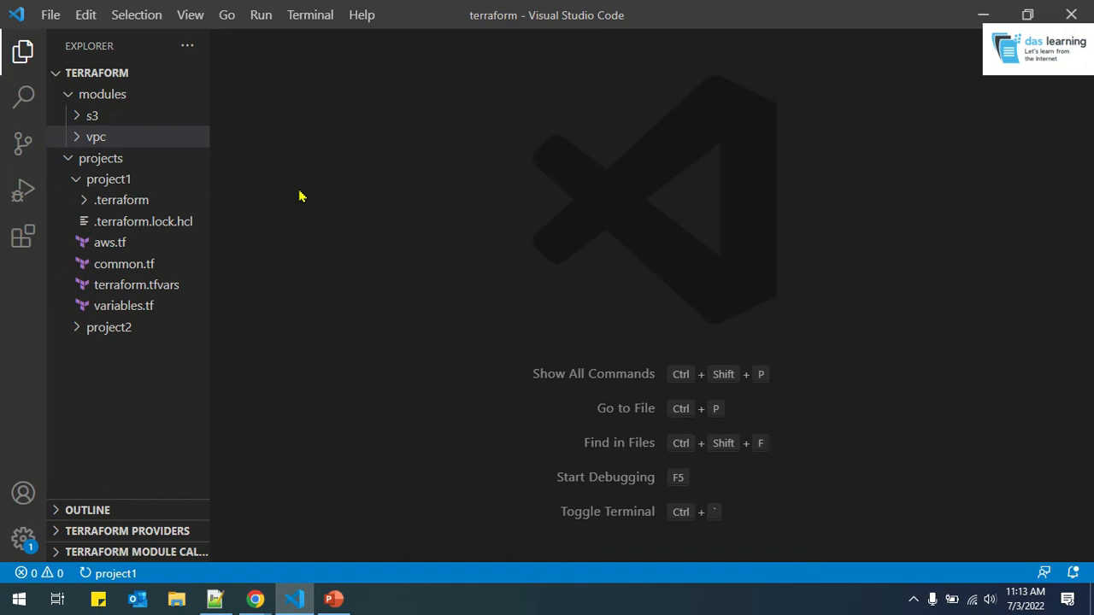
Reopen project1's aws.tf and select the module "vpc" block
left_click(109, 242)
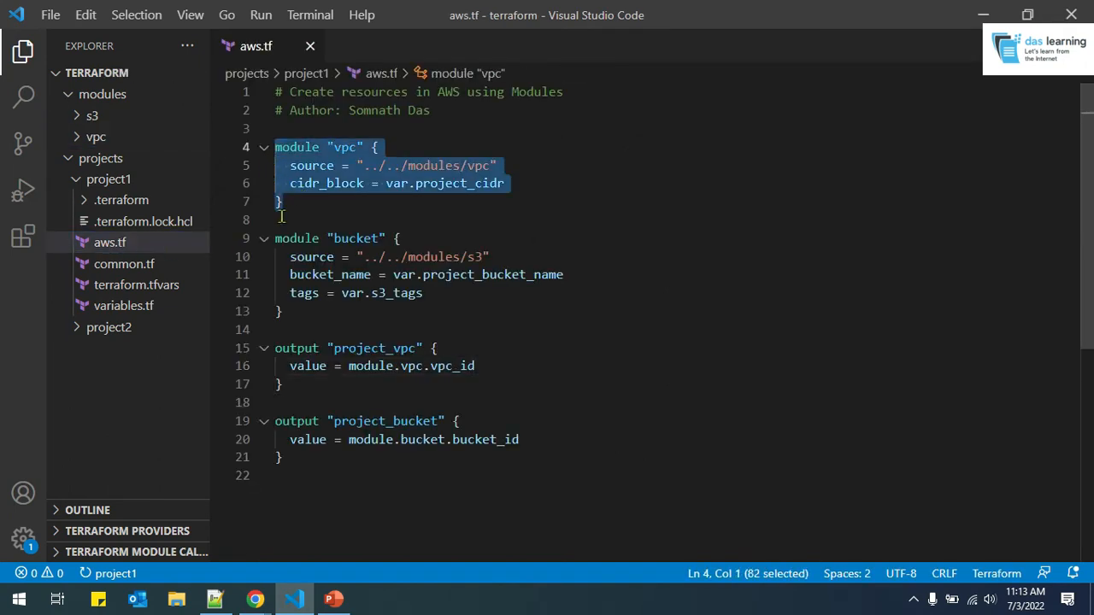
left_click(284, 221)
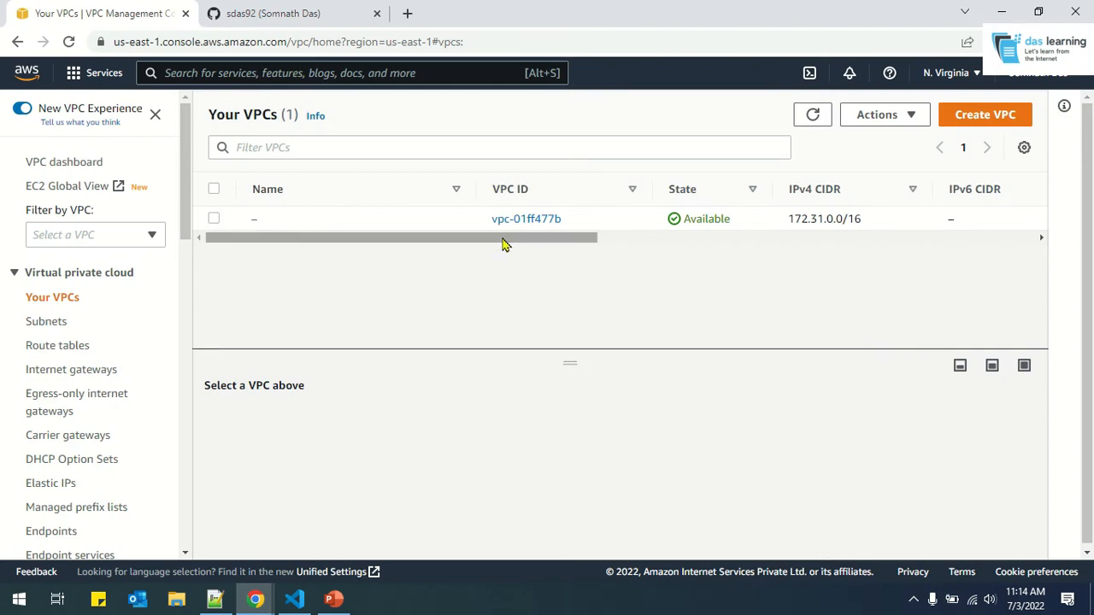
mouse_move(427, 108)
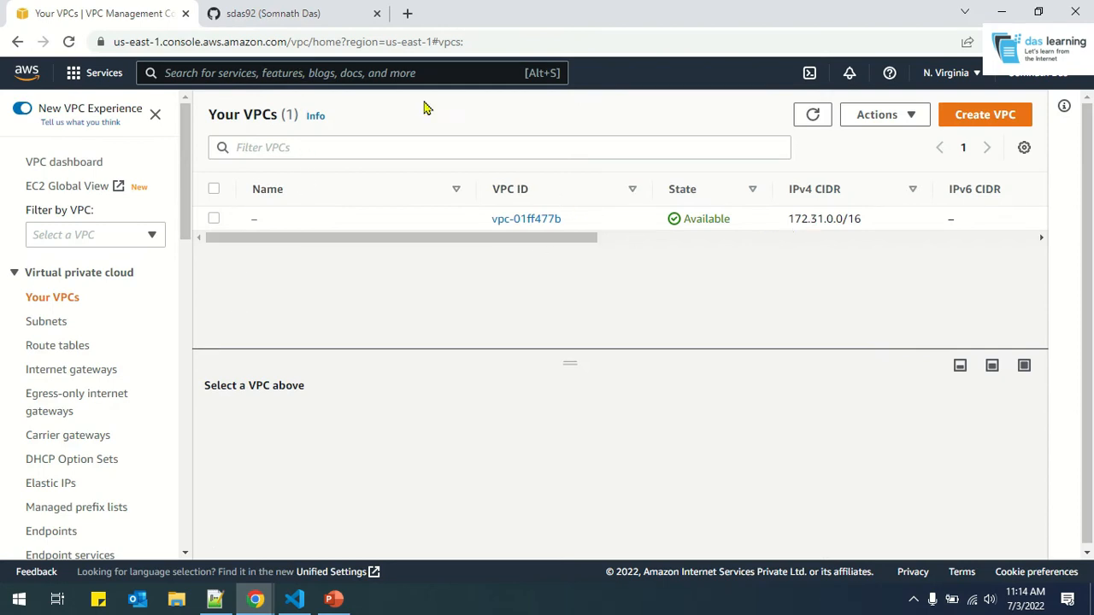
Search 'iam' in the console, open IAM and go to the Users list
left_click(350, 73)
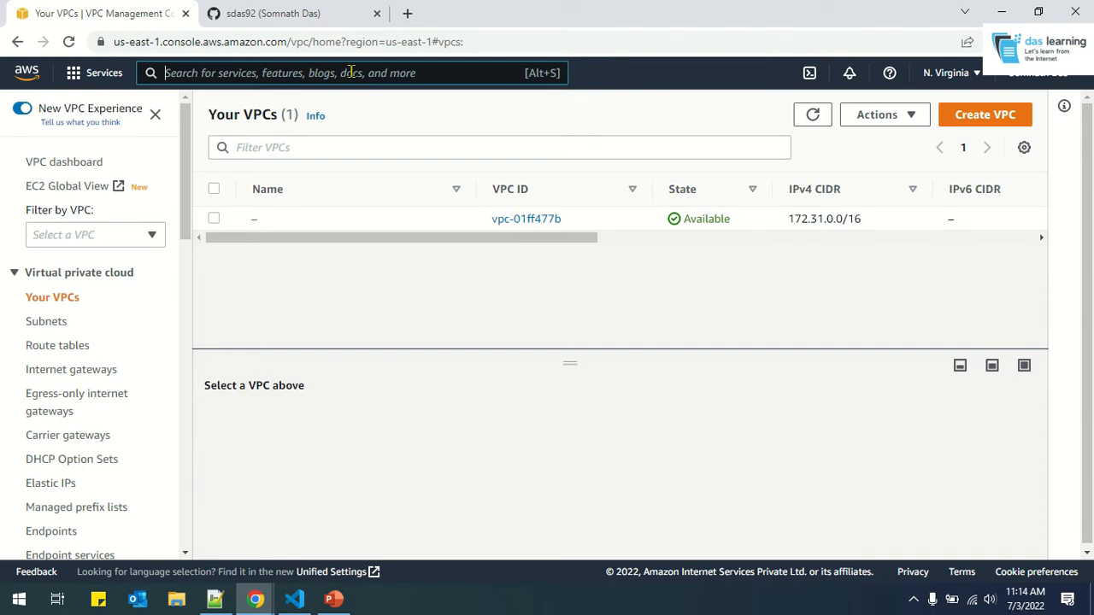
type("iam")
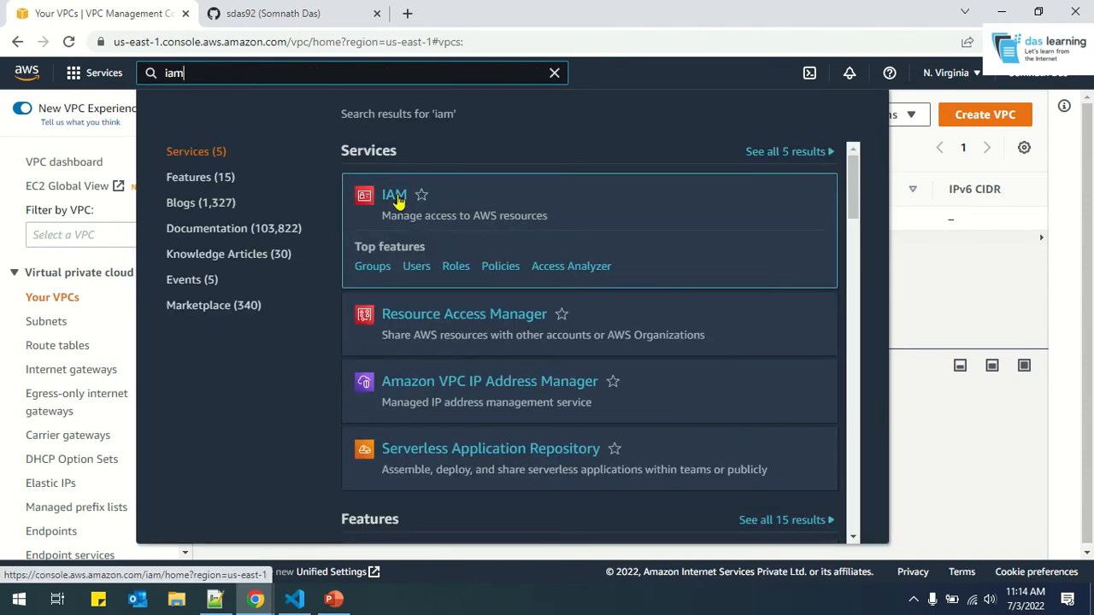
left_click(394, 195)
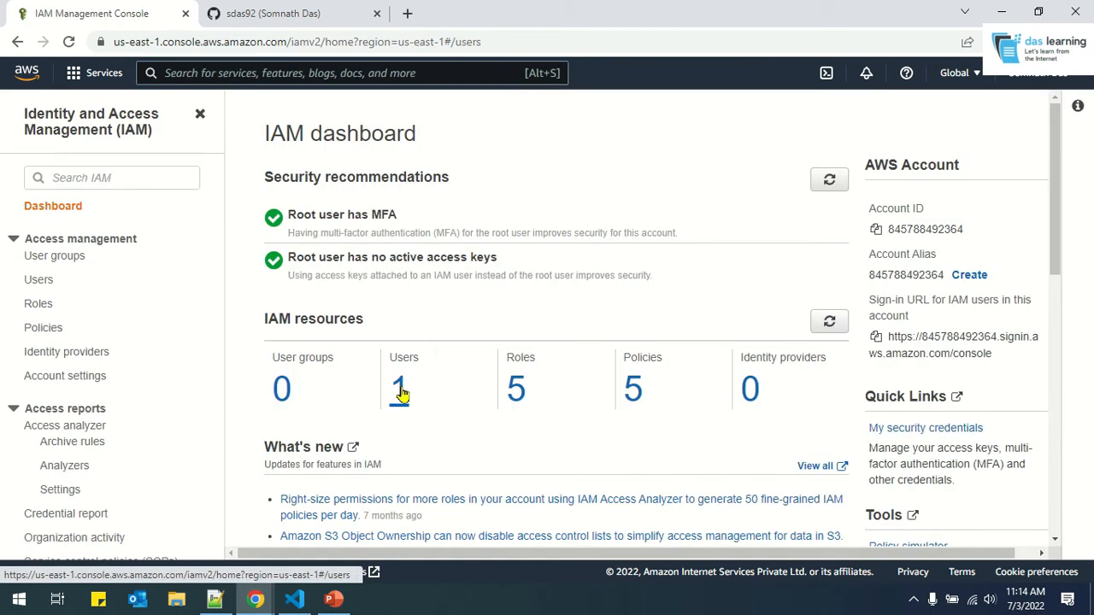
left_click(399, 389)
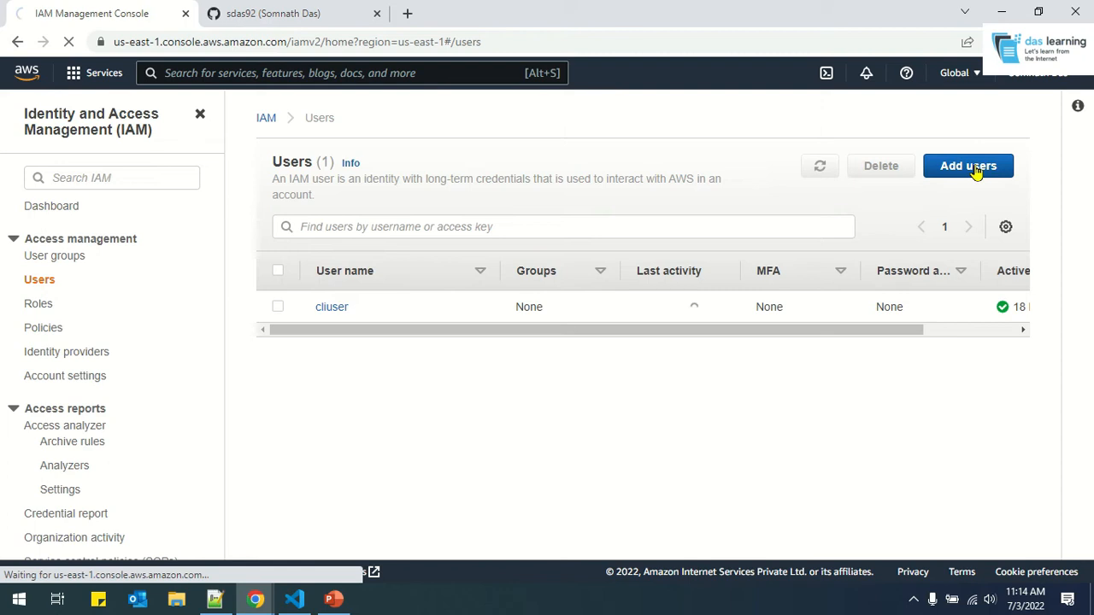
Start a new IAM user named test_user with programmatic access-key credentials
left_click(967, 165)
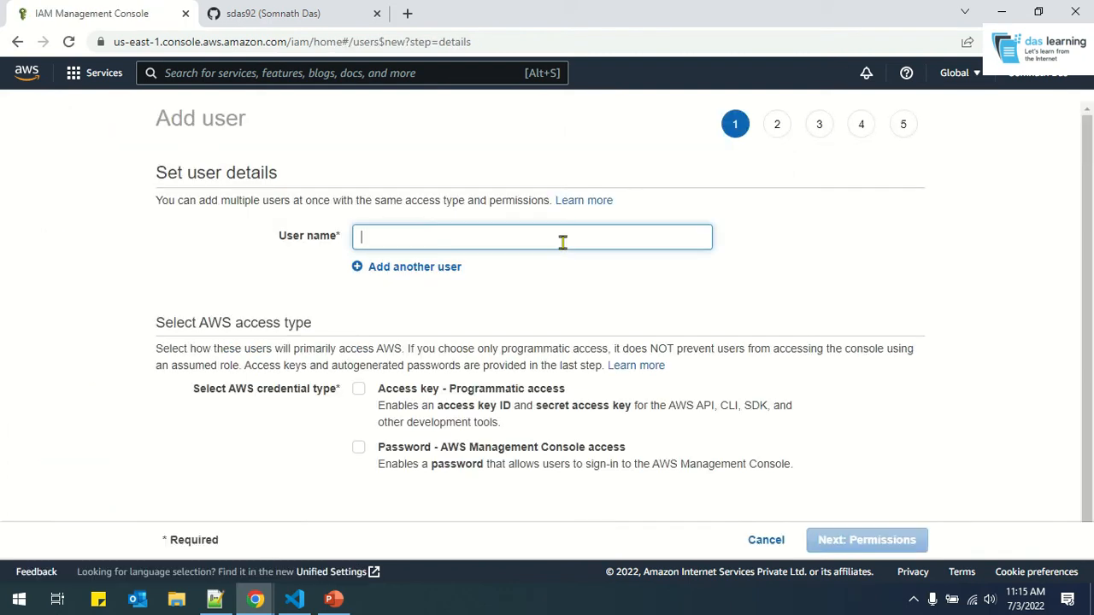
type("test_user")
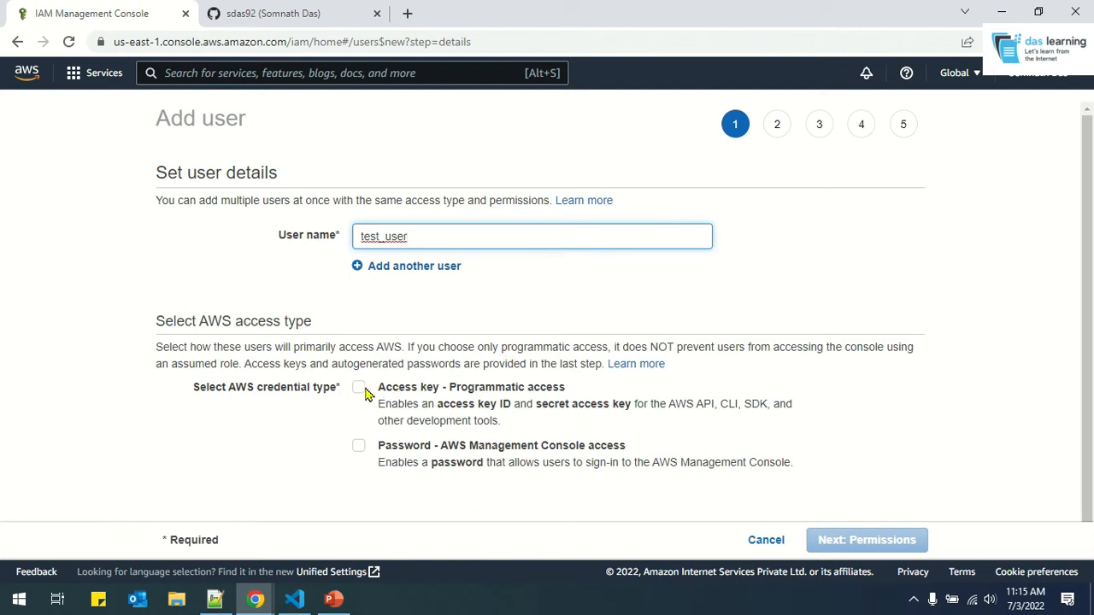
left_click(358, 388)
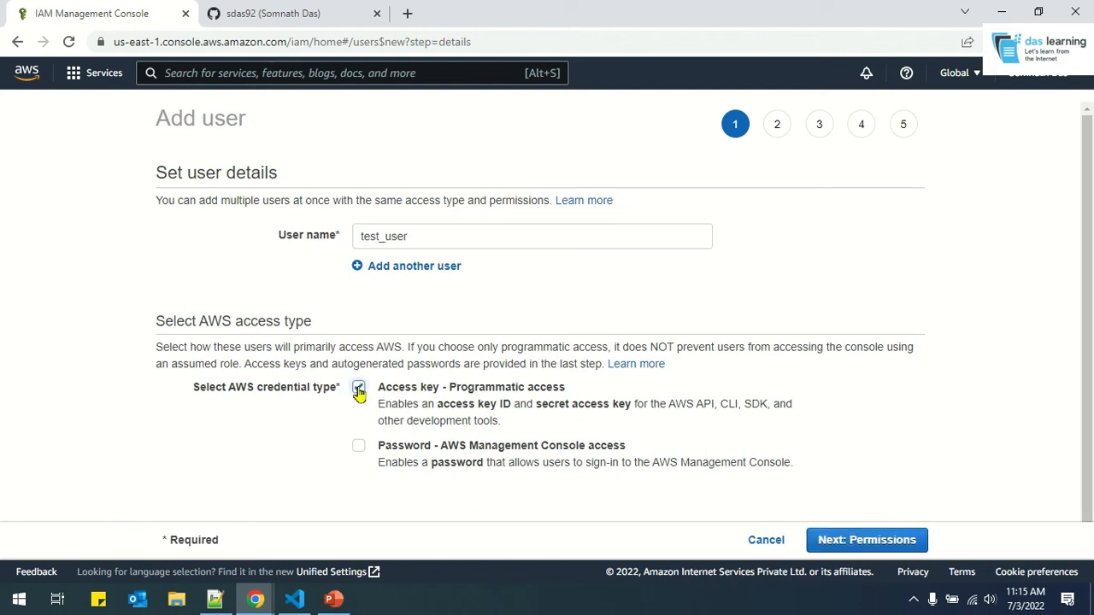
left_click(358, 386)
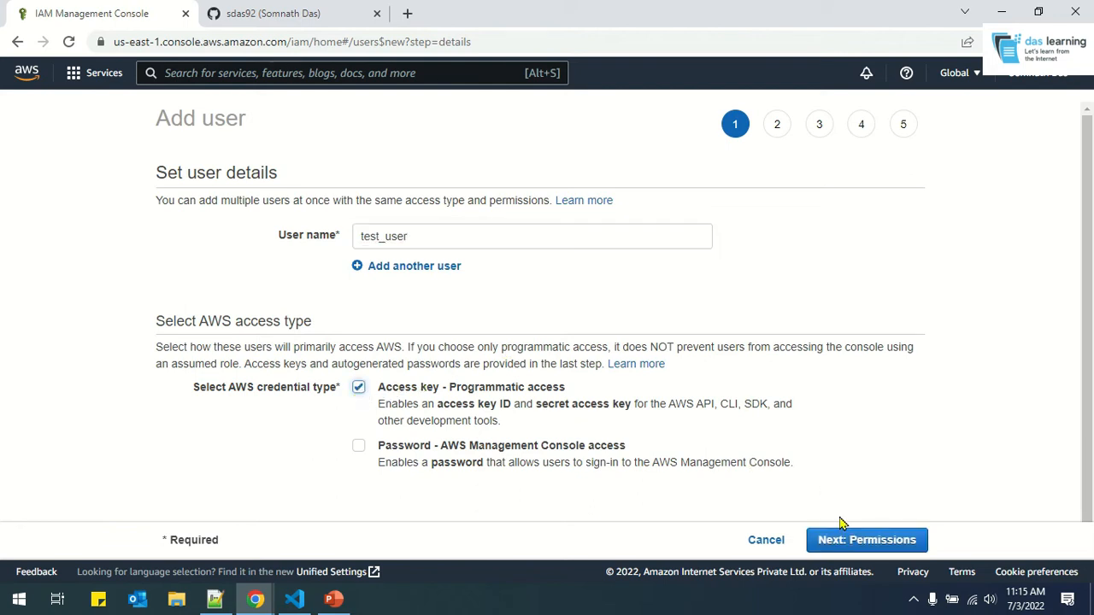
left_click(866, 540)
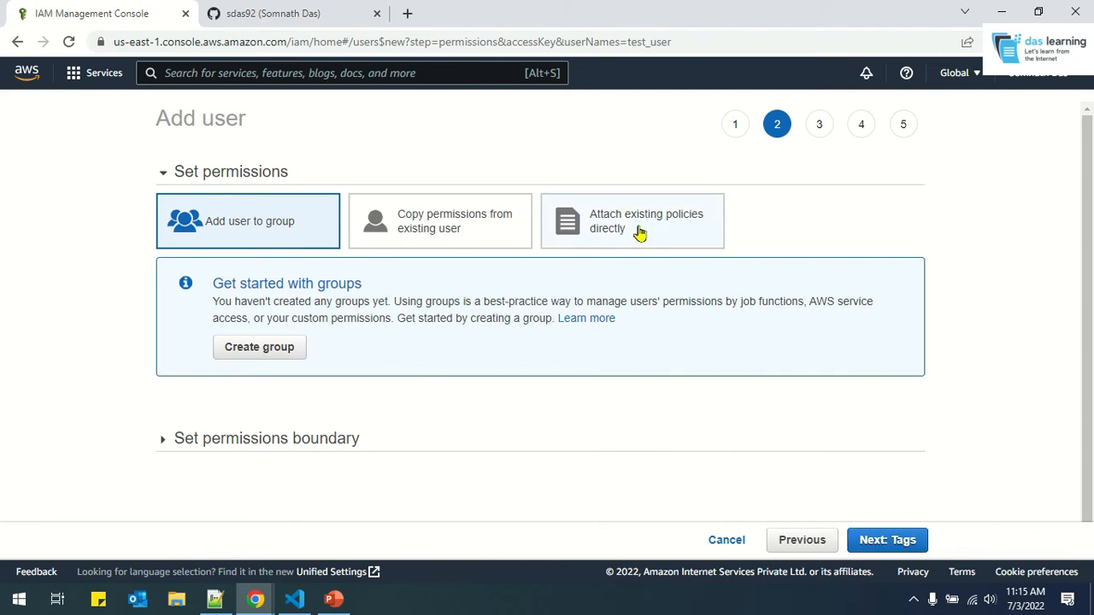
Attach the AdministratorAccess policy, skip tags, review and create test_user
left_click(632, 221)
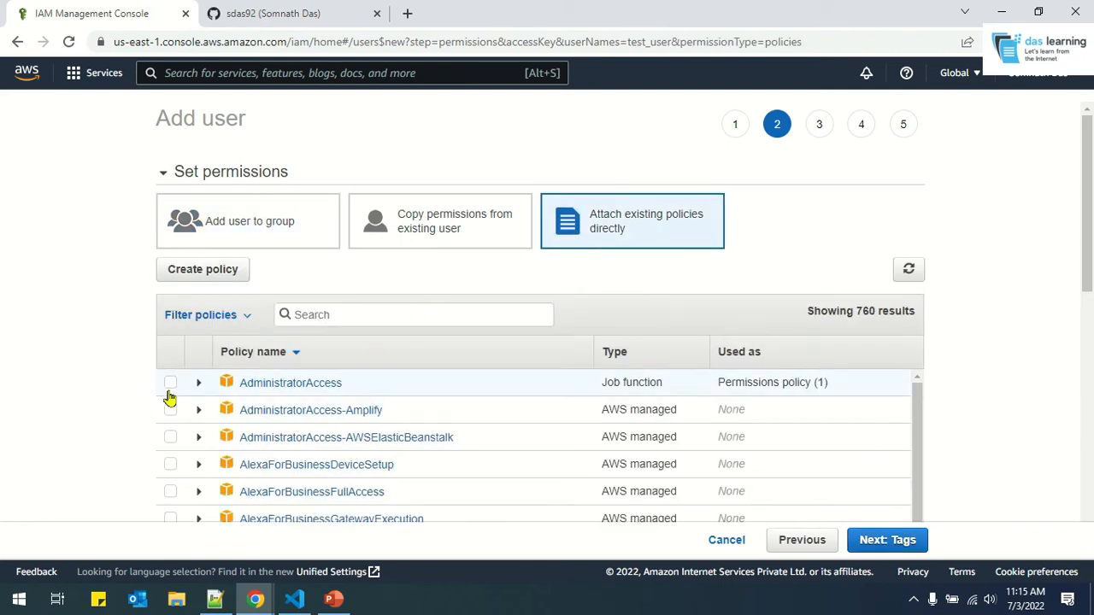
left_click(170, 382)
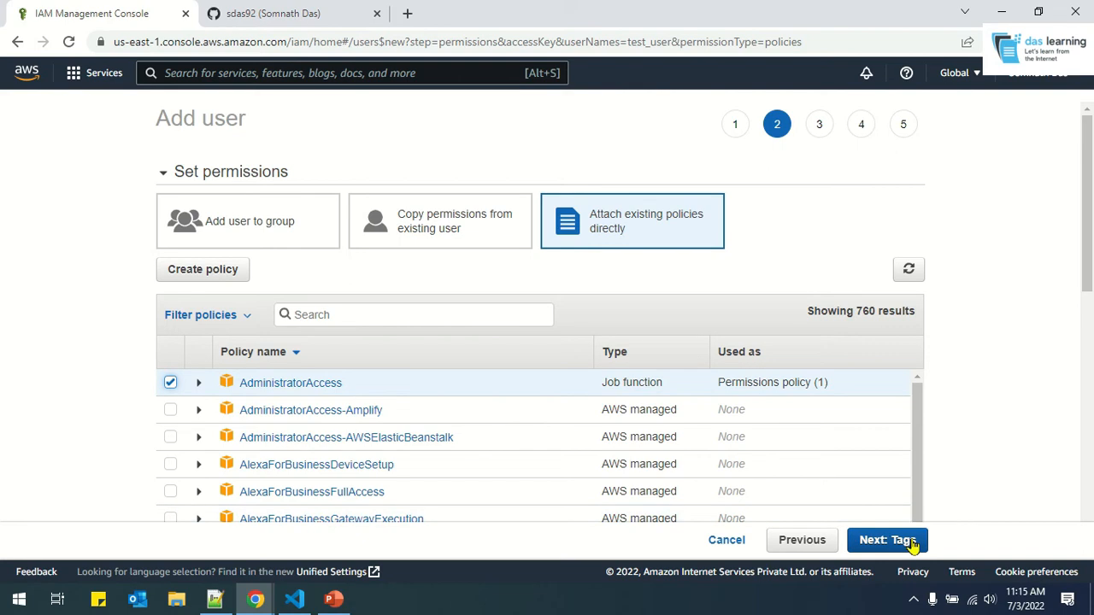
left_click(887, 539)
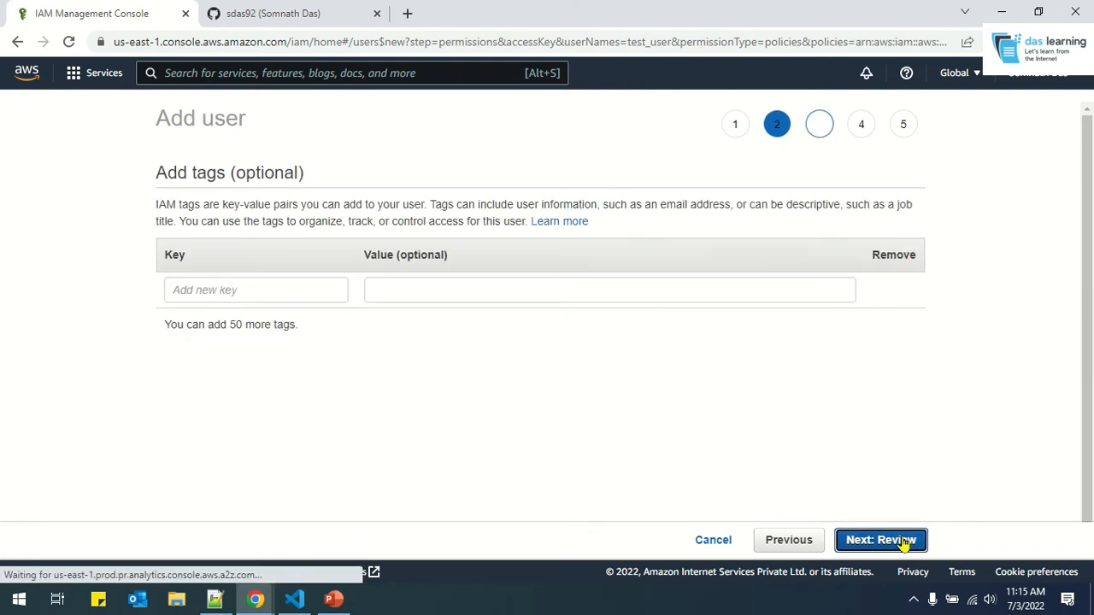
left_click(880, 539)
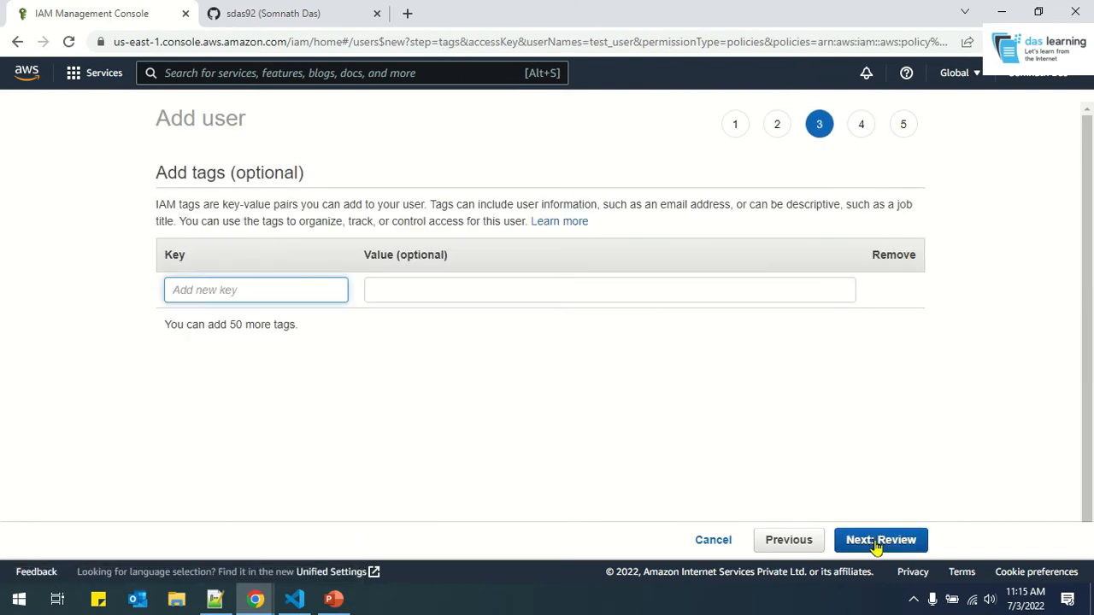
left_click(880, 539)
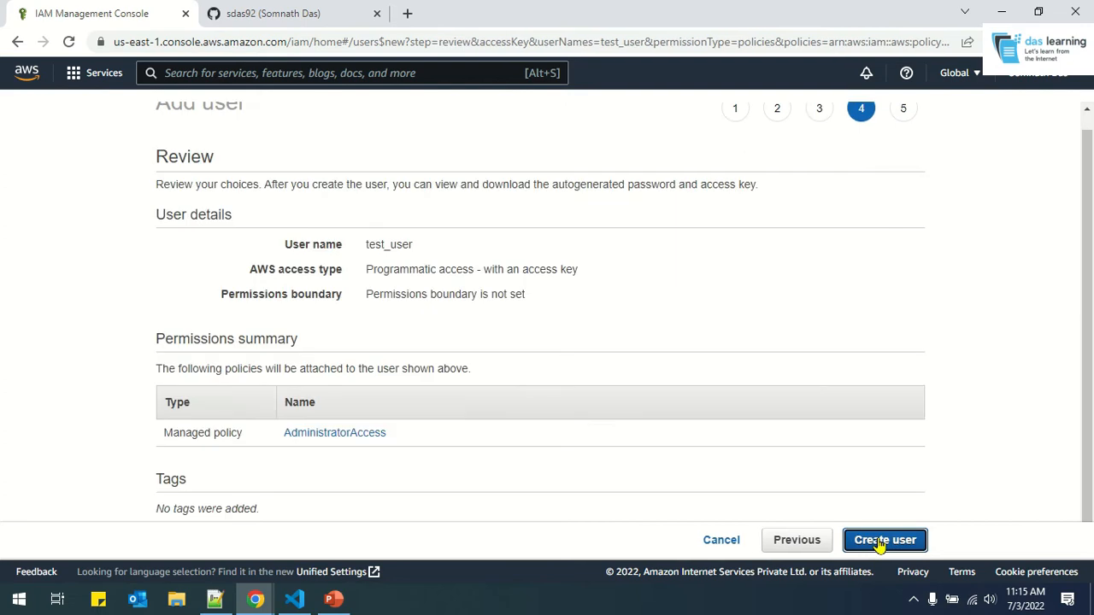
left_click(884, 539)
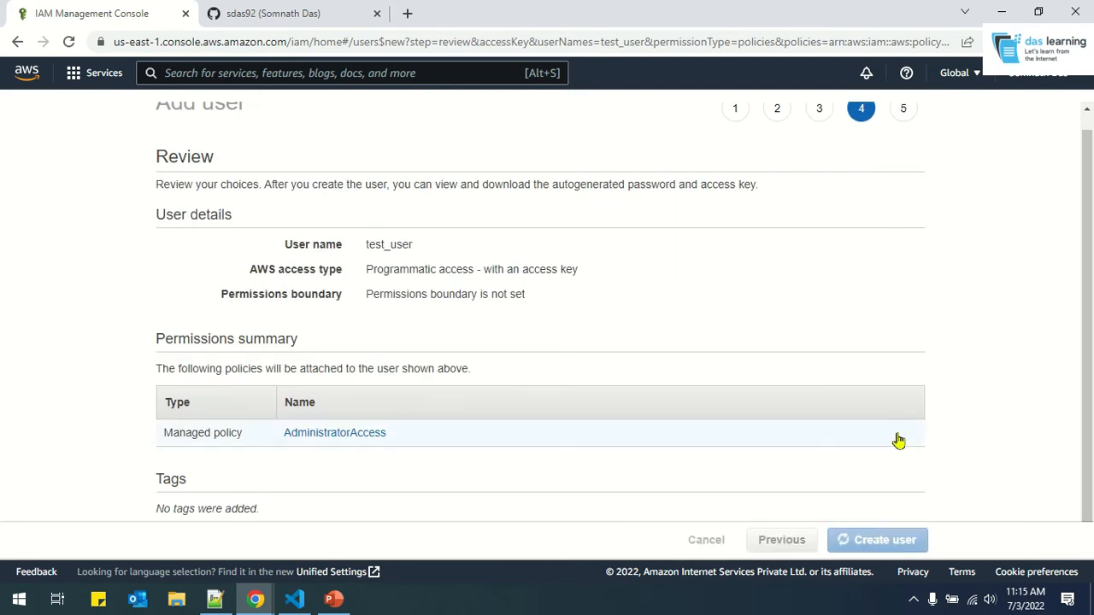
left_click(877, 539)
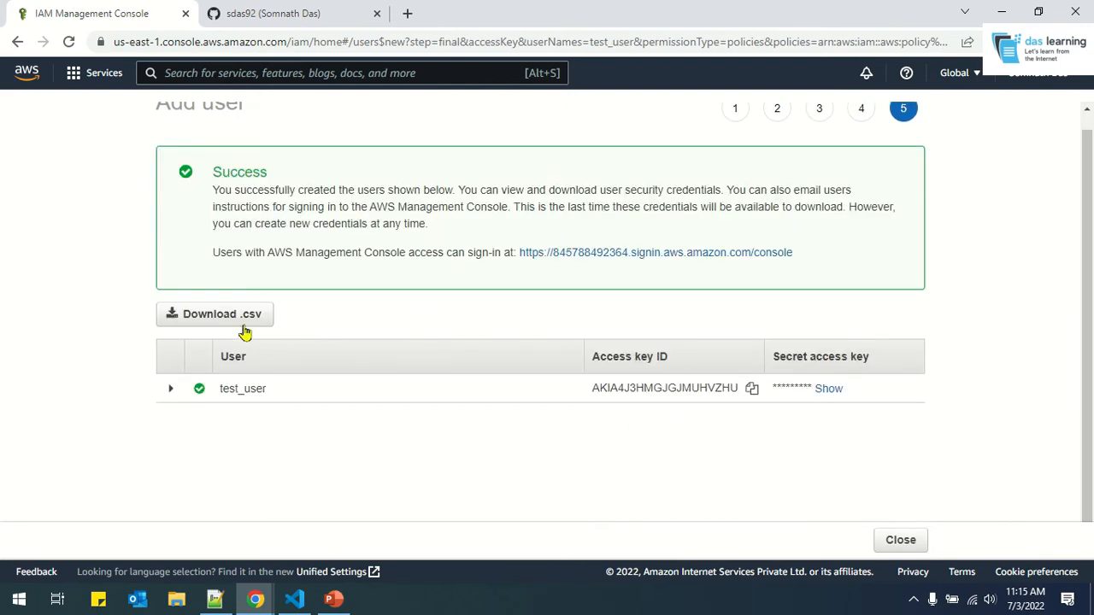
Copy test_user's access key ID into the Notepad++ credentials notes and close the success page
left_click(214, 313)
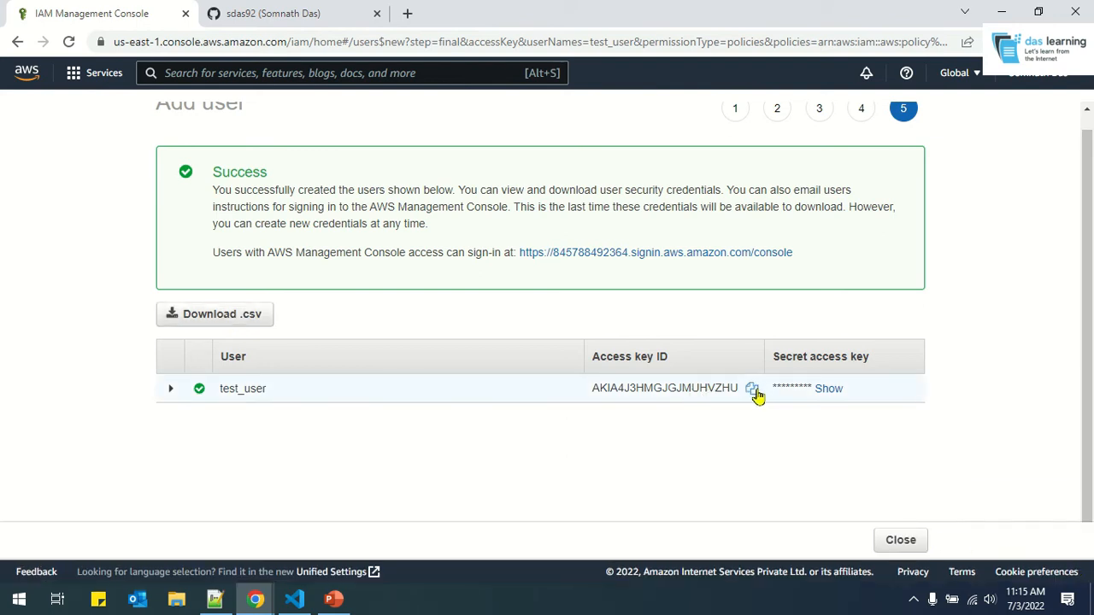
left_click(214, 598)
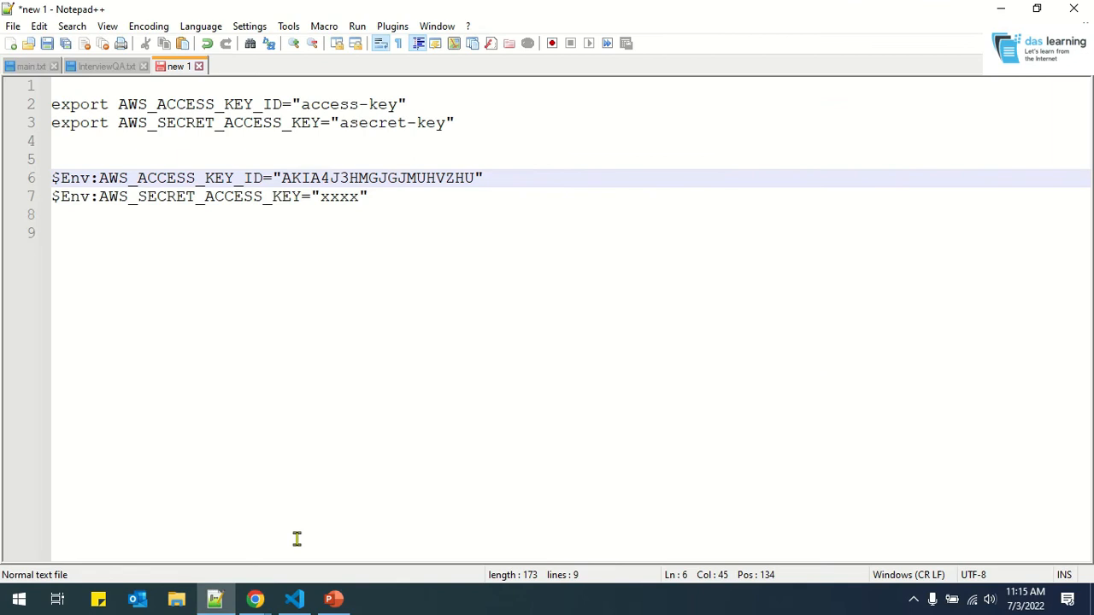
mouse_move(255, 598)
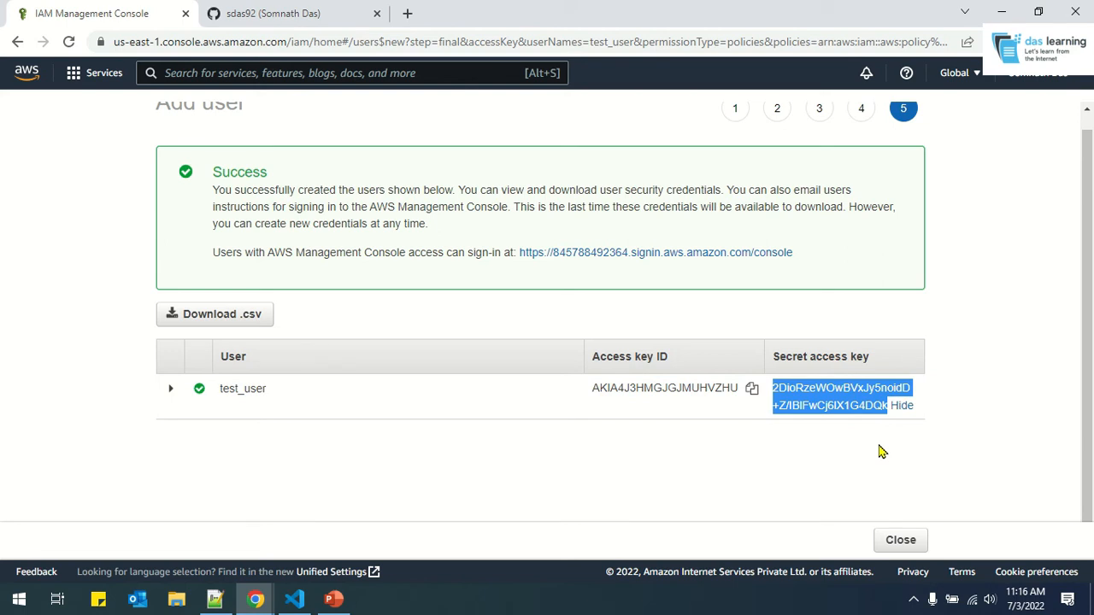
left_click(214, 598)
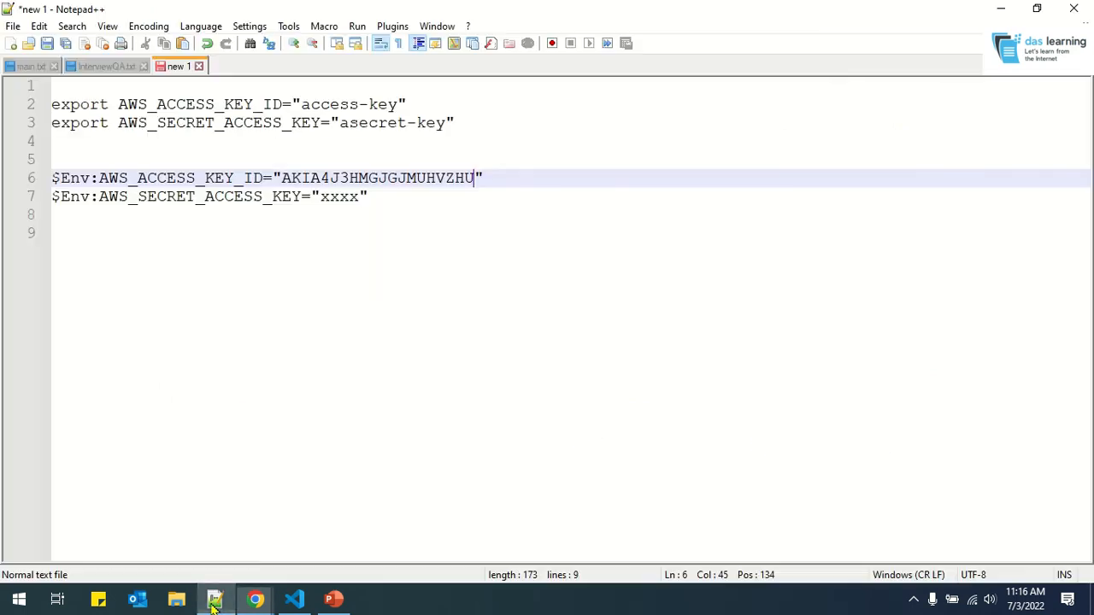
left_click(254, 598)
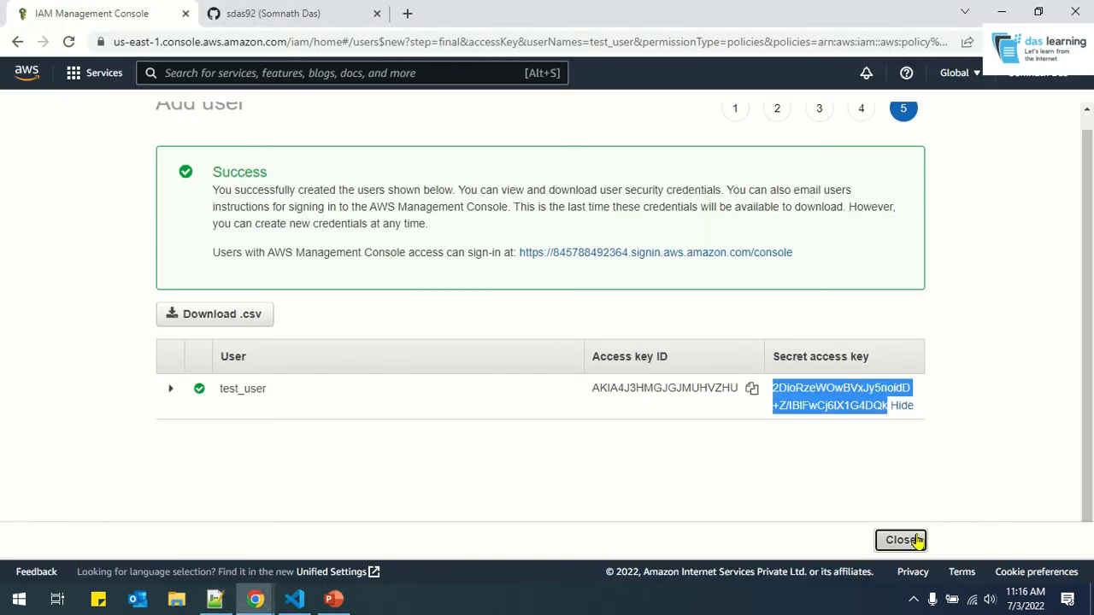
left_click(294, 599)
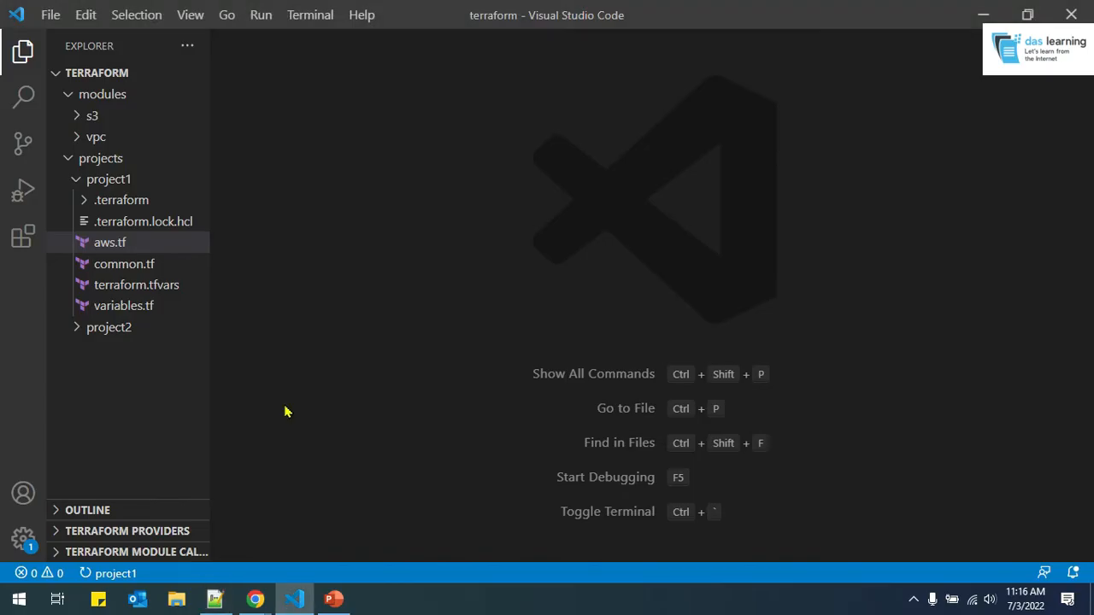
Run terraform init in projects/project1, installing its modules and the hashicorp/aws v4.21.0 provider
key("Ctrl+`")
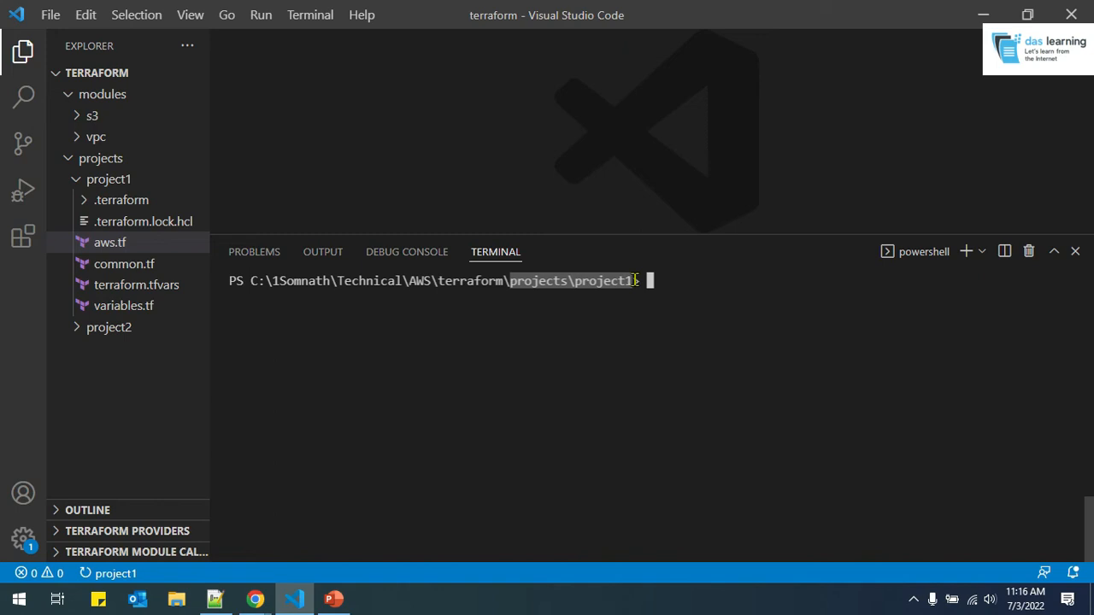
mouse_move(709, 280)
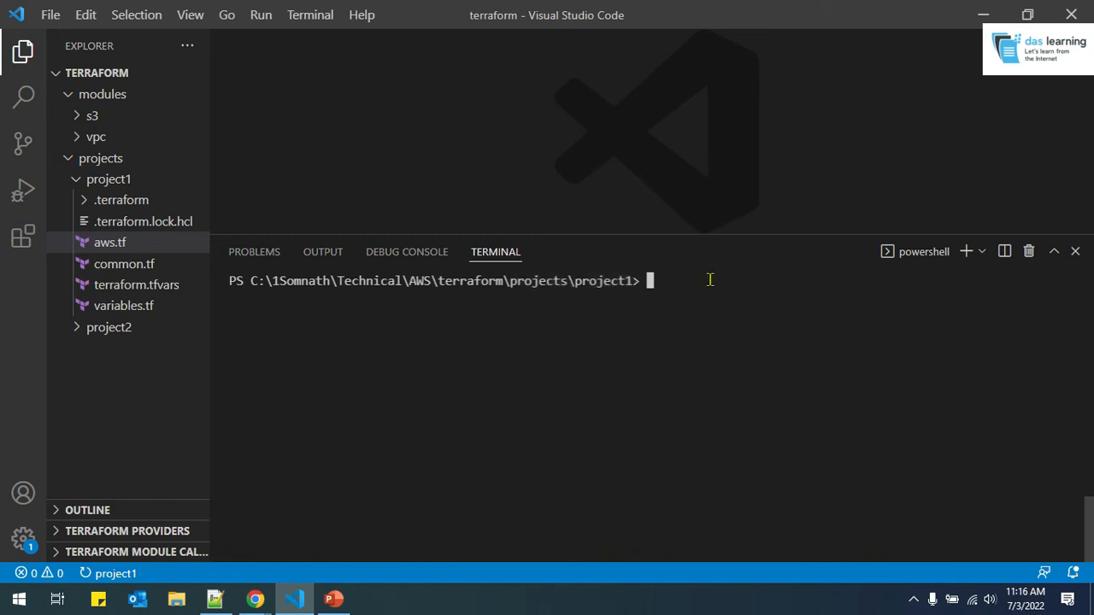
type("ls")
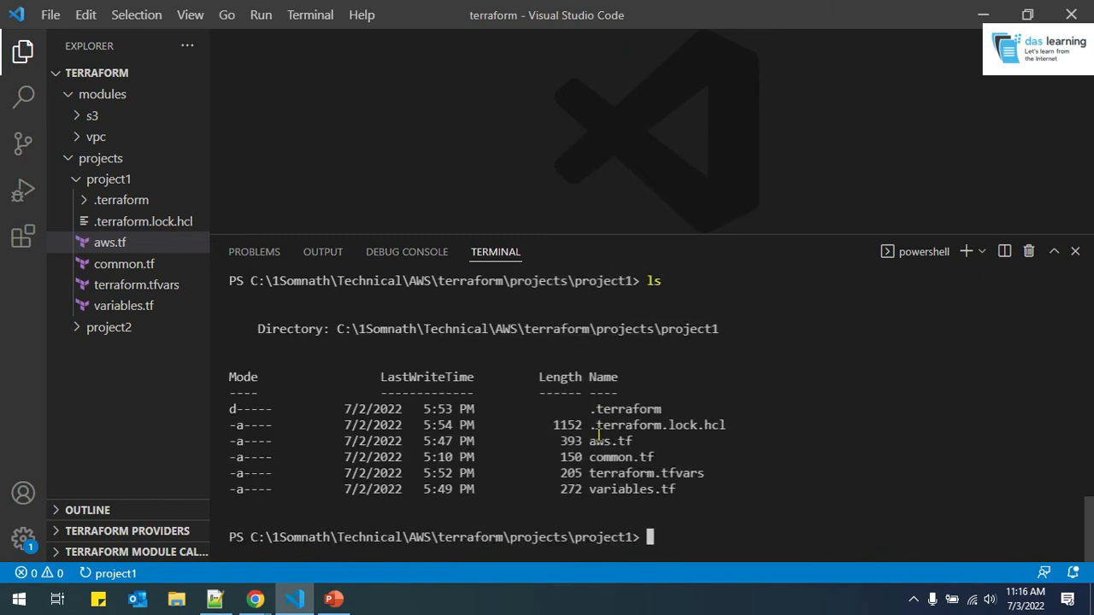
double_click(658, 424)
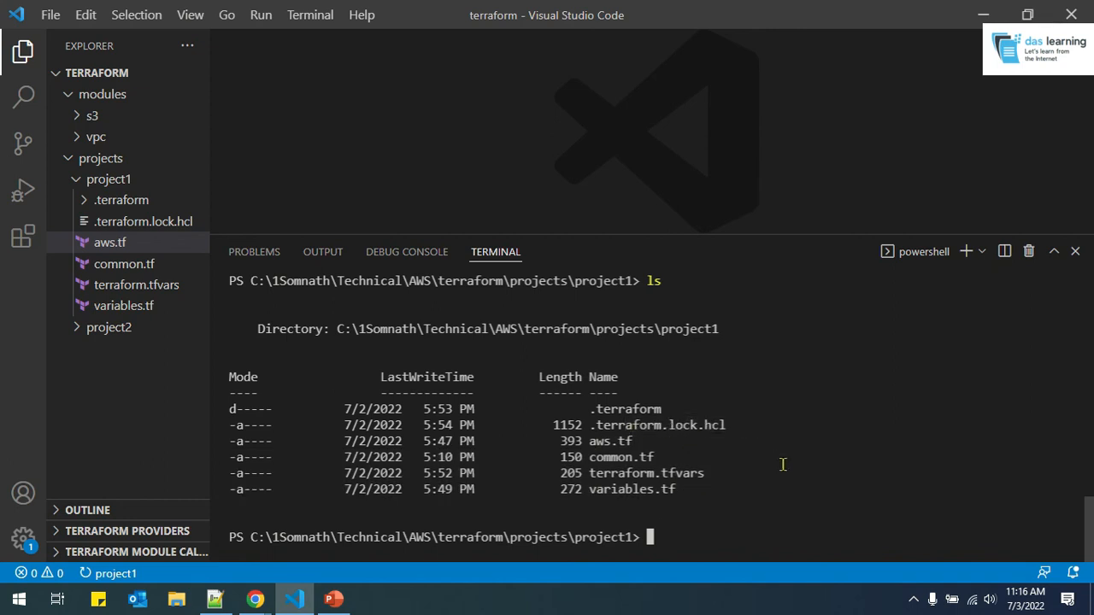
type("terraf")
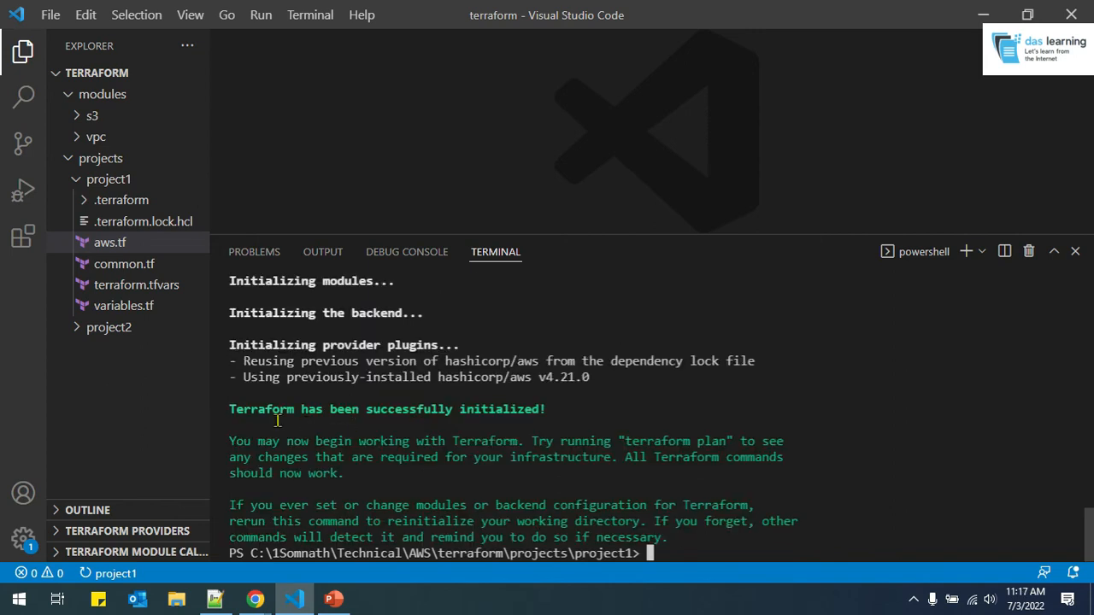
mouse_move(663, 413)
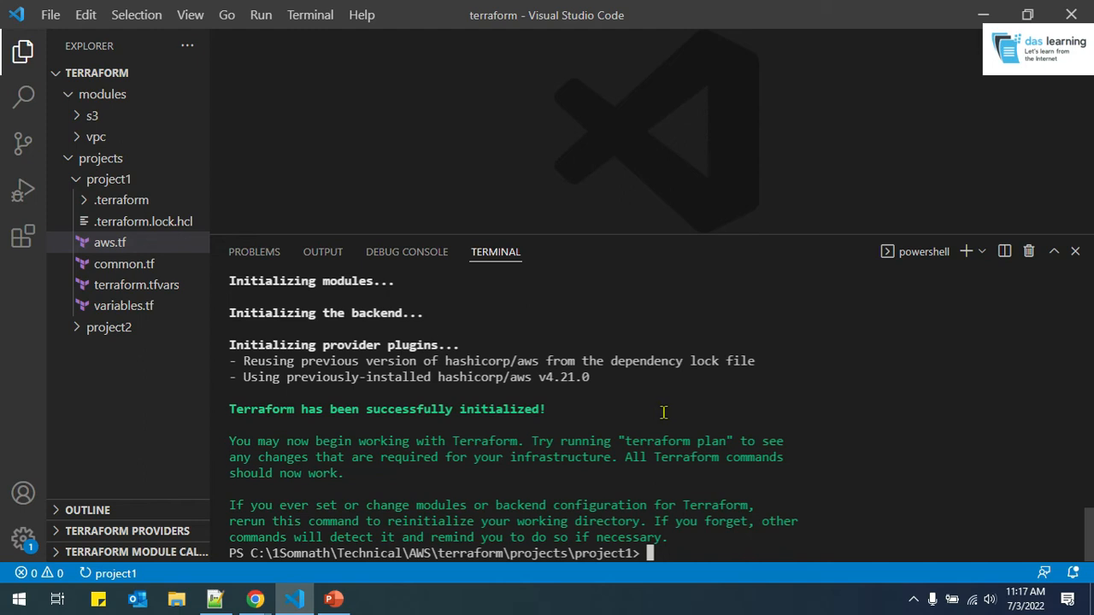
mouse_move(857, 409)
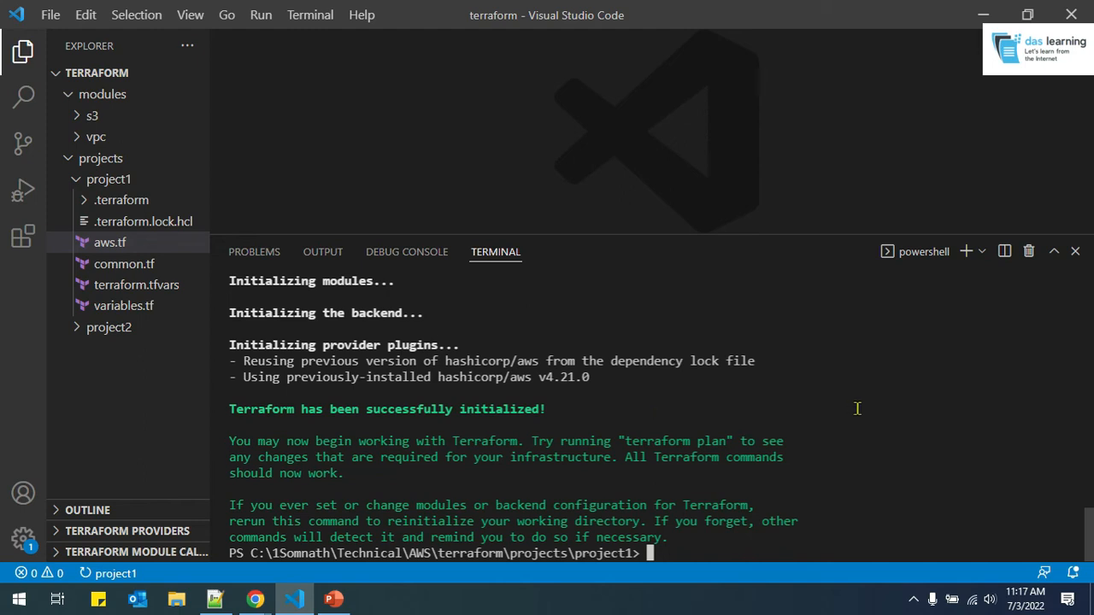
key("enter")
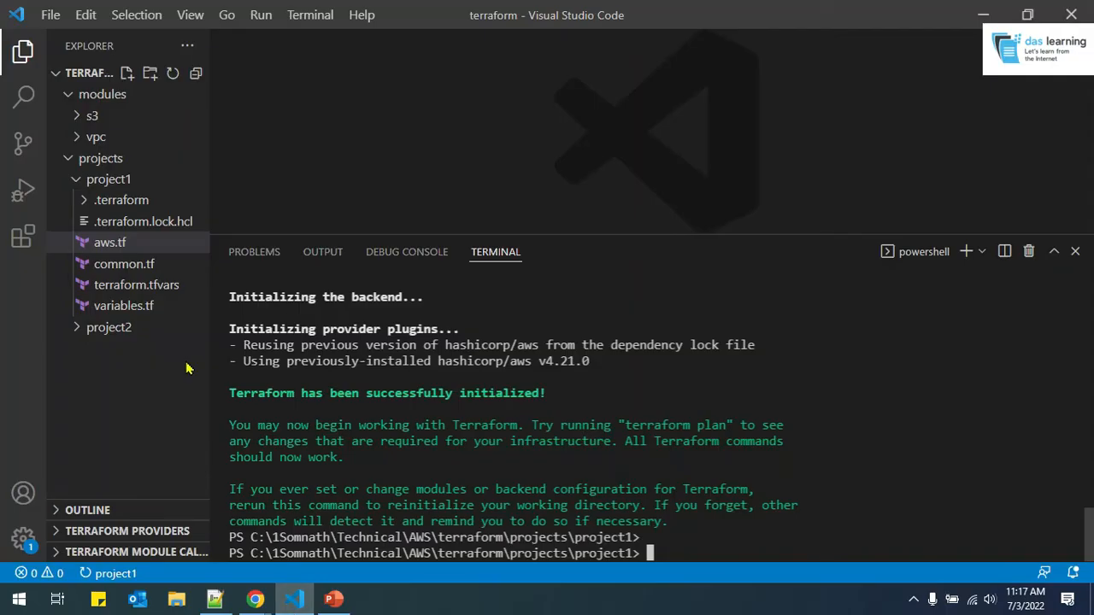
left_click(124, 263)
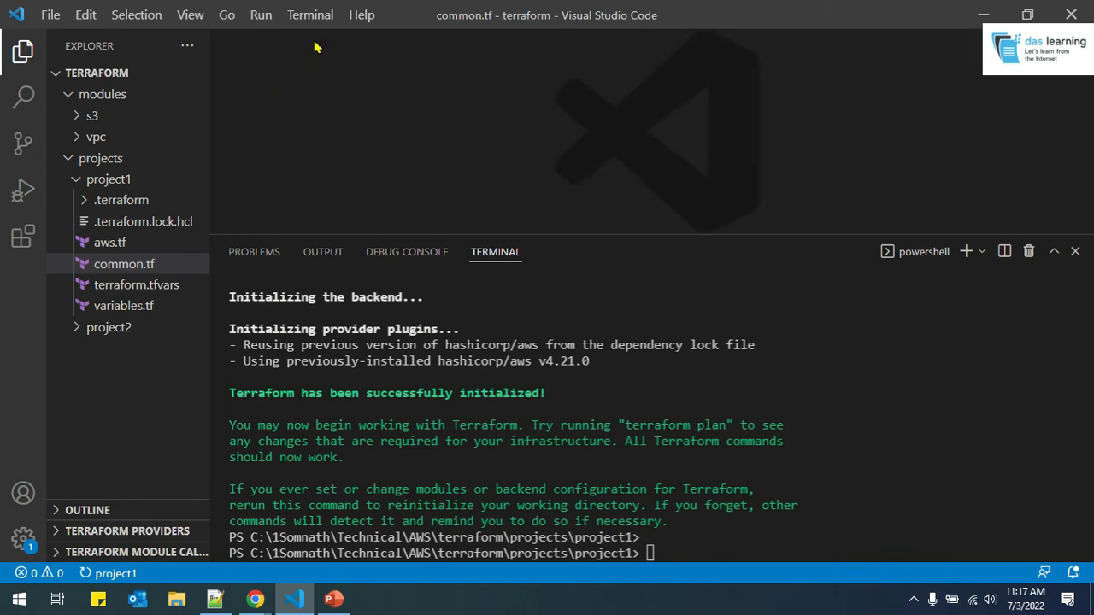
Copy the two $Env AWS credential lines from Notepad++ into project1's PowerShell terminal
left_click(214, 598)
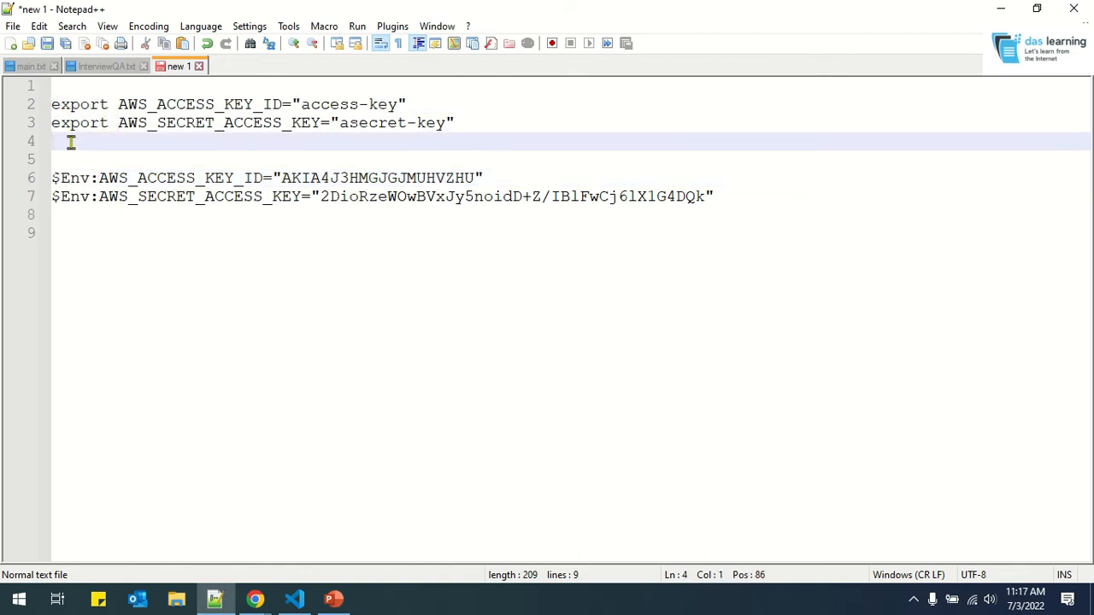
left_click_drag(72, 141, 677, 212)
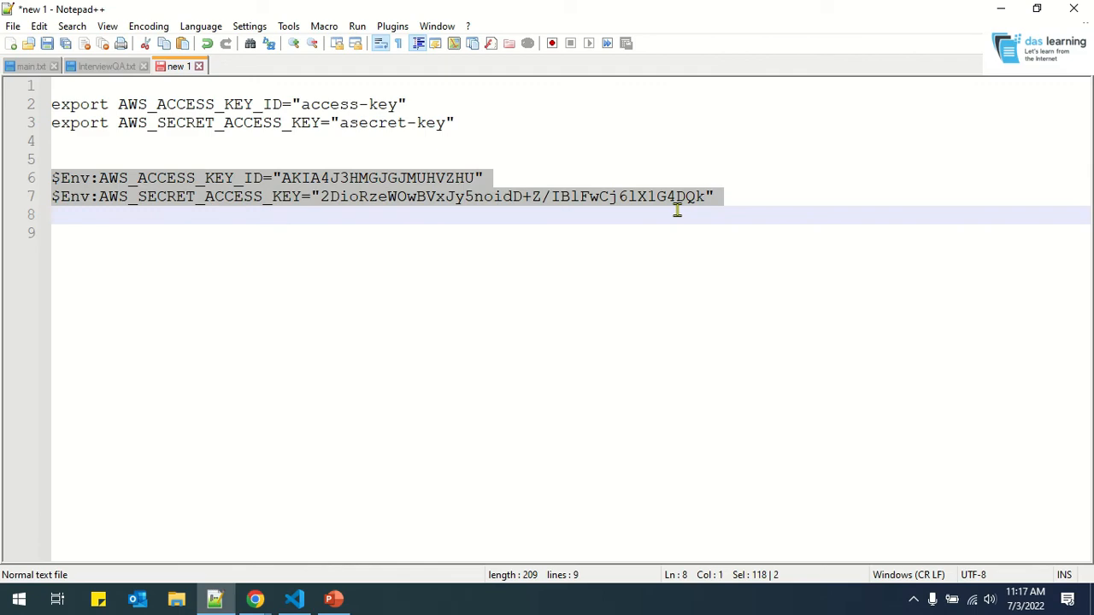
left_click(293, 598)
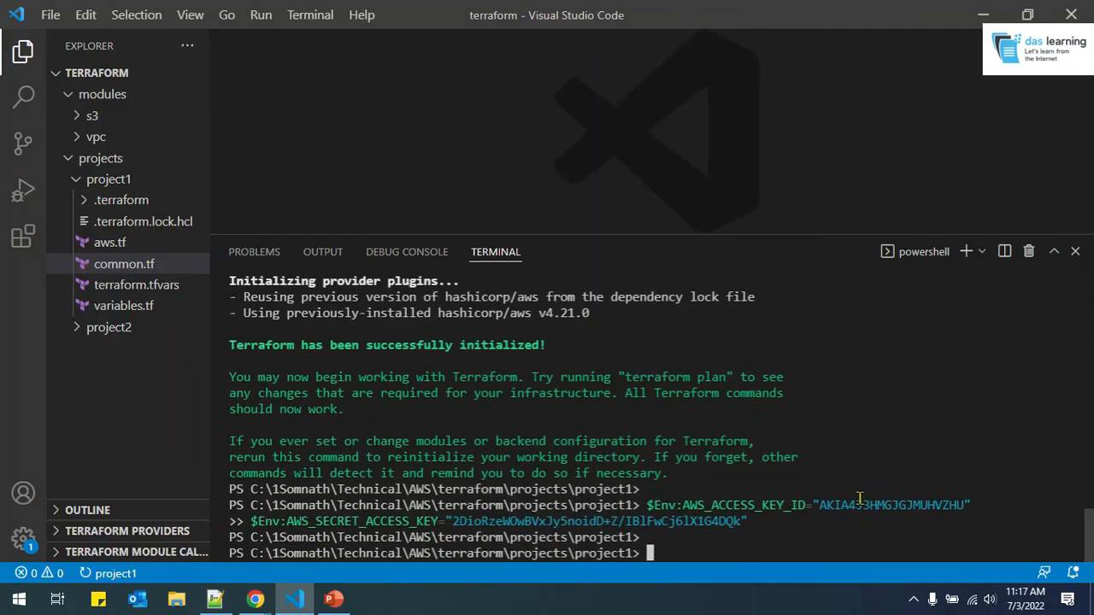
Run terraform plan for project1 and review its 3 additions: S3 bucket, ACL and VPC
type("terraform plan")
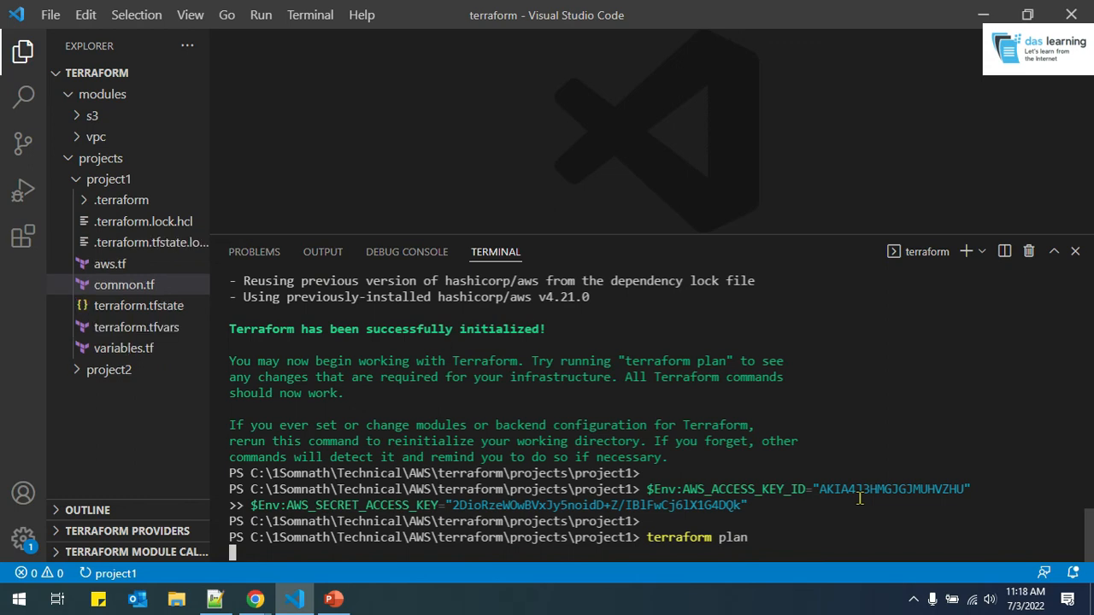
key("enter")
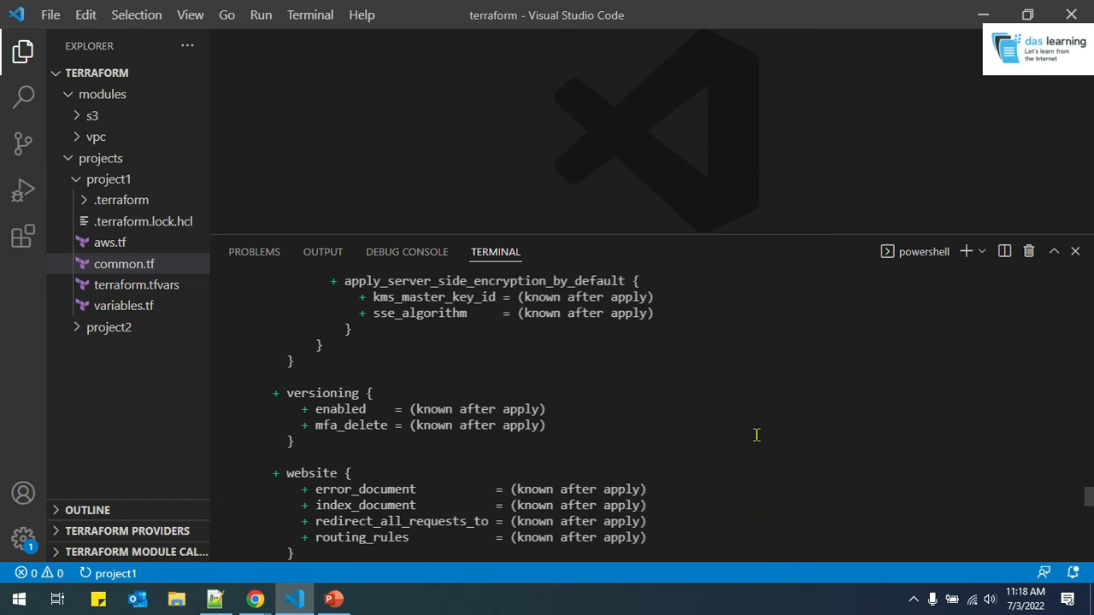
scroll("down", 3)
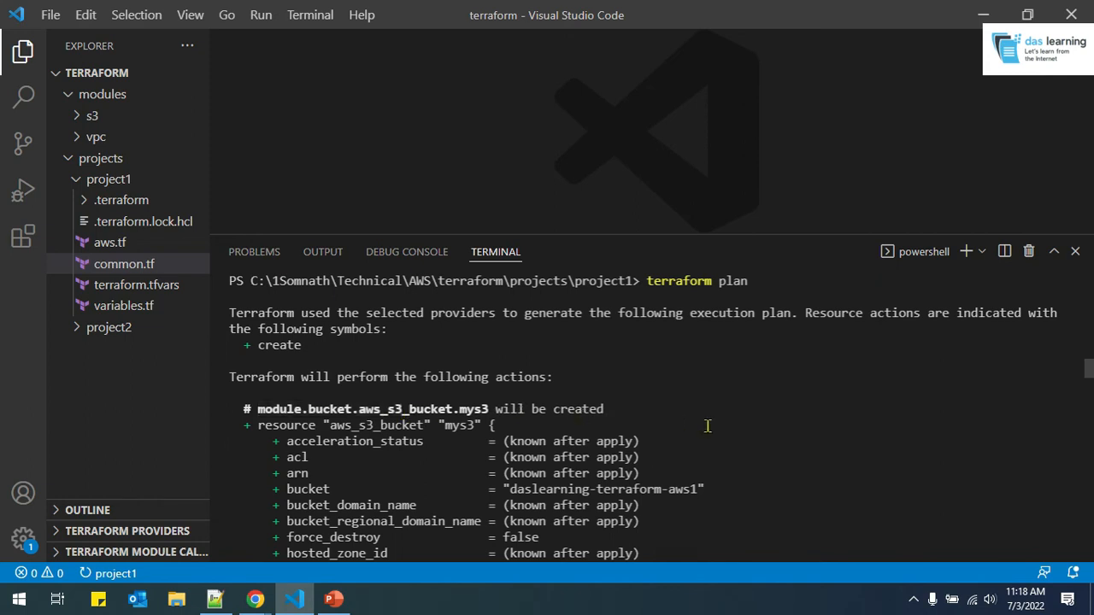
scroll("down", 3)
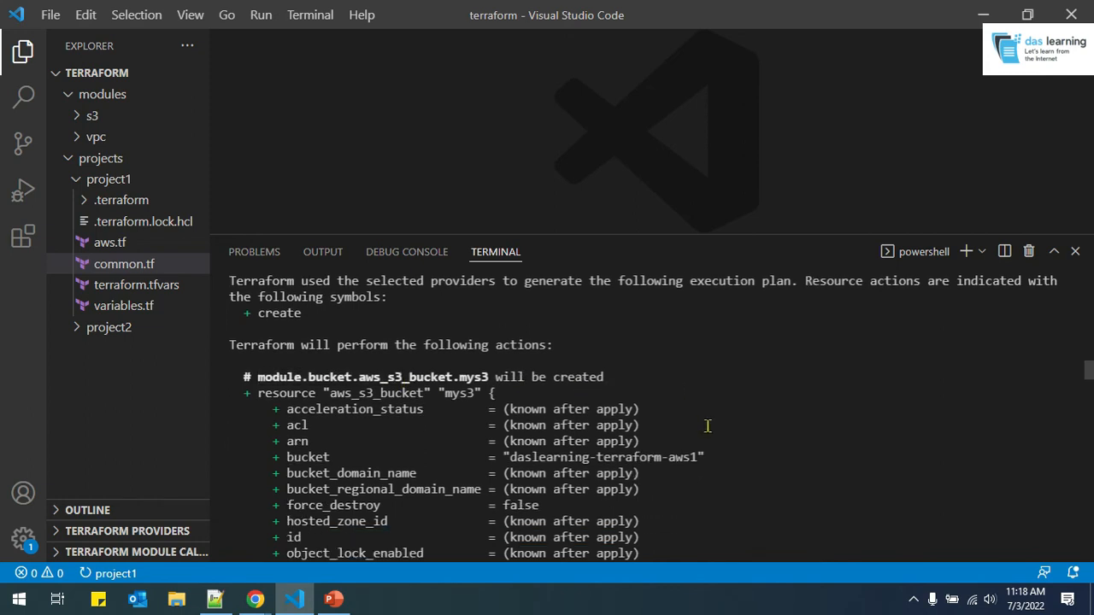
scroll("down", 3)
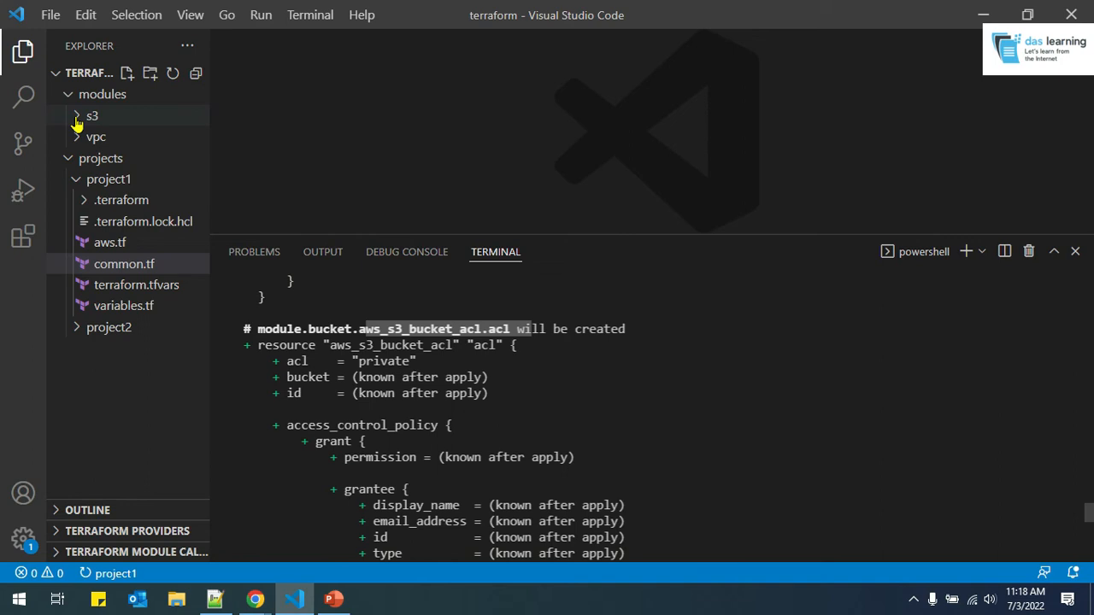
left_click(92, 115)
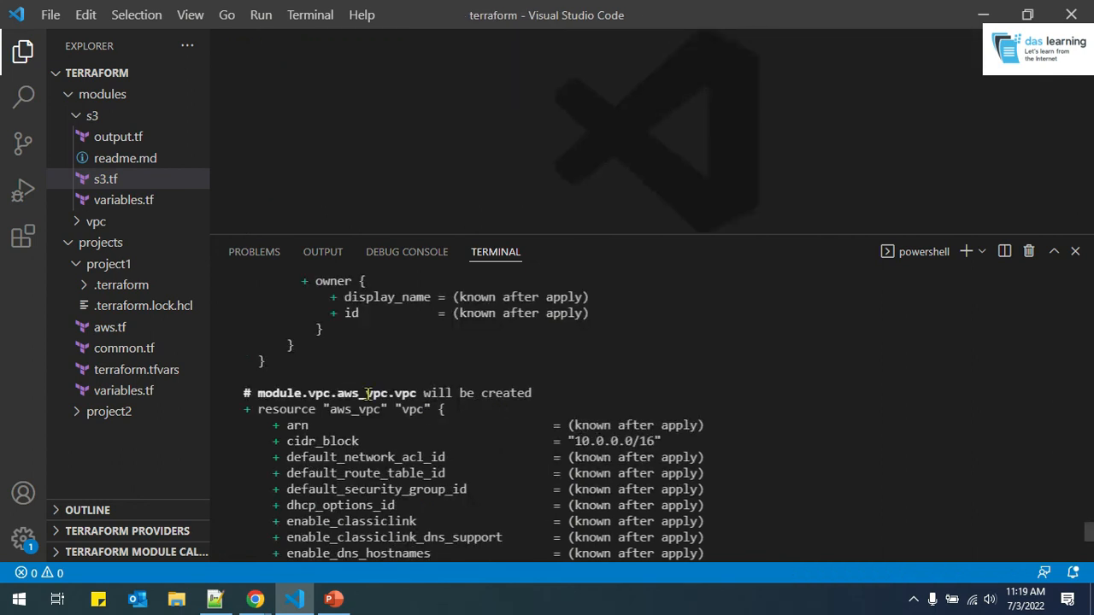
scroll("down", 3)
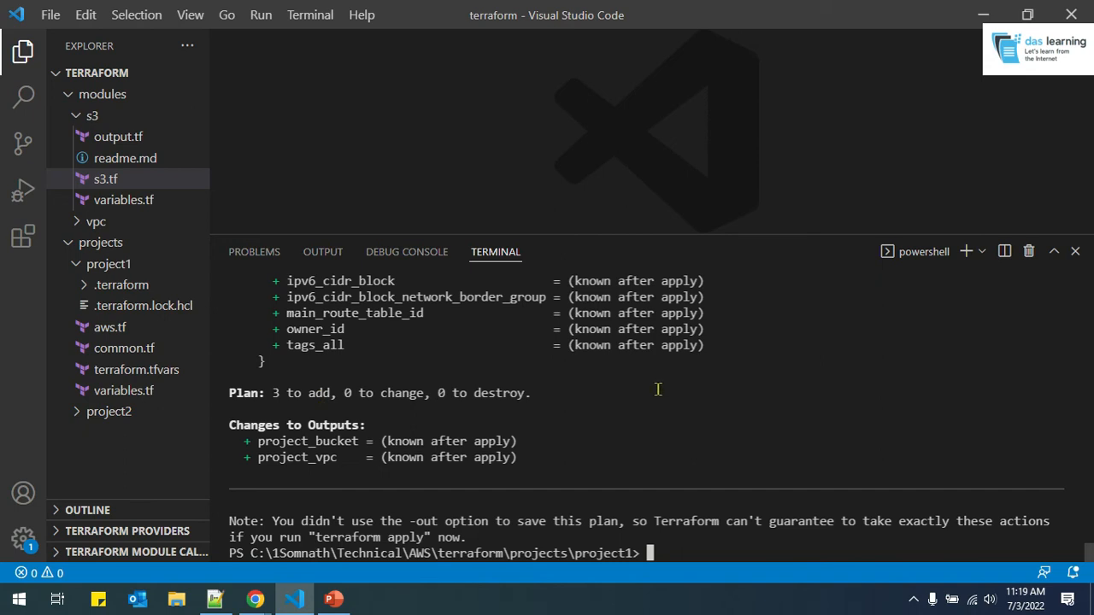
Run terraform apply for project1 and confirm it with 'yes'
type("t")
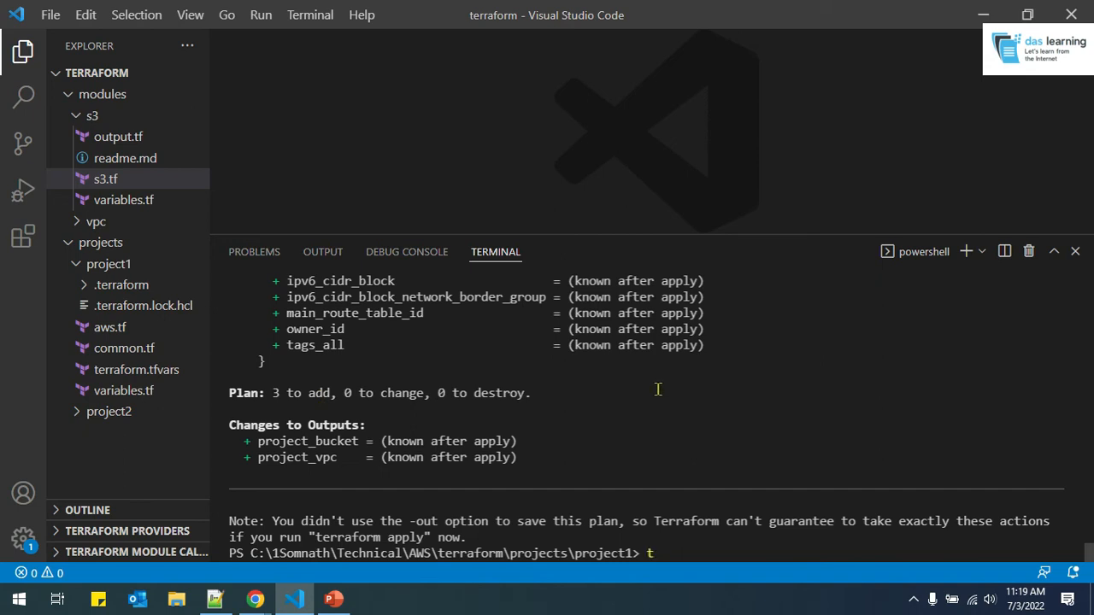
type("erraform")
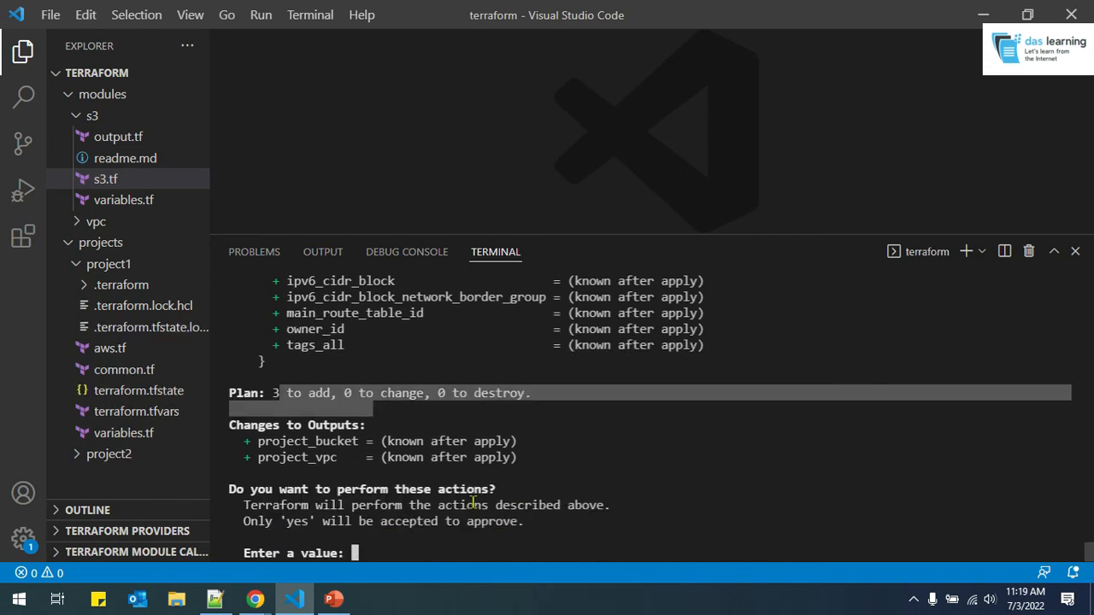
type("yes")
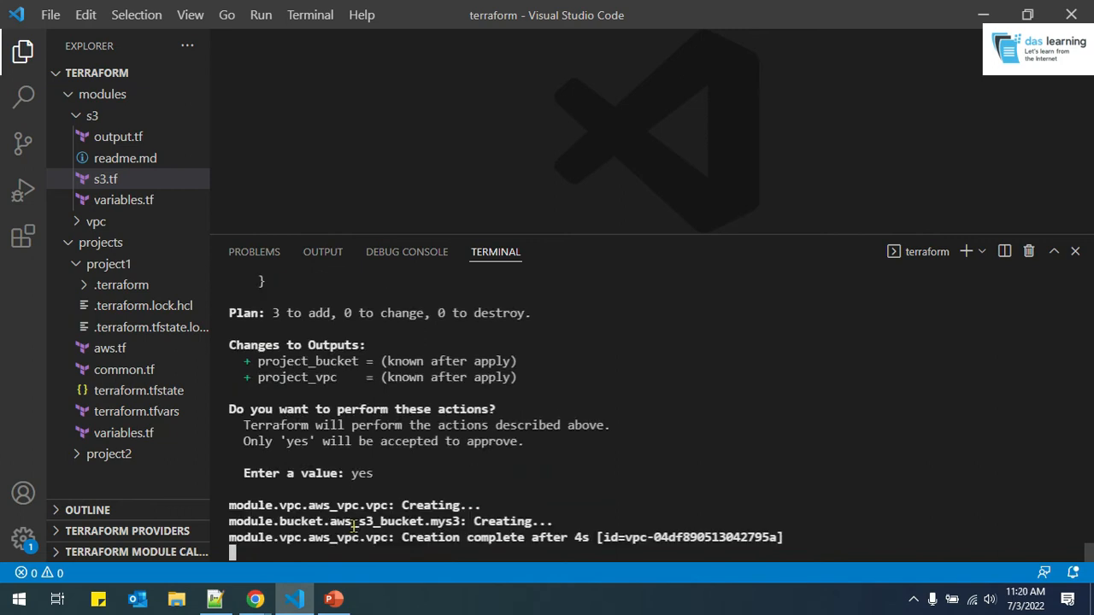
mouse_move(254, 598)
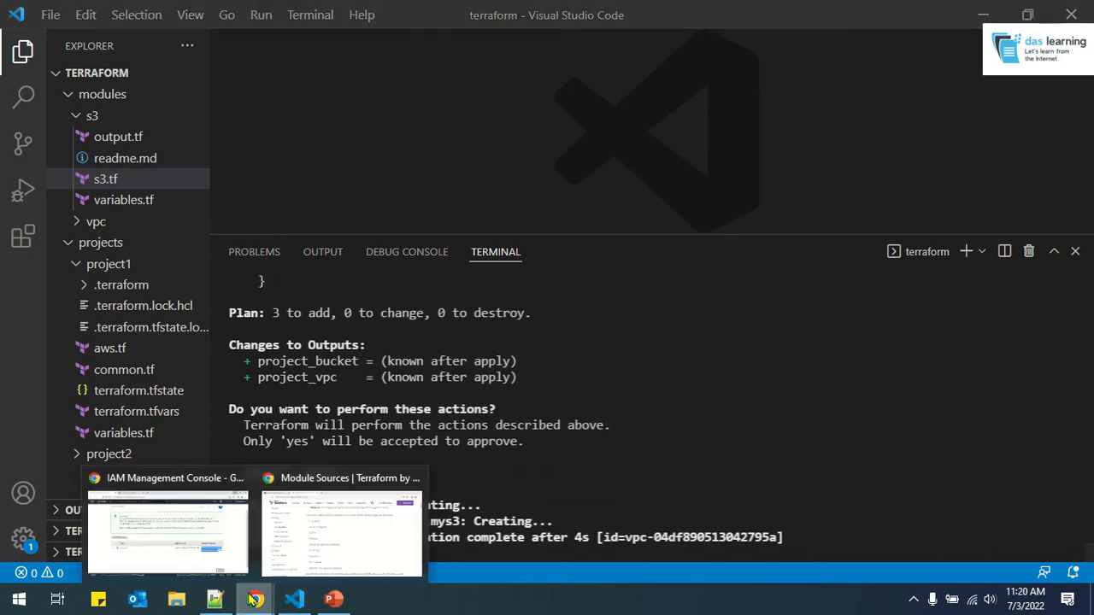
Confirm the apply added 3 resources, then select the new 10.0.0.0/16 VPC in the VPC console
left_click(168, 530)
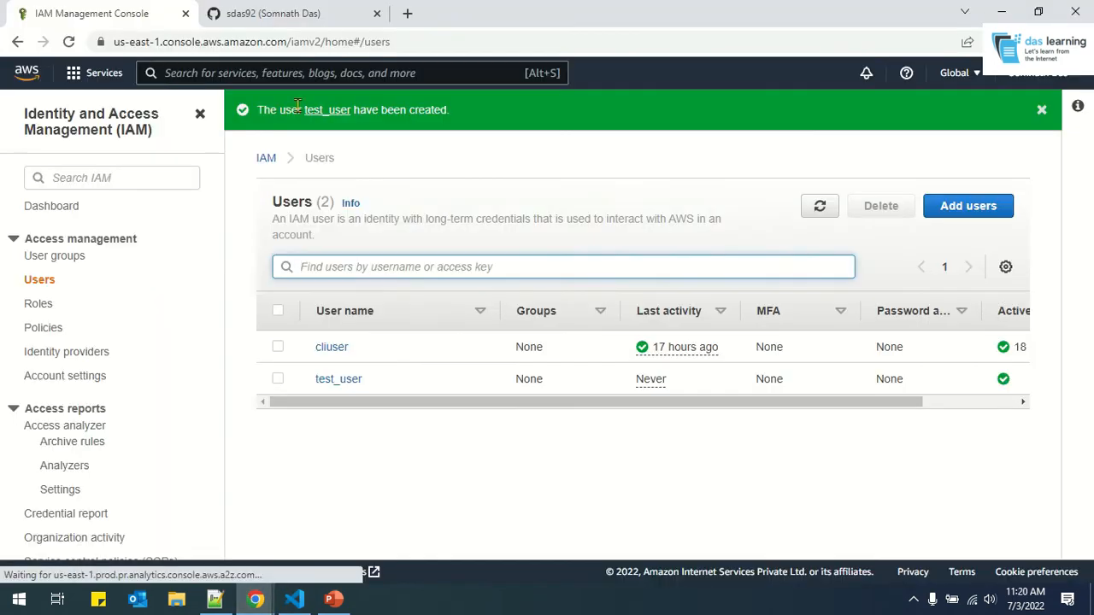
left_click(293, 599)
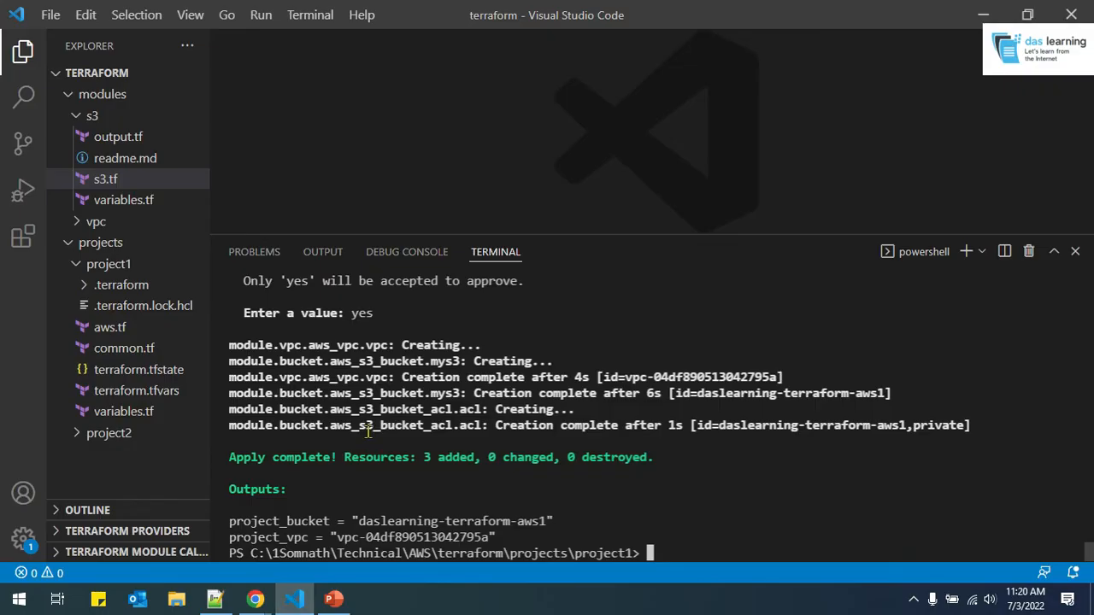
double_click(299, 457)
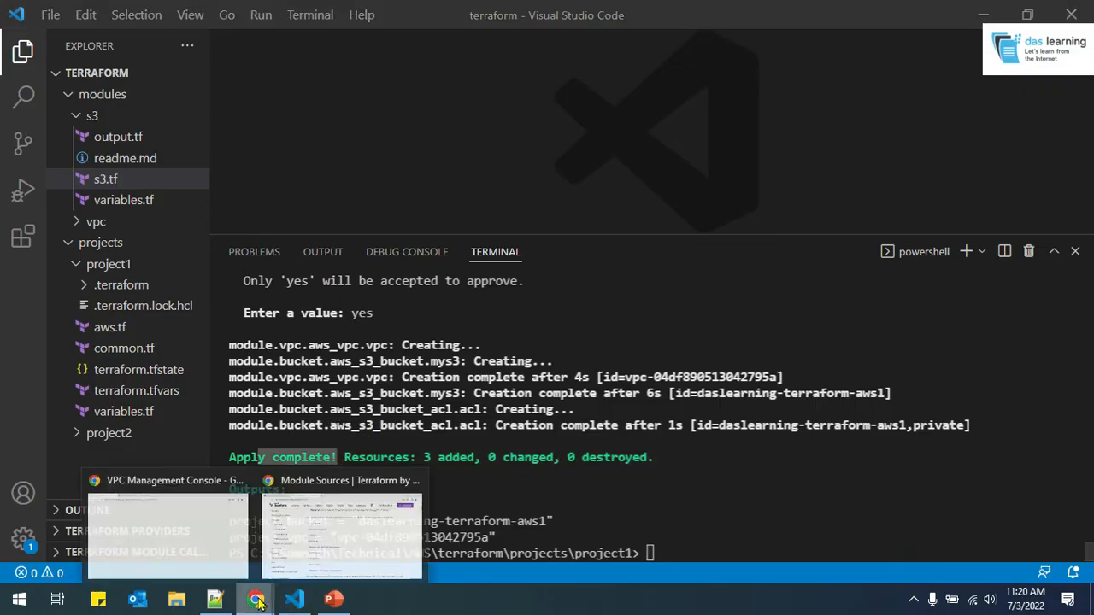
left_click(167, 530)
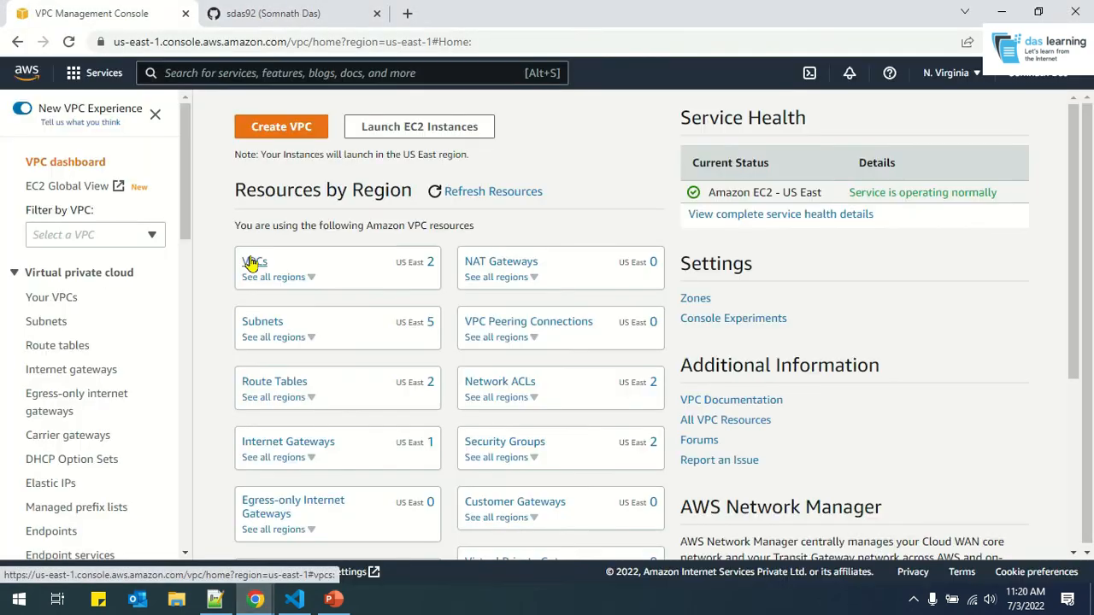
left_click(254, 261)
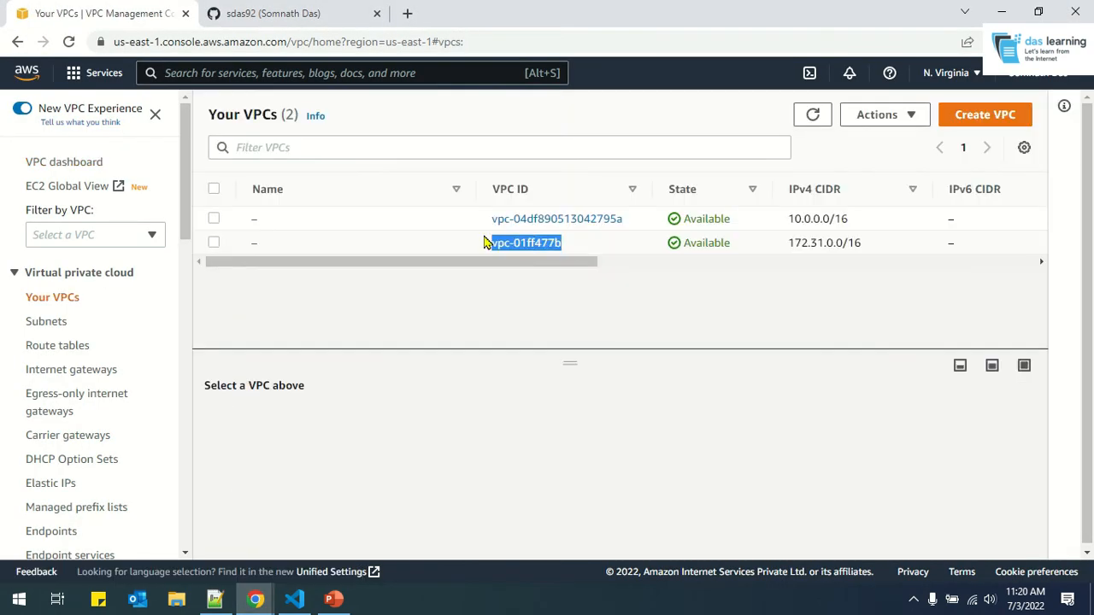
left_click(213, 242)
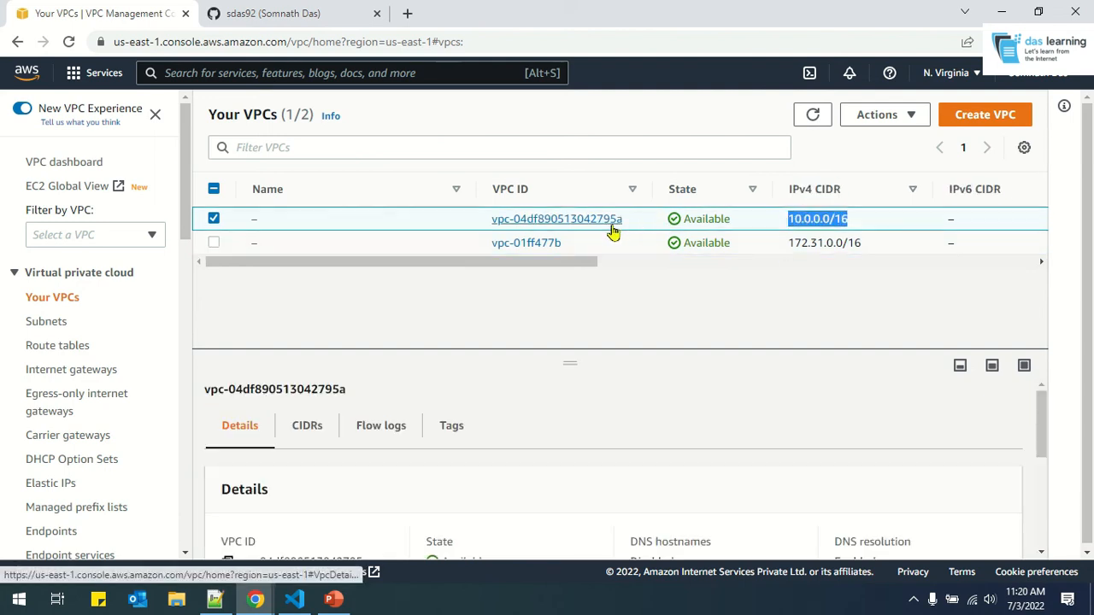
mouse_move(293, 598)
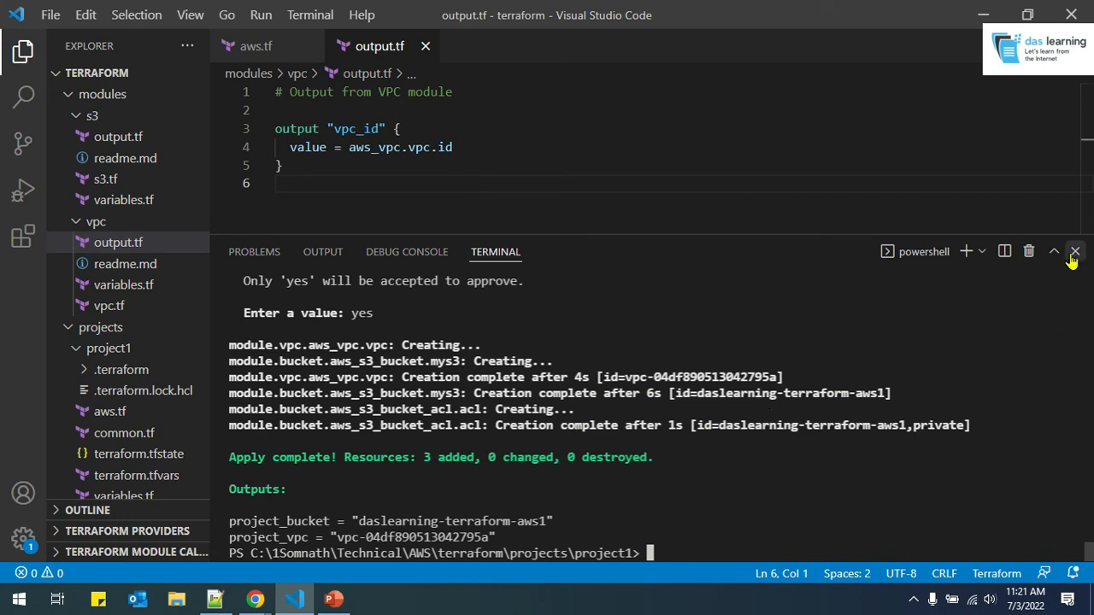
Open project1's terraform.tfstate and scroll through its recorded bucket, ACL and VPC outputs
left_click(138, 453)
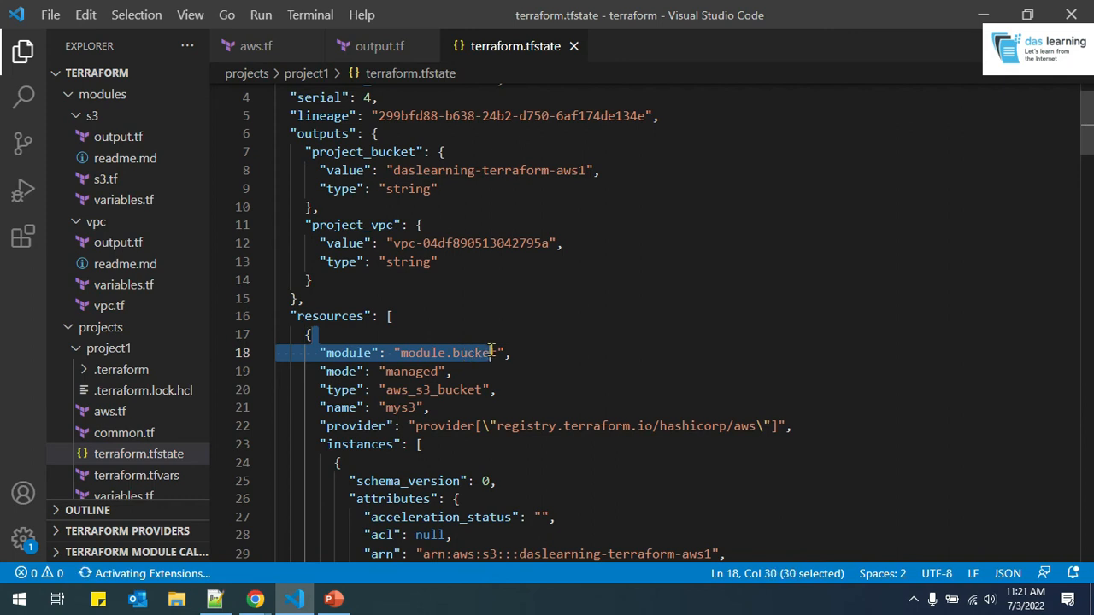
scroll("down", 3)
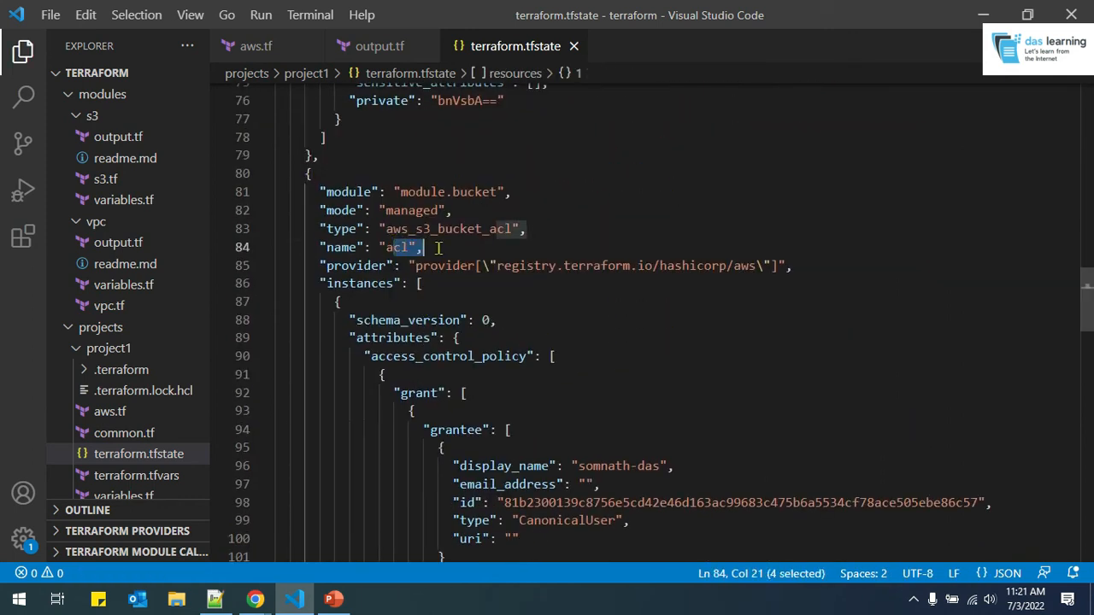
scroll("down", 3)
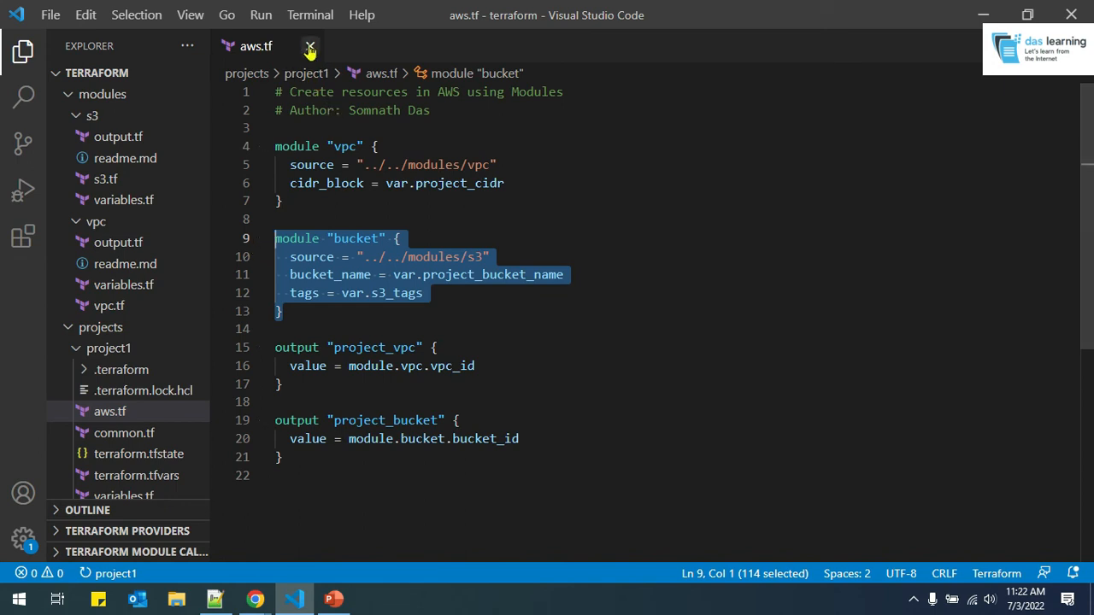
Close aws.tf and create project2 with a vpc-only aws.tf and region us-west-2
left_click(310, 46)
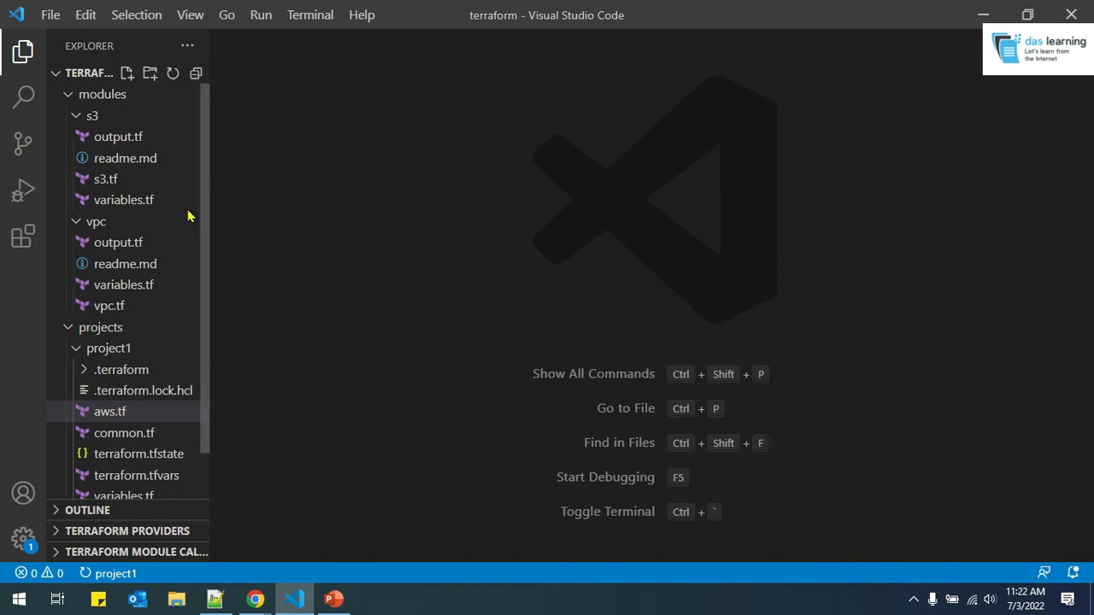
left_click(102, 94)
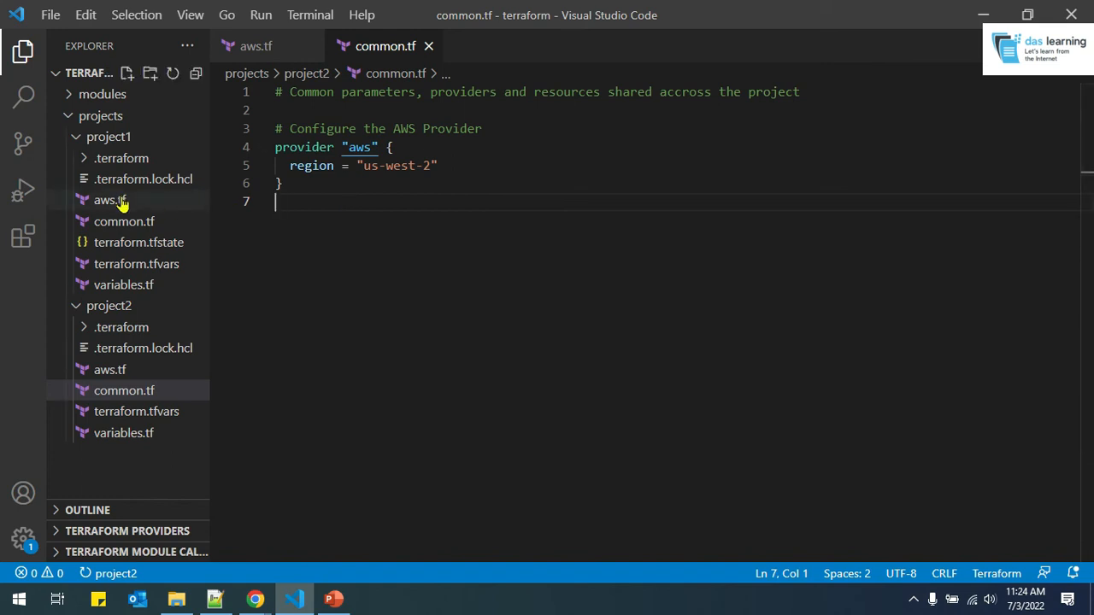
mouse_move(108, 199)
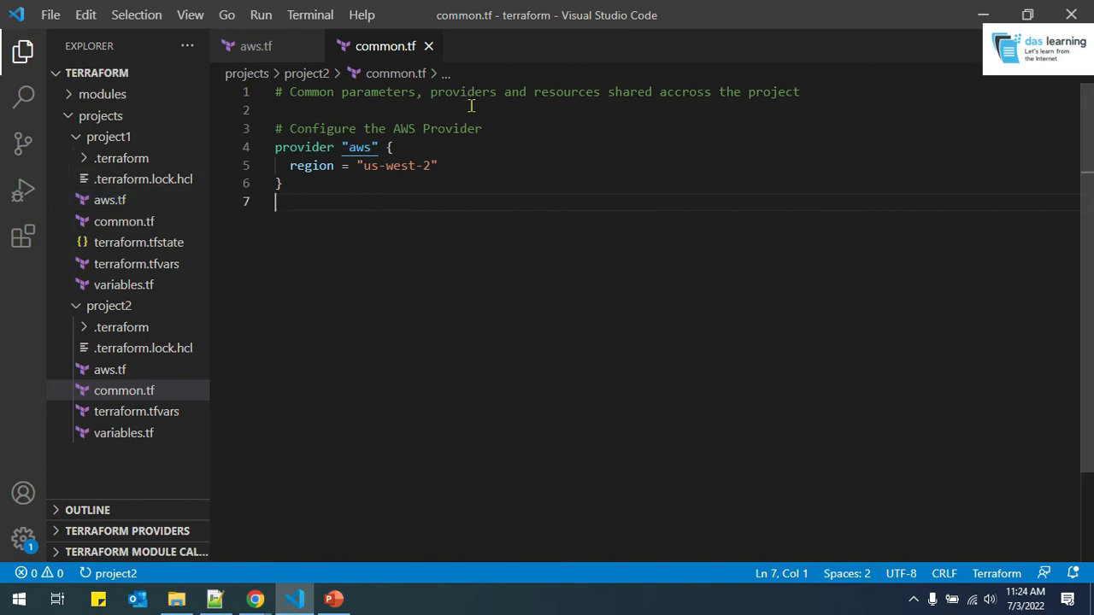
mouse_move(429, 46)
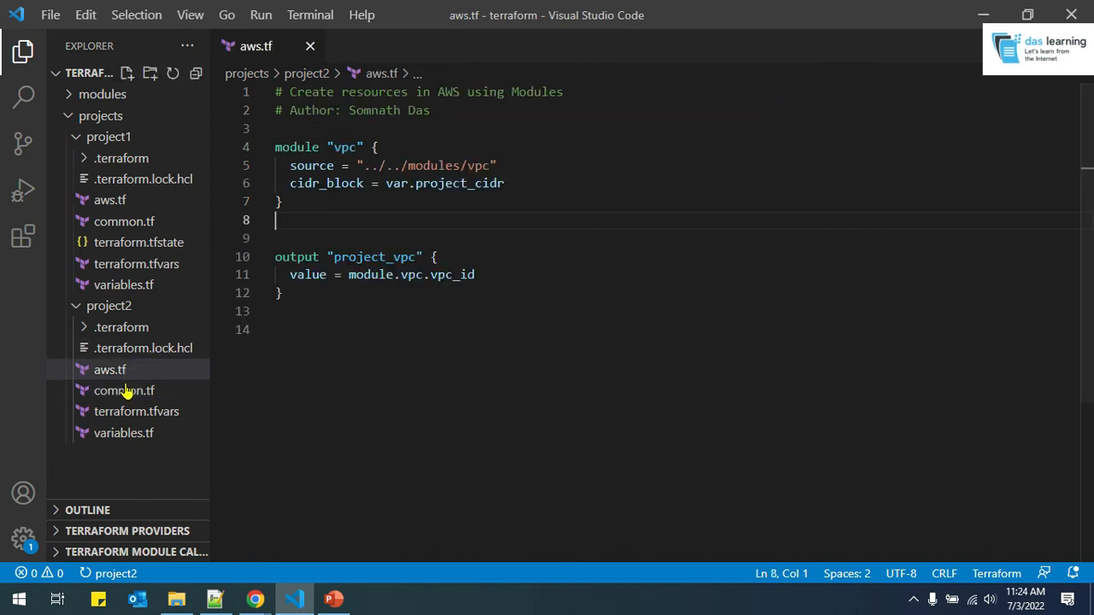
left_click(123, 391)
type("ls")
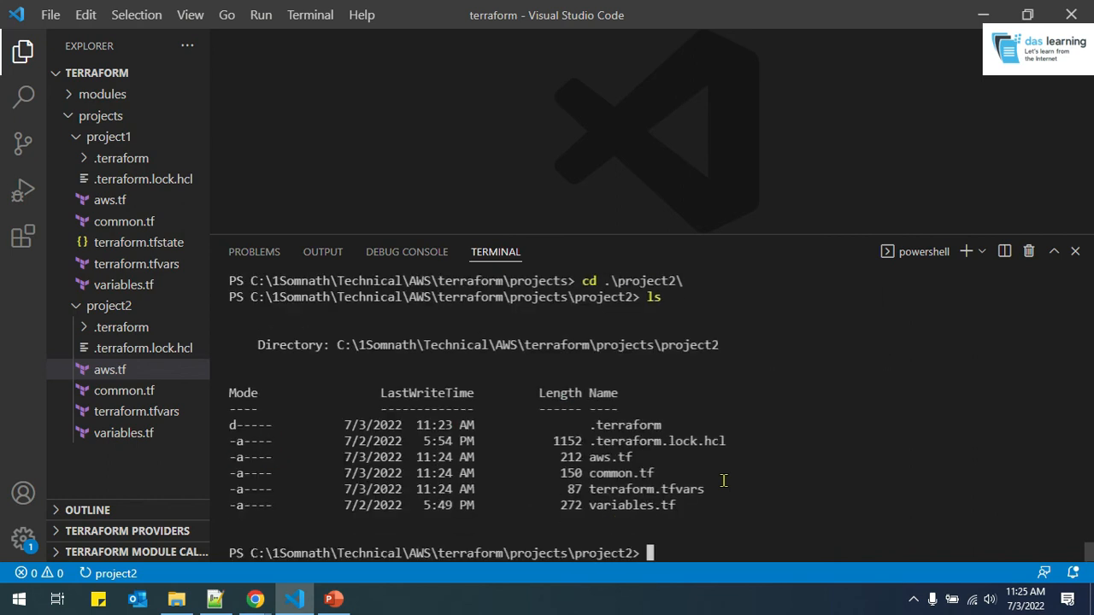
Run terraform init, plan and apply in project2, creating one VPC output as project_vpc
type("terraform")
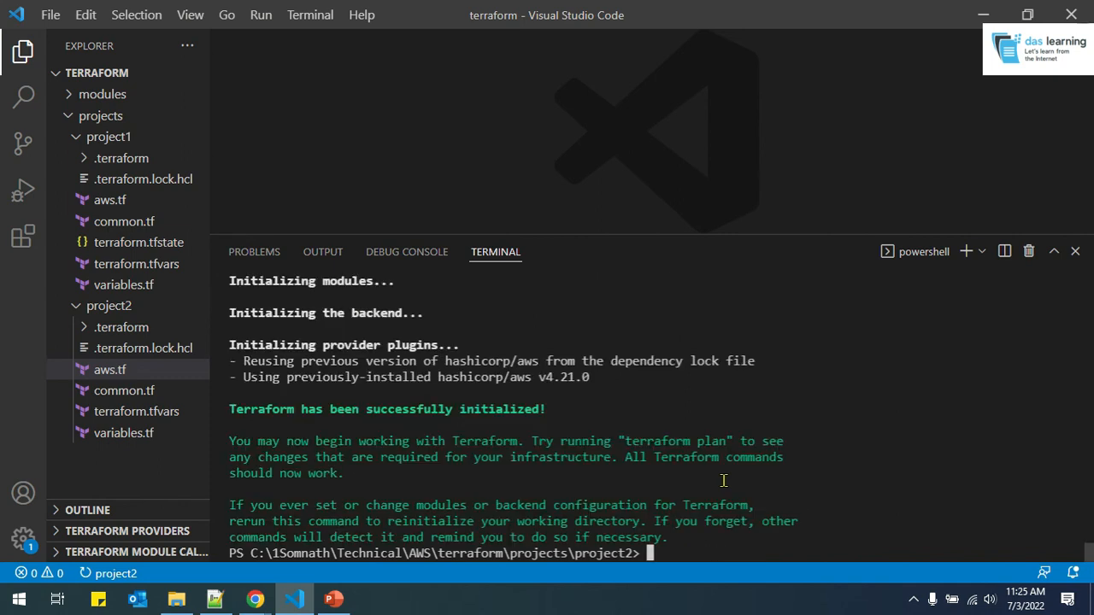
type("terraform plan")
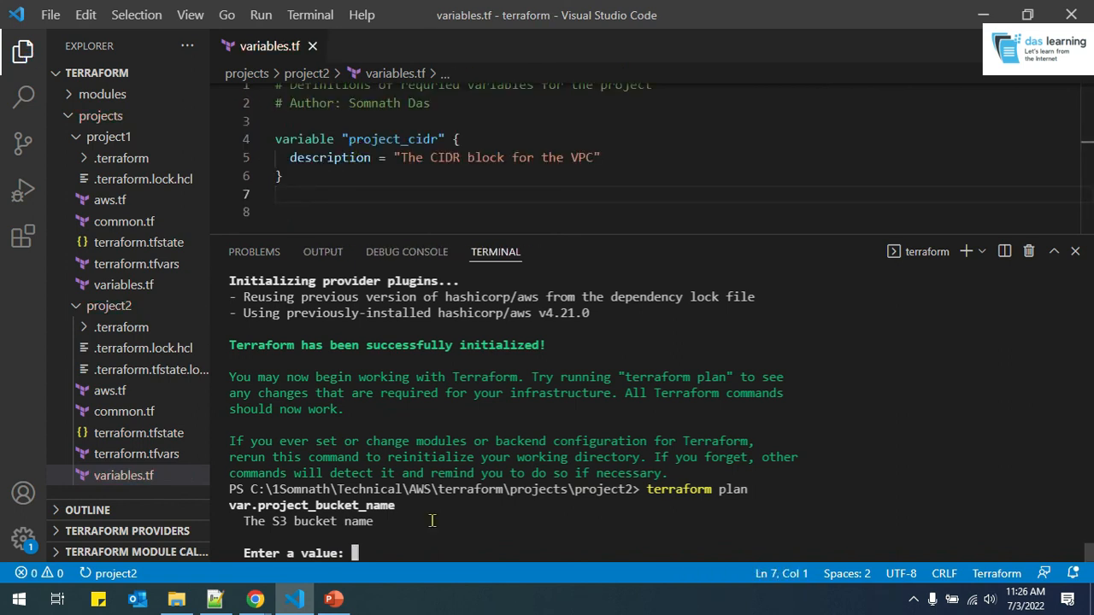
type("terraform init")
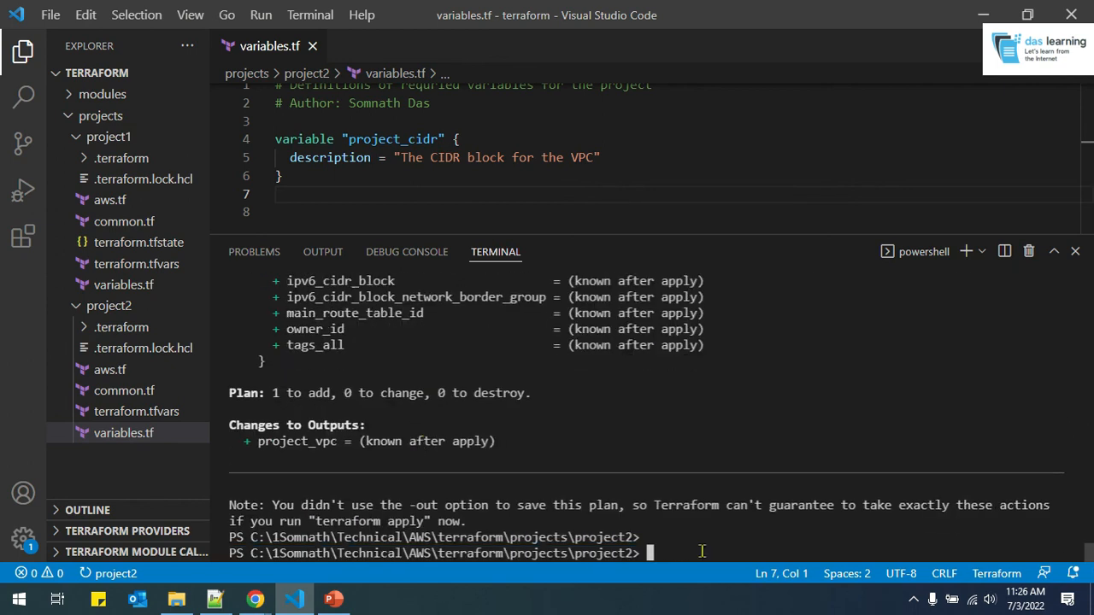
type("terraf")
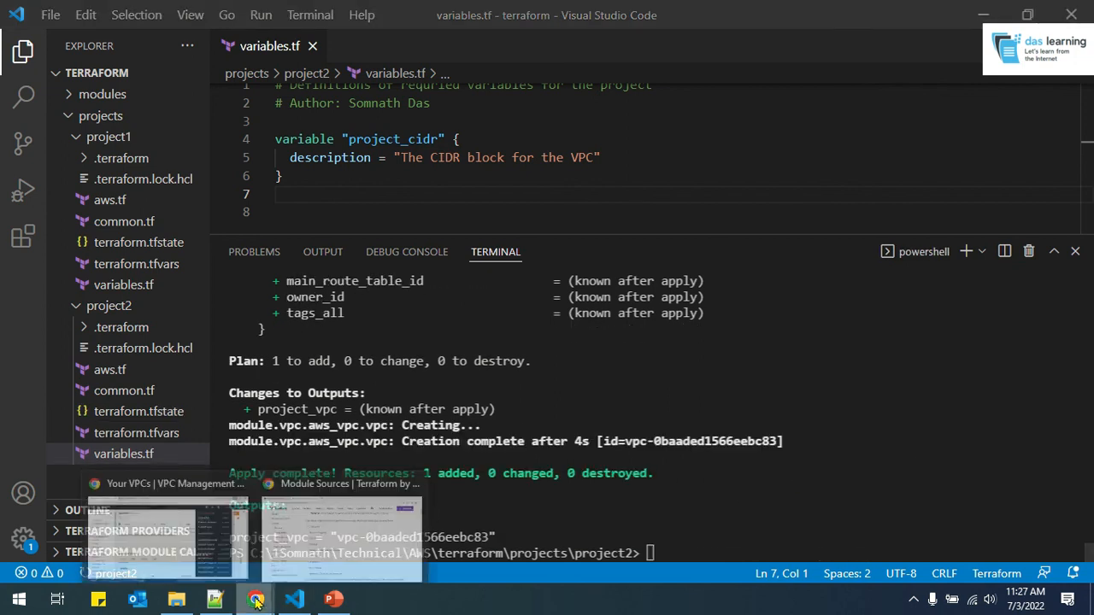
Switch the VPC console to US West (Oregon) to confirm the 20.0.0.0/16 VPC exists
left_click(254, 598)
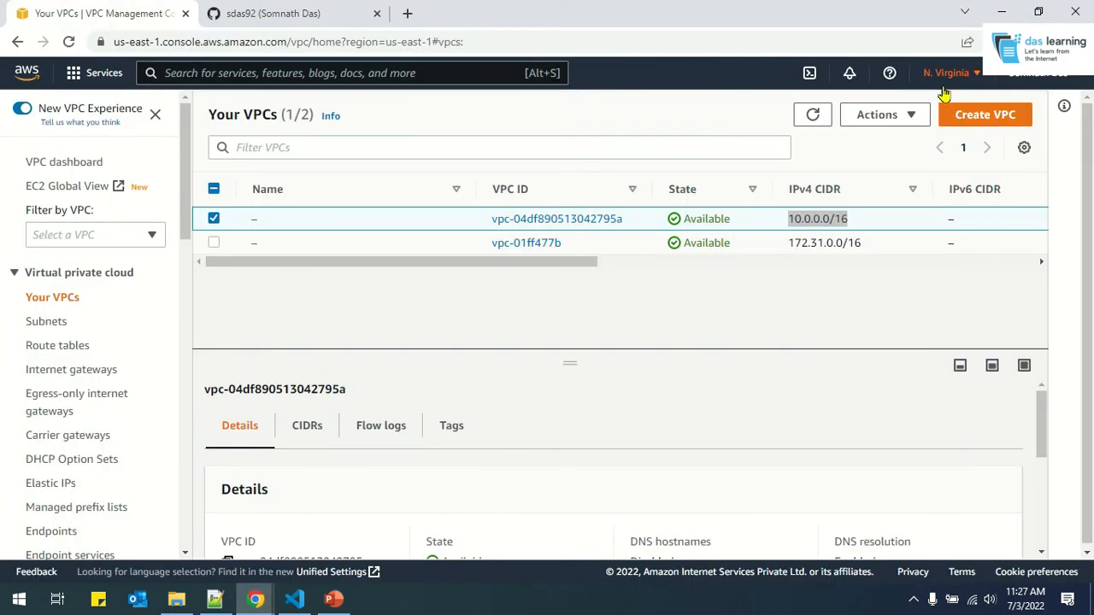
left_click(946, 72)
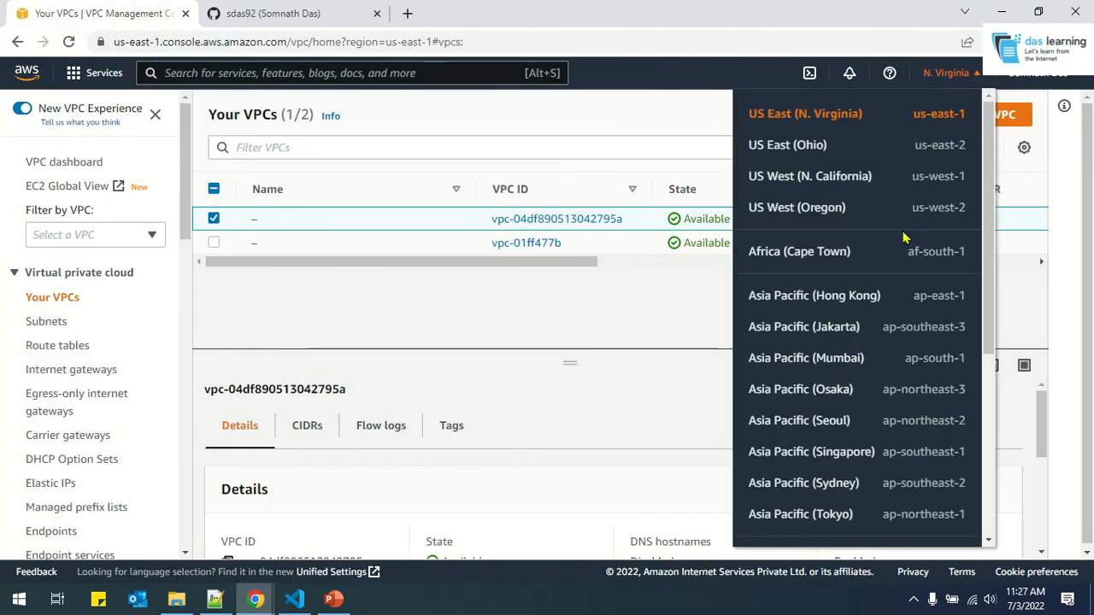
left_click(797, 207)
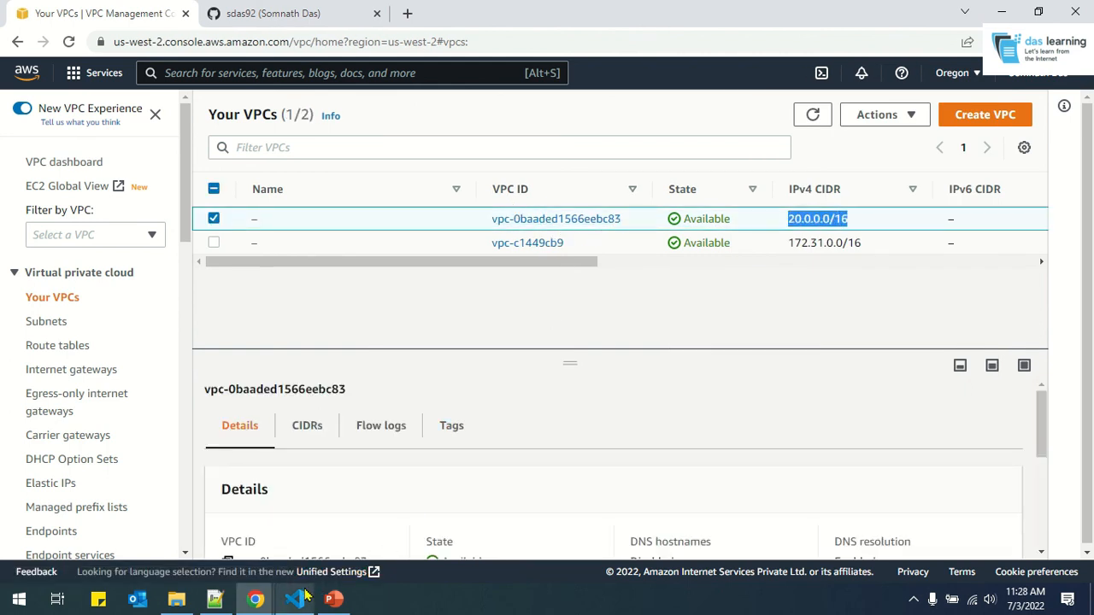
left_click(293, 598)
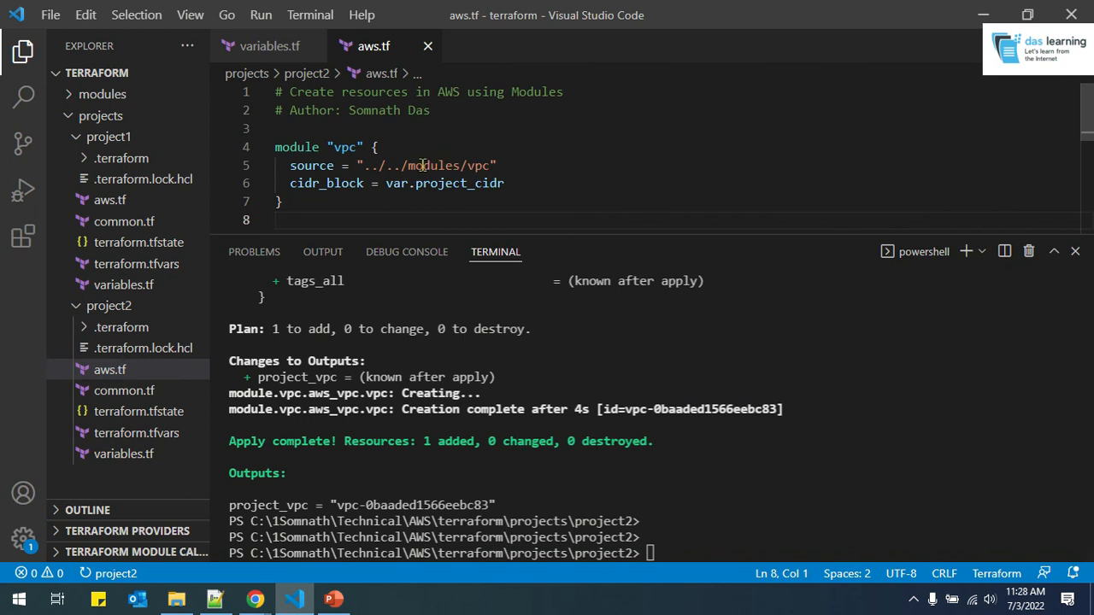
Highlight the vpc module source and cidr_block in aws.tf, then run terraform destroy
double_click(436, 165)
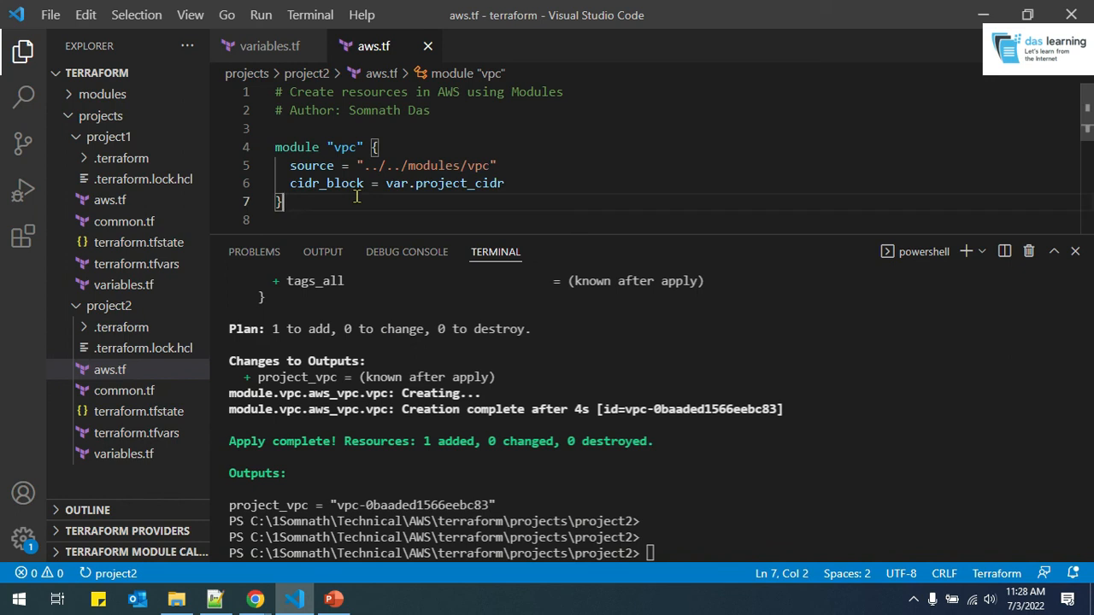
left_click_drag(372, 165, 483, 166)
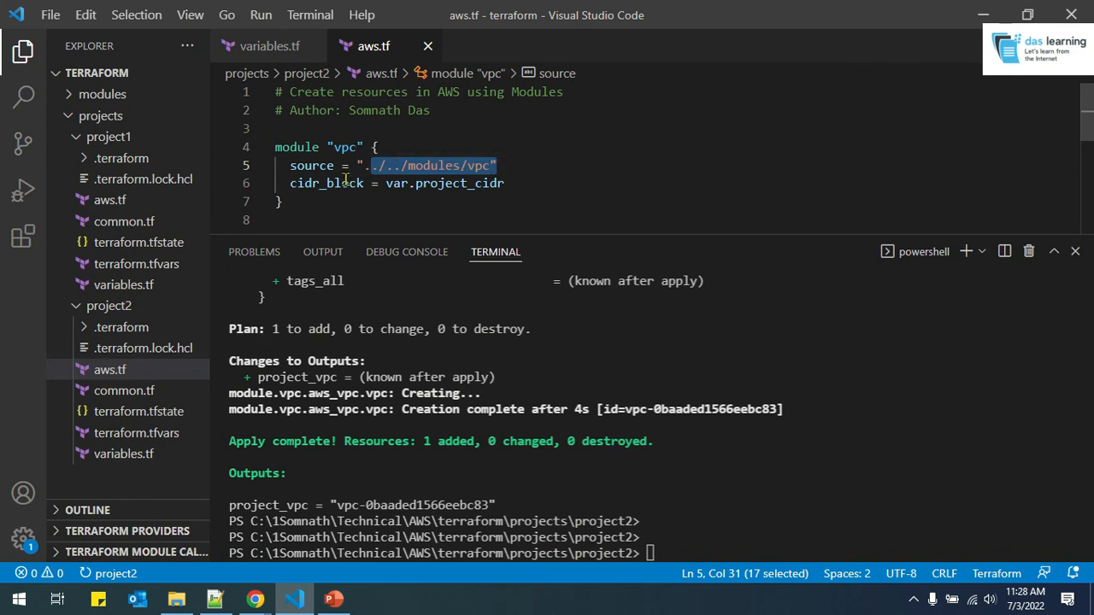
double_click(327, 183)
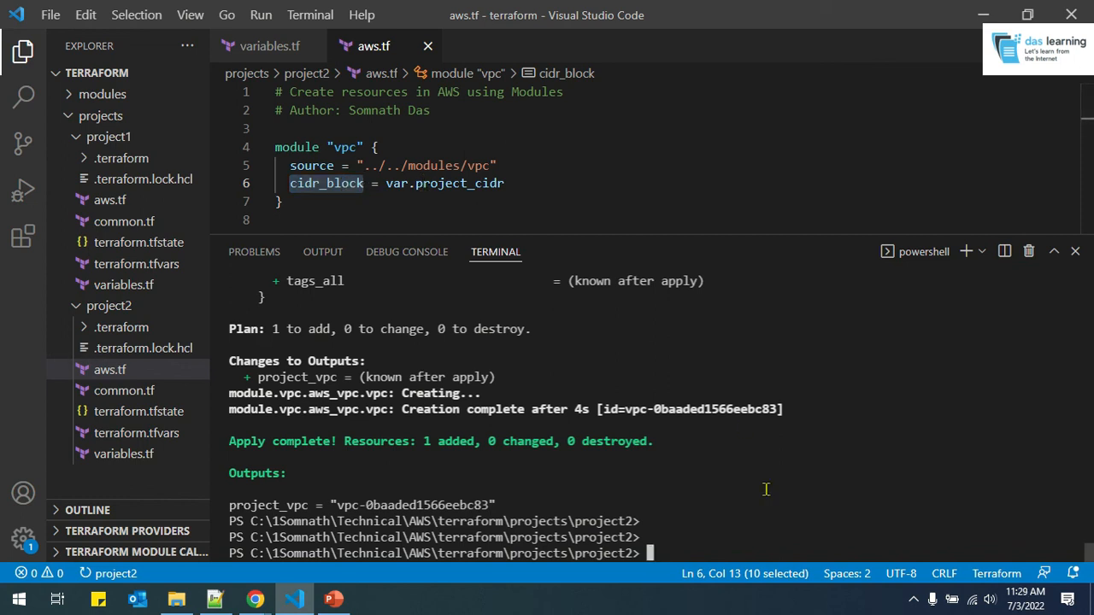
type("terraform destr")
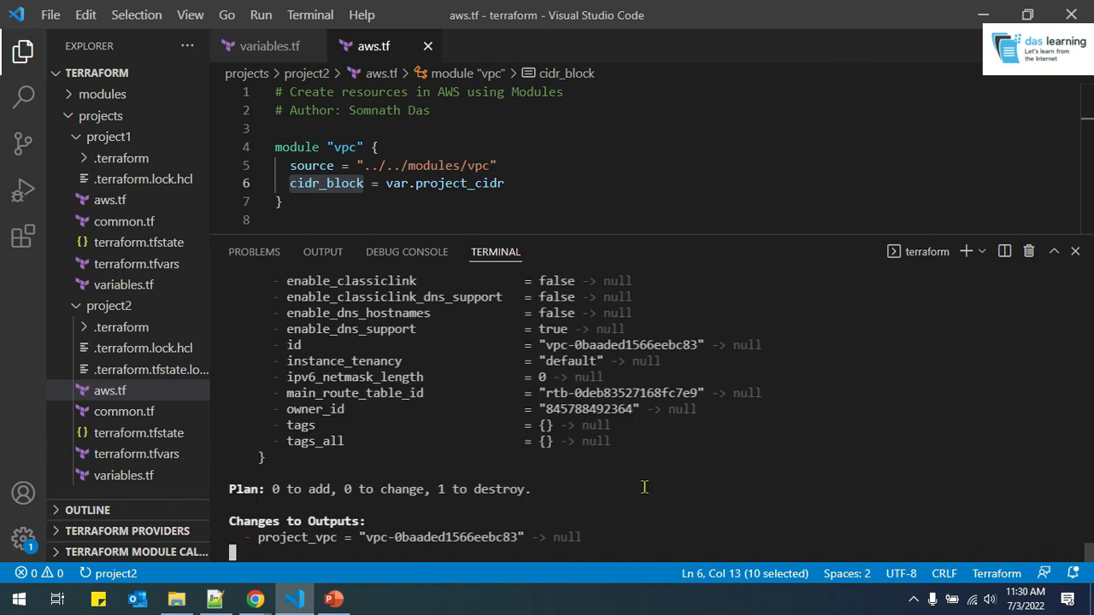
mouse_move(481, 480)
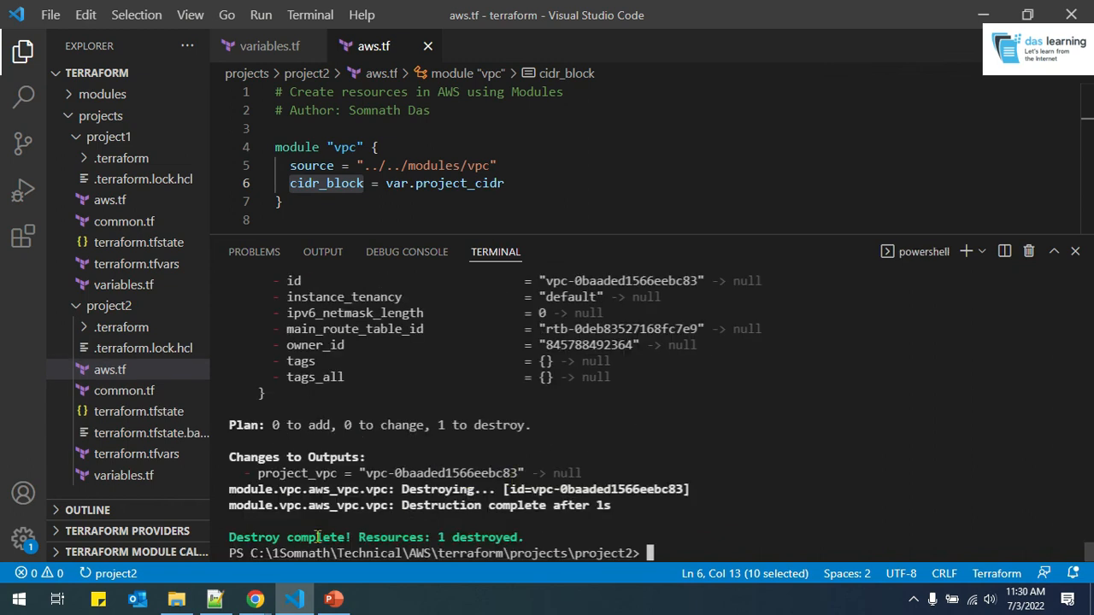
mouse_move(254, 598)
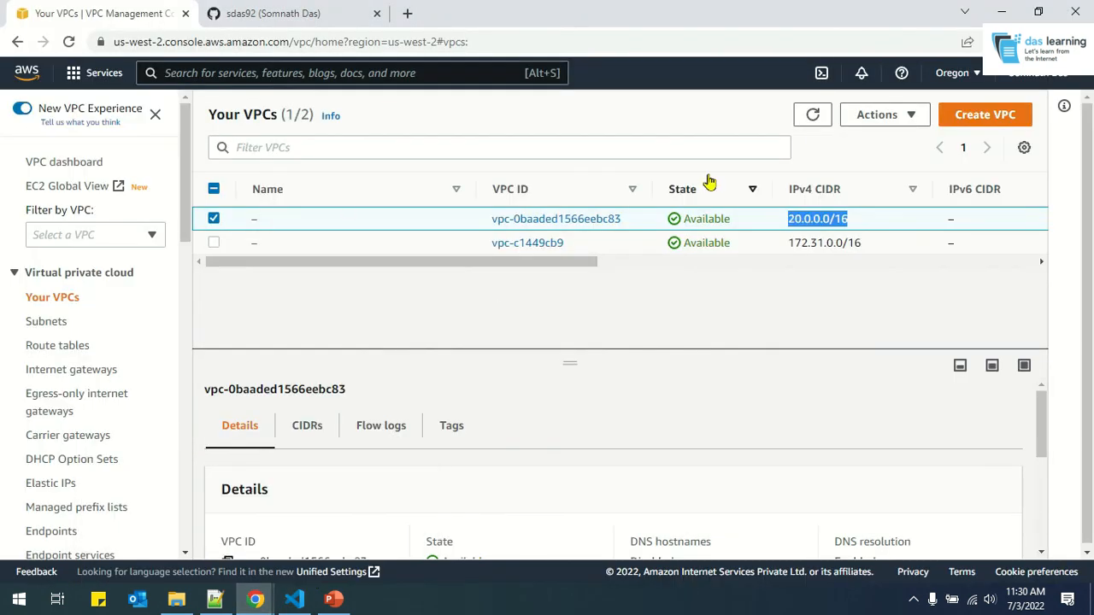
Refresh Oregon's VPC list, then check N. California and N. Virginia for the 10.0.0.0/16 VPC
left_click(811, 114)
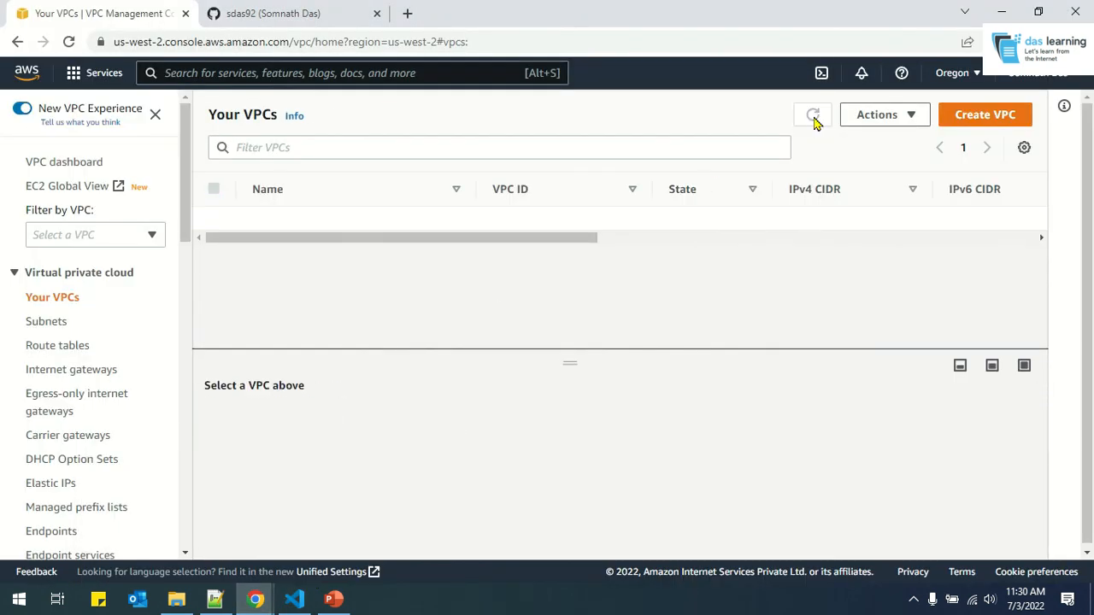
left_click(811, 114)
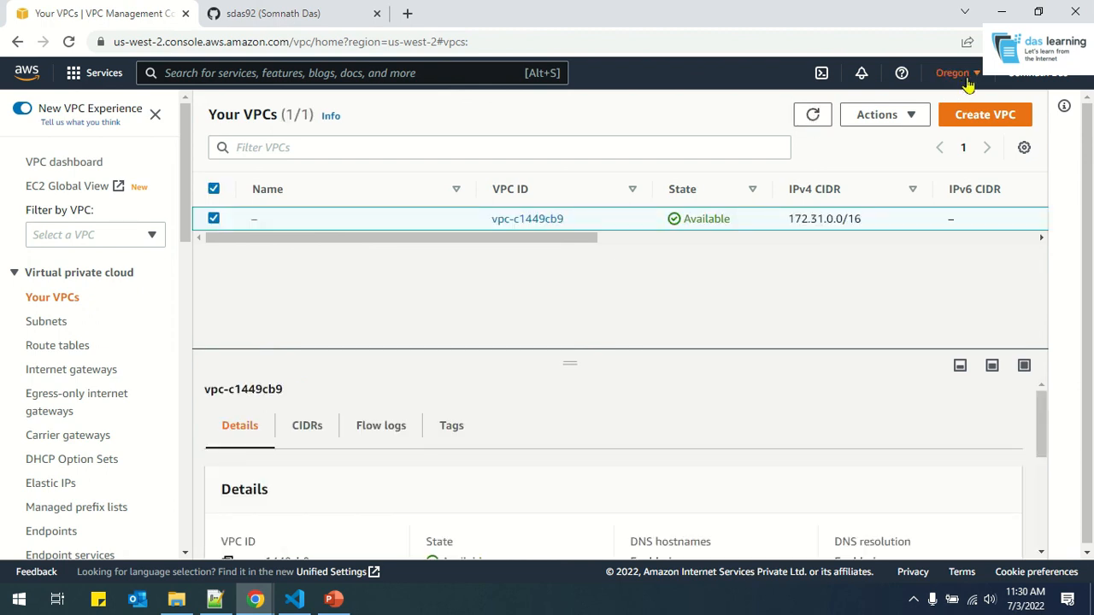
left_click(954, 72)
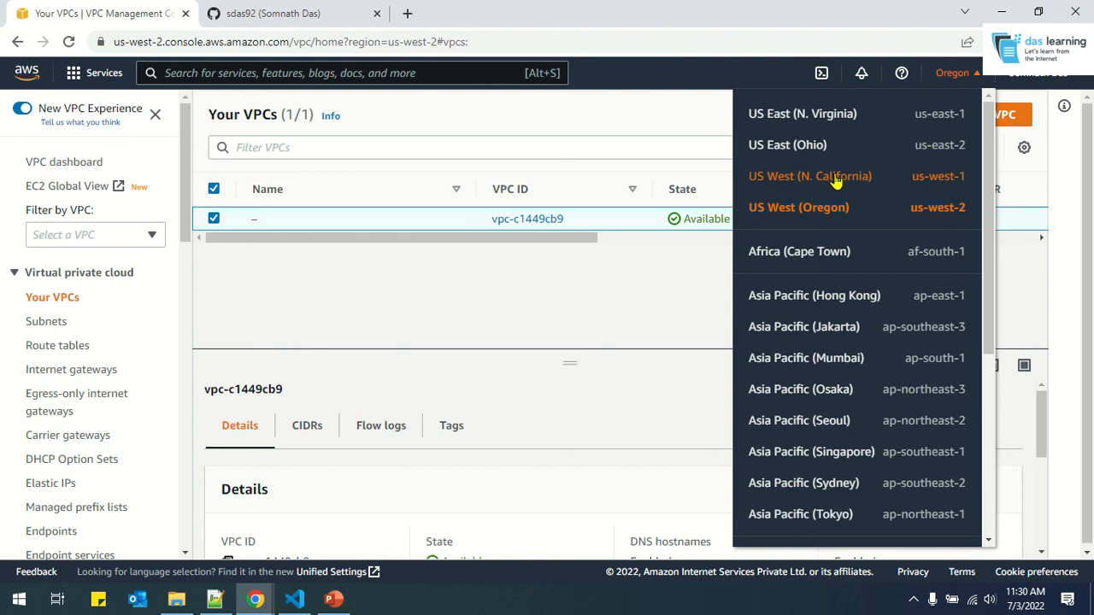
left_click(809, 176)
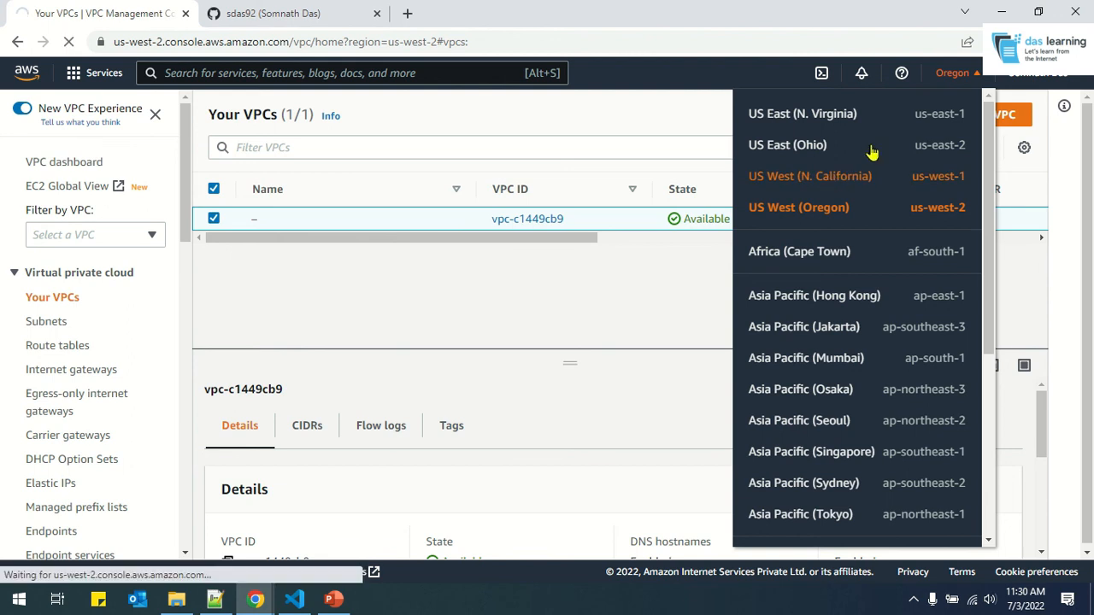
left_click(809, 175)
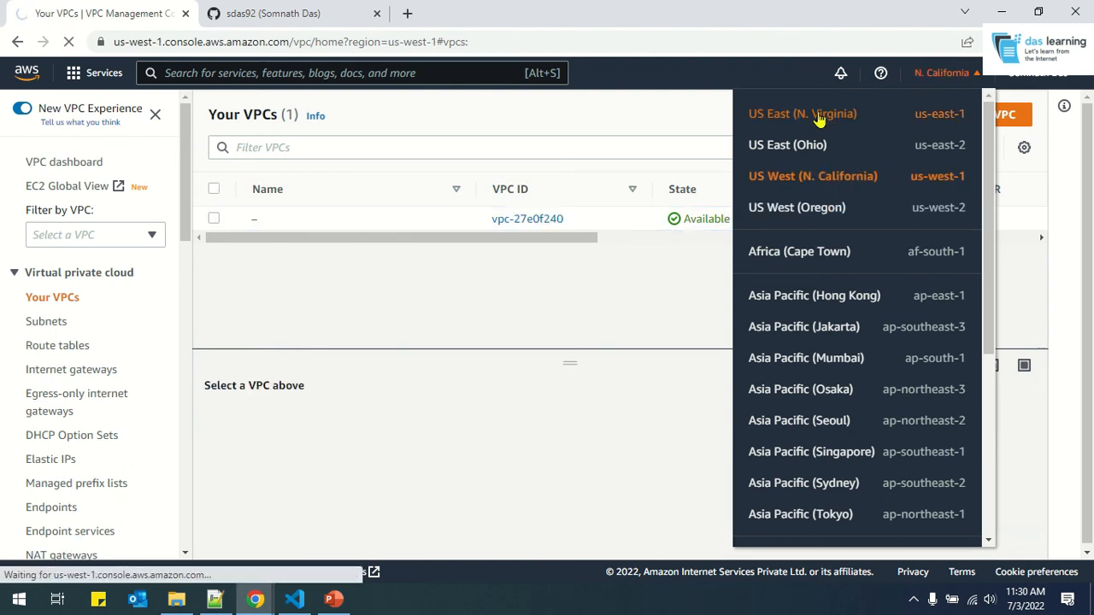
left_click(801, 114)
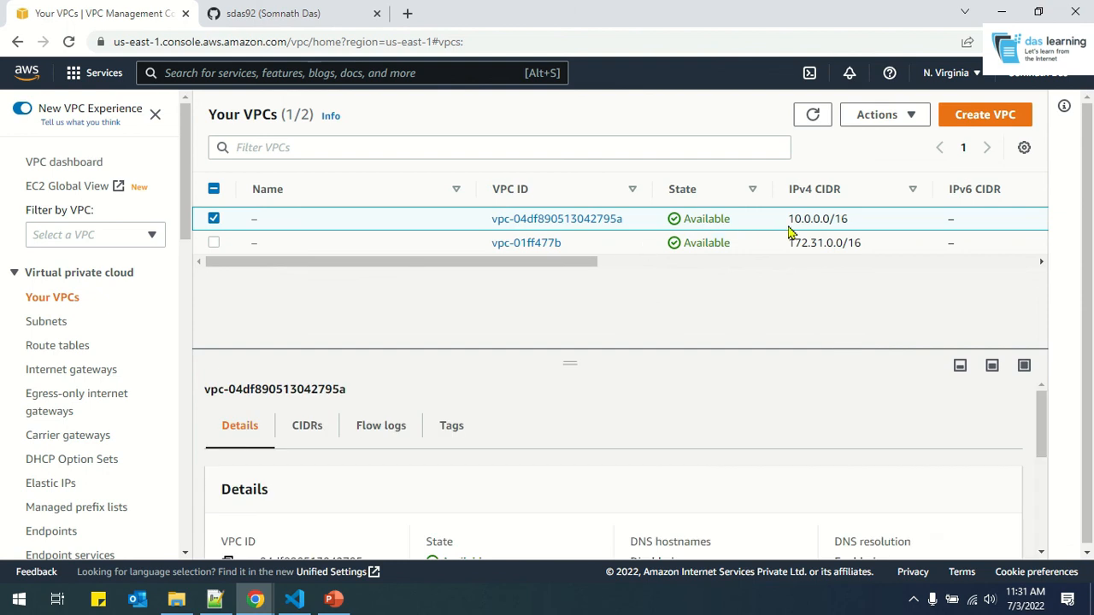
left_click(293, 598)
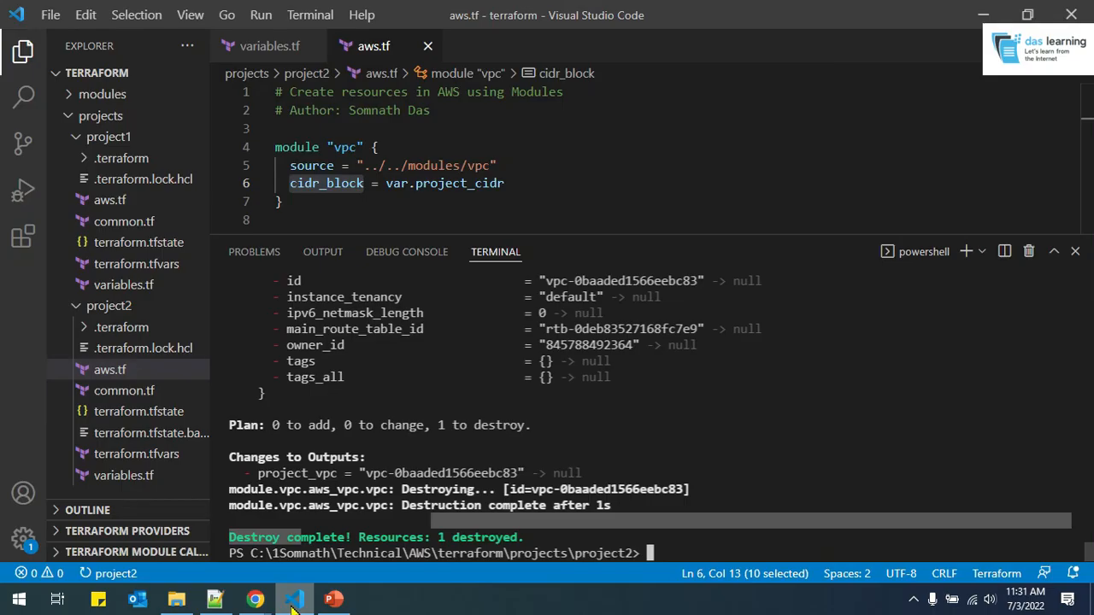